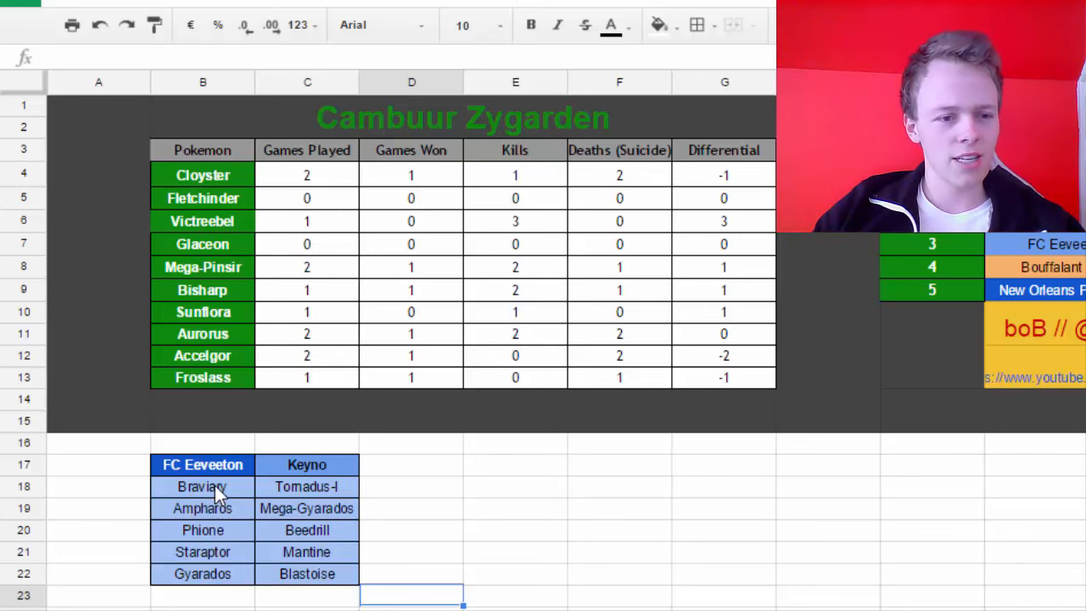
{"action": "mouse_move", "coordinate": [288, 485]}
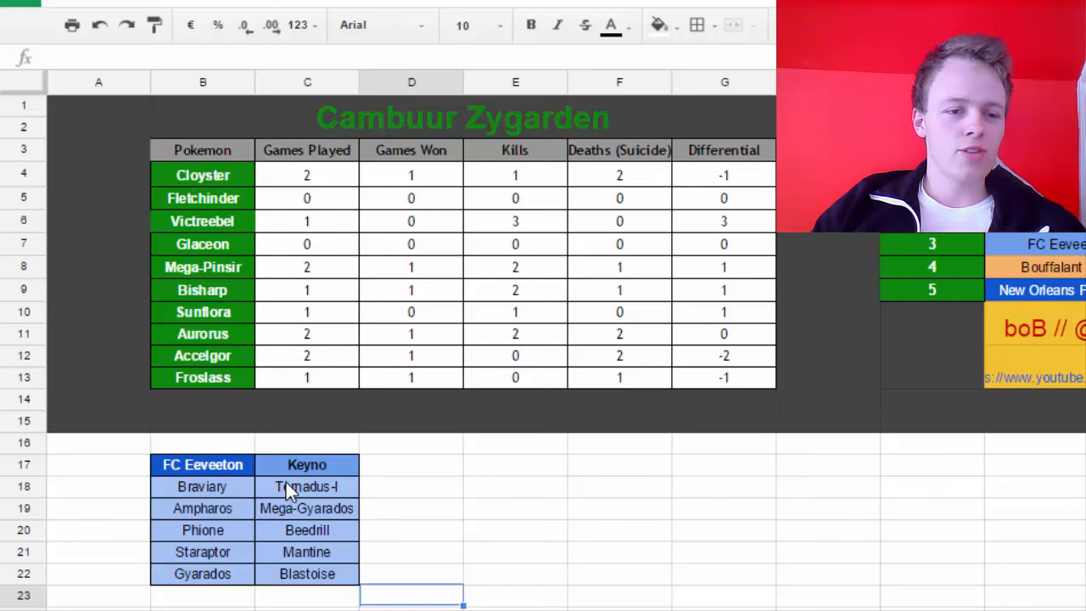
{"action": "mouse_move", "coordinate": [224, 540]}
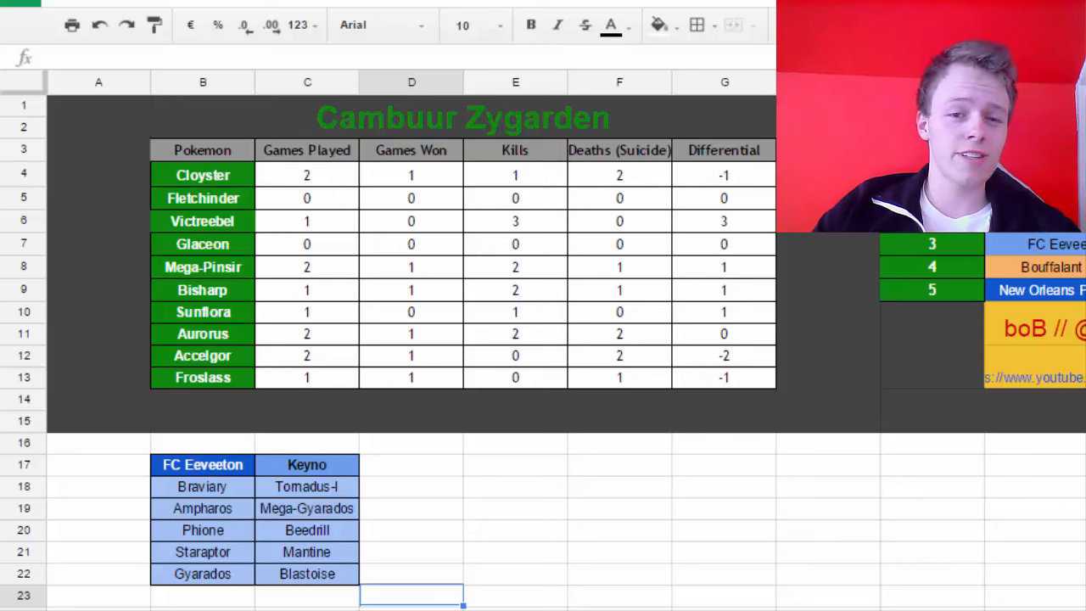
{"action": "mouse_move", "coordinate": [381, 507]}
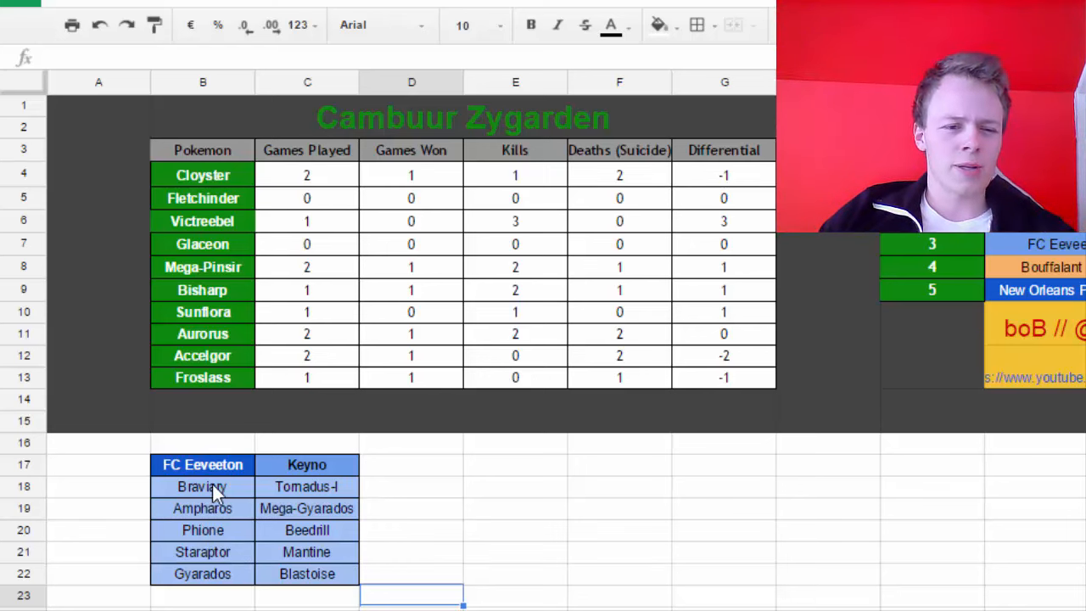
{"action": "mouse_move", "coordinate": [204, 560]}
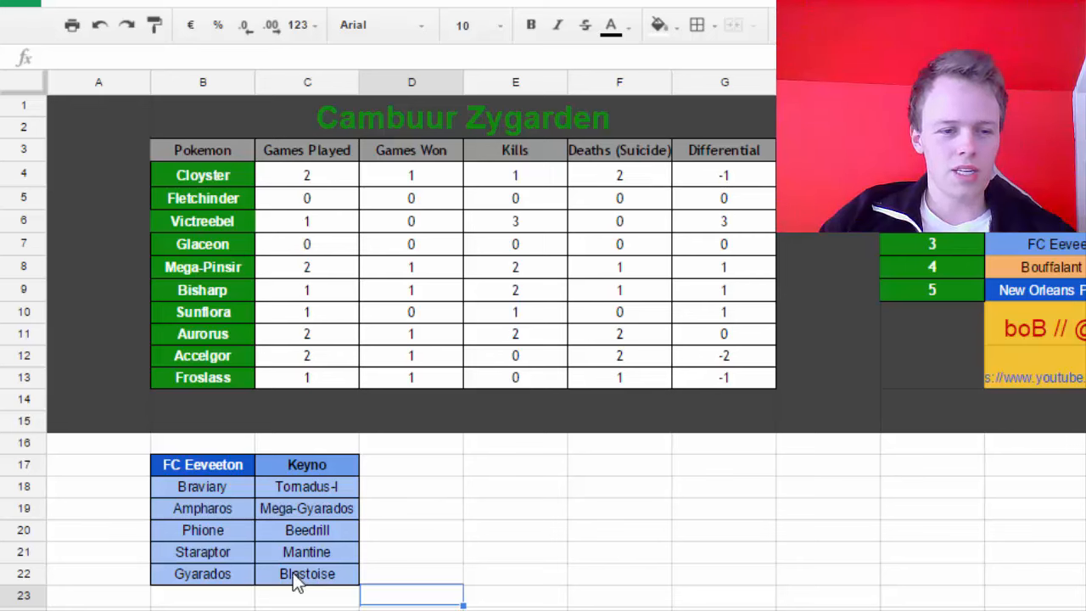
{"action": "mouse_move", "coordinate": [287, 581]}
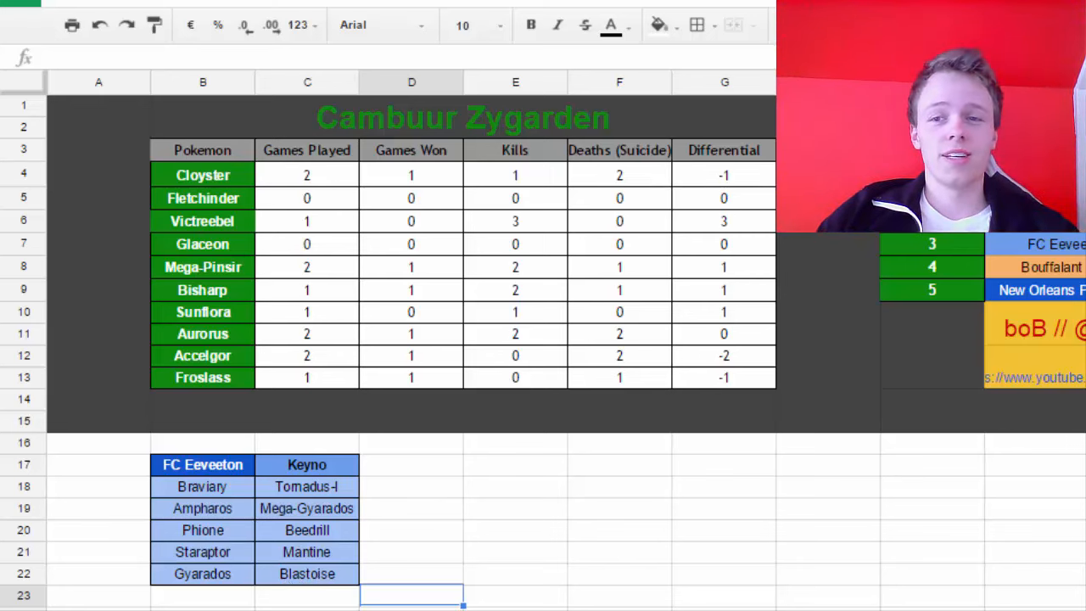
{"action": "mouse_move", "coordinate": [307, 244]}
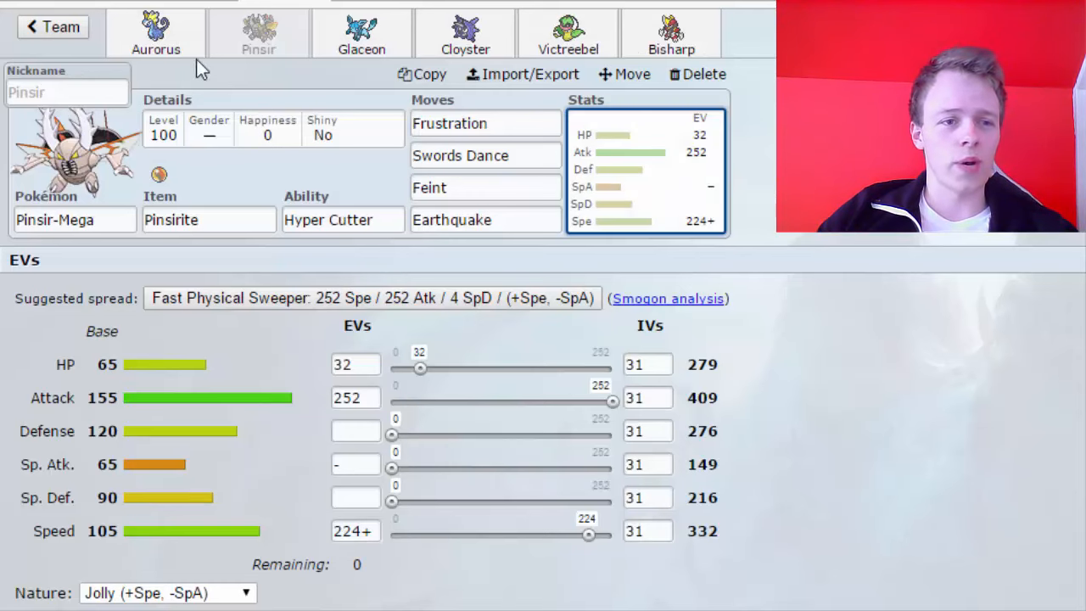
- Switch to Bisharp's set and list replacement moves for its Low Sweep slot
{"action": "left_click", "coordinate": [670, 34]}
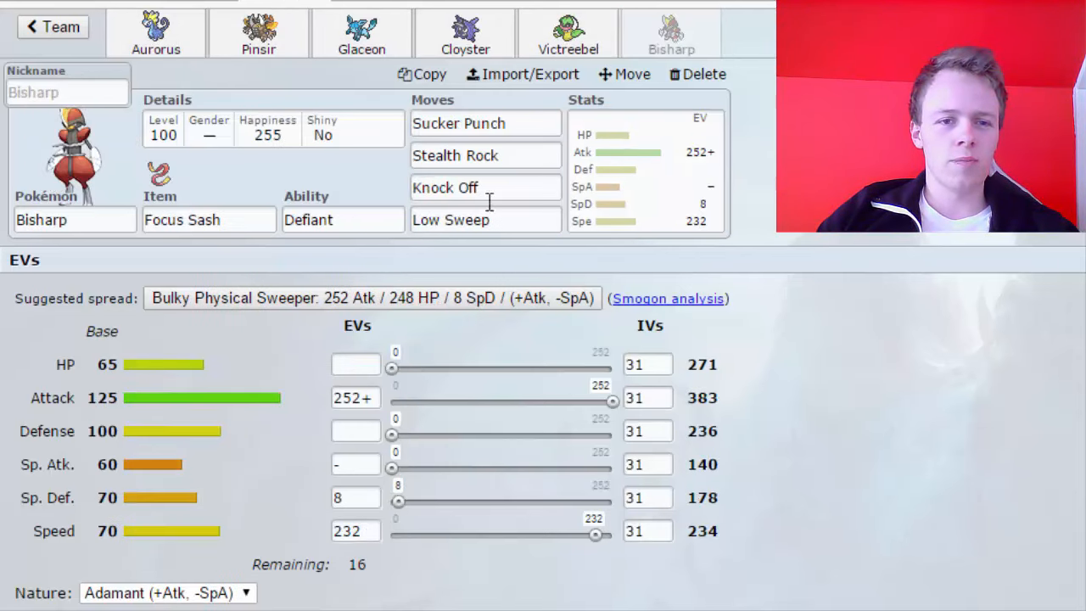
{"action": "left_click", "coordinate": [485, 156]}
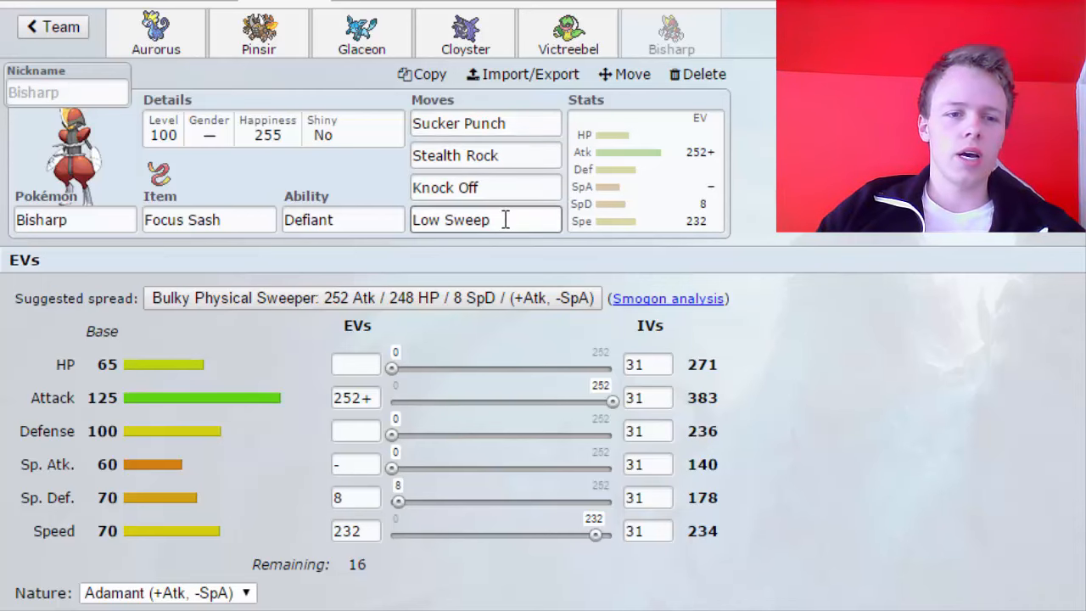
{"action": "left_click", "coordinate": [485, 219]}
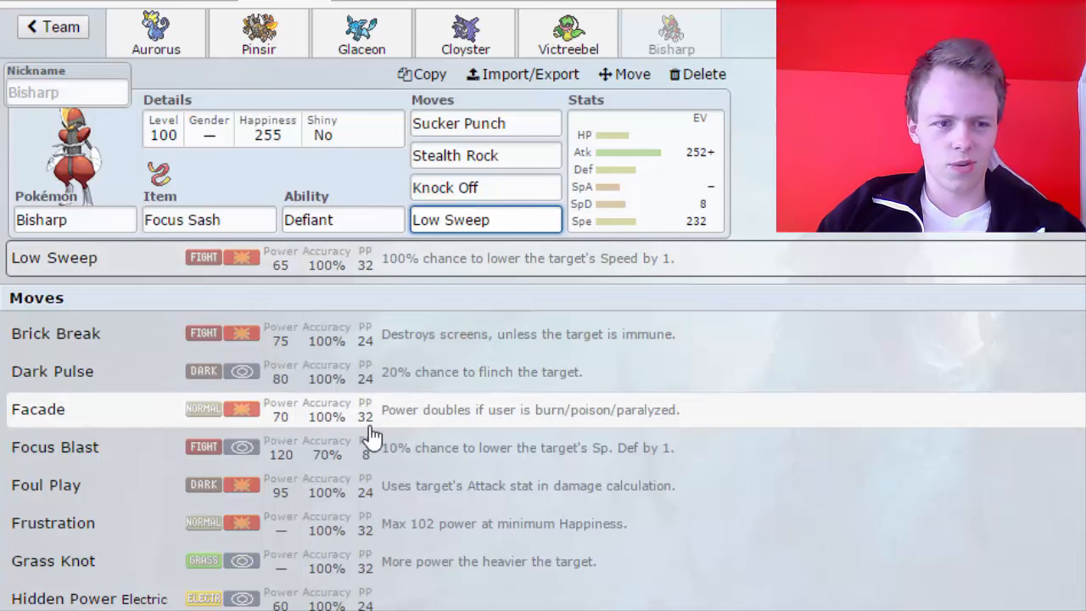
- Scroll down and back up through Bisharp's move list looking for Frustration
{"action": "scroll", "scroll_direction": "down", "scroll_amount": 3}
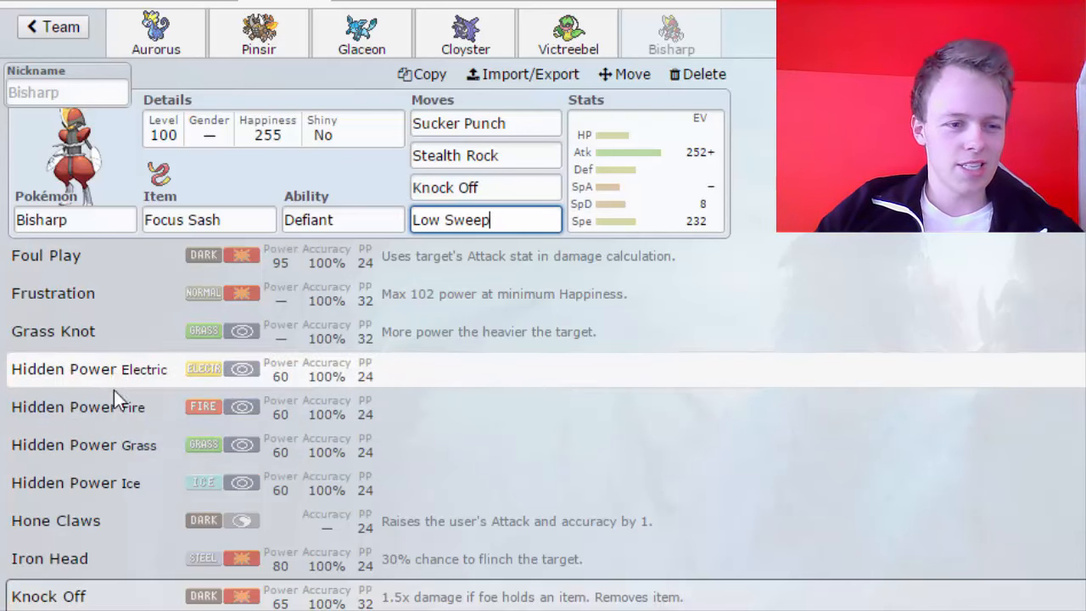
{"action": "scroll", "scroll_direction": "down", "scroll_amount": 3}
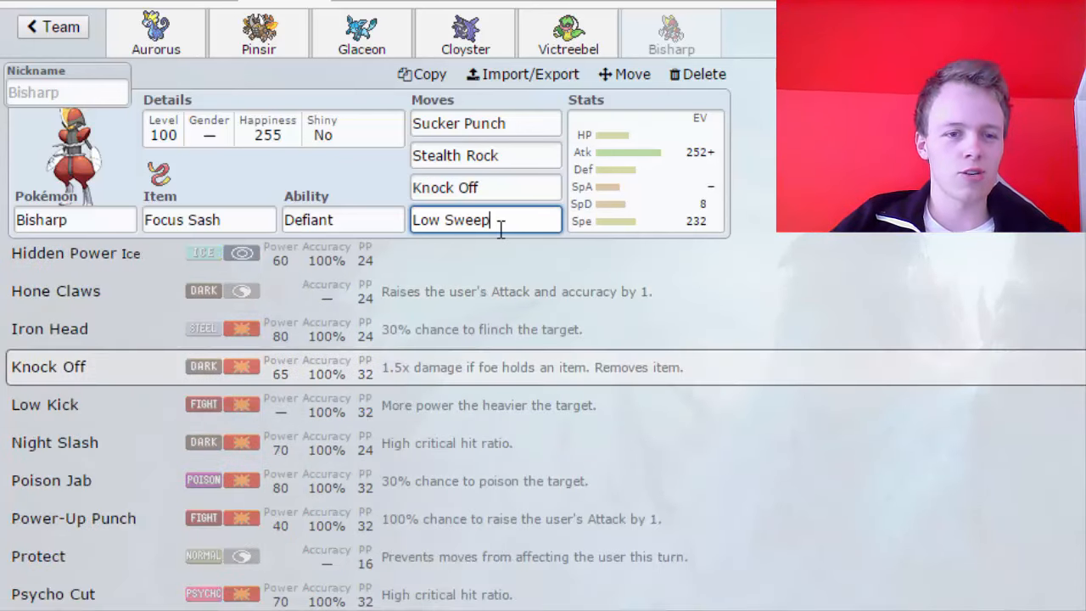
{"action": "scroll", "scroll_direction": "down", "scroll_amount": 3}
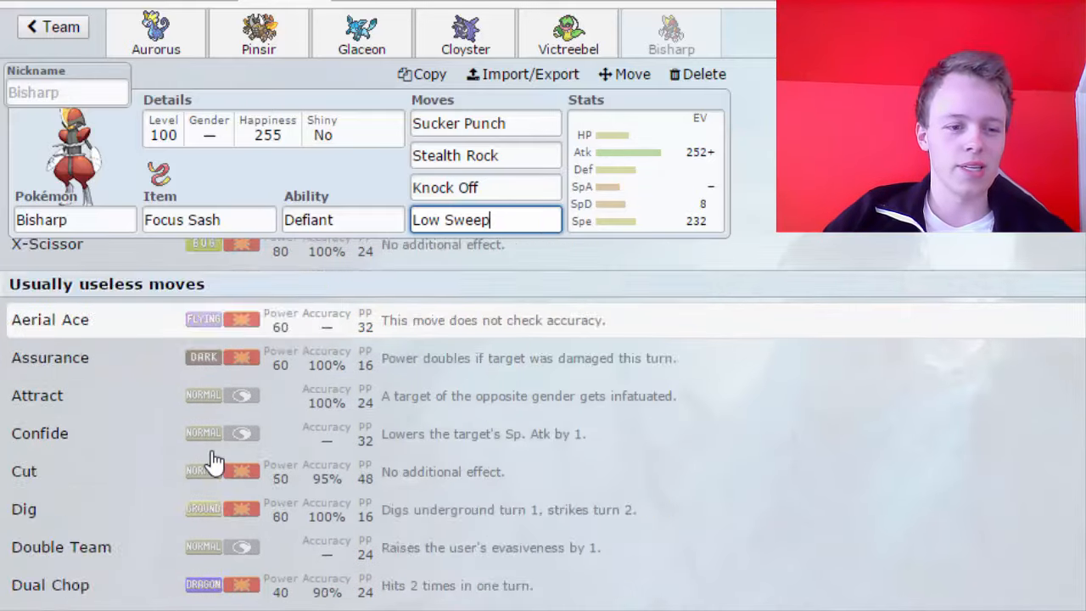
{"action": "scroll", "scroll_direction": "down", "scroll_amount": 3}
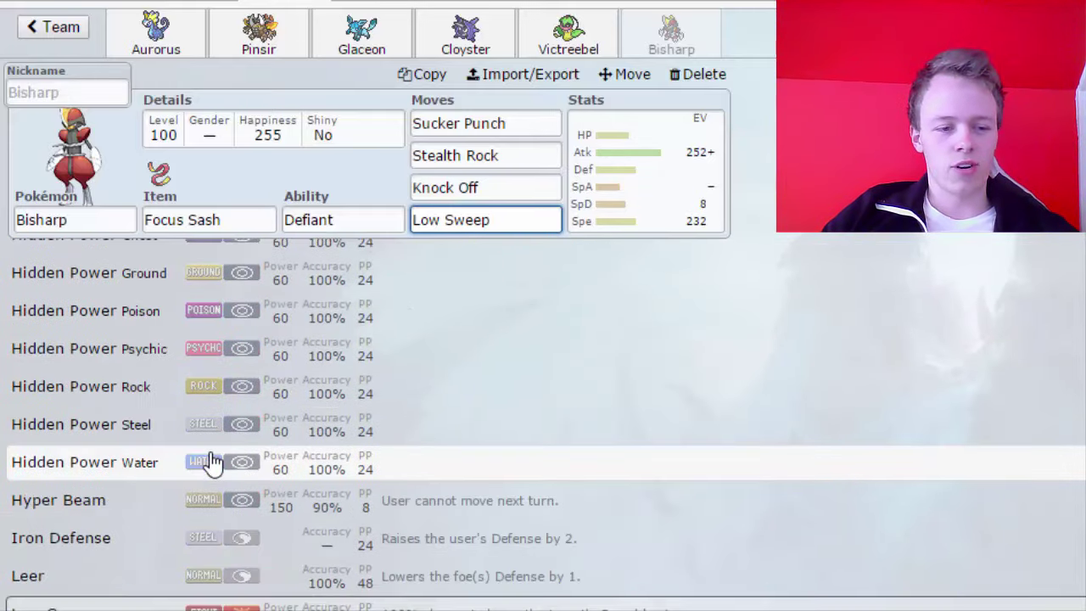
{"action": "scroll", "scroll_direction": "down", "scroll_amount": 3}
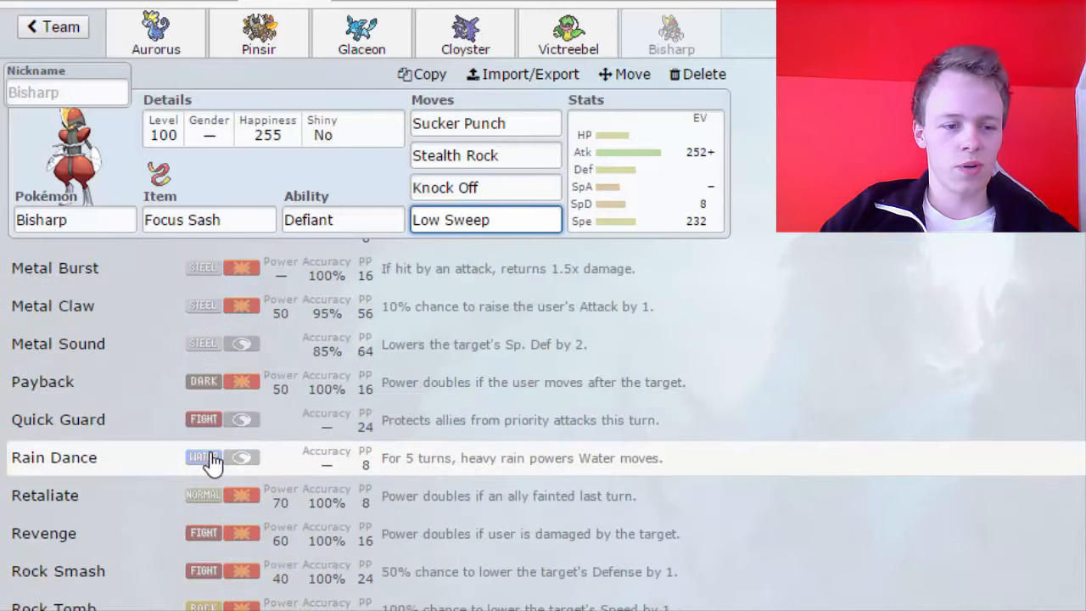
{"action": "scroll", "scroll_direction": "down", "scroll_amount": 3}
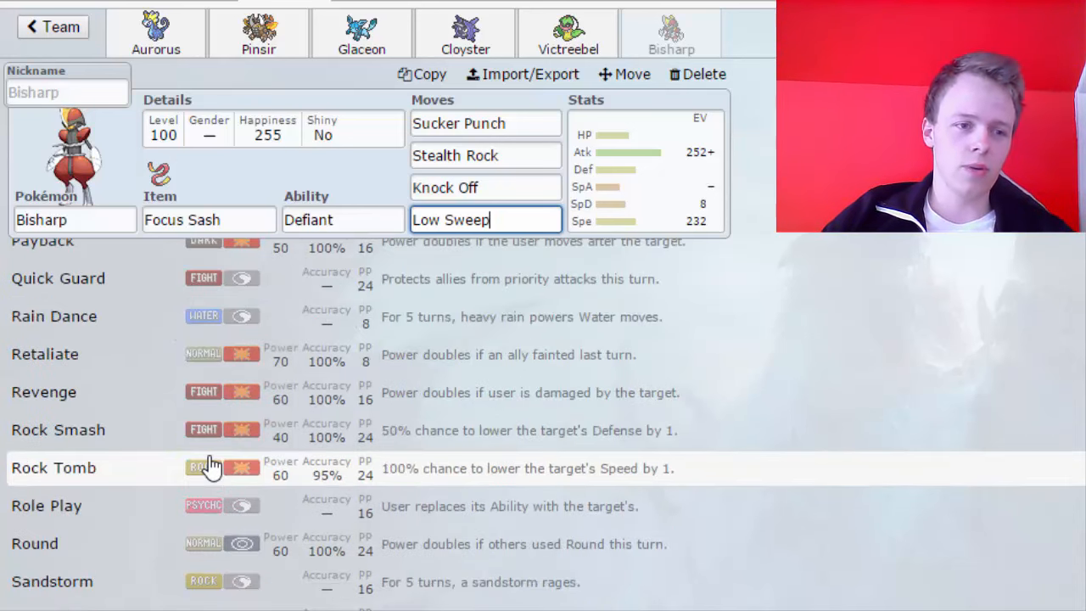
{"action": "scroll", "scroll_direction": "up", "scroll_amount": 3}
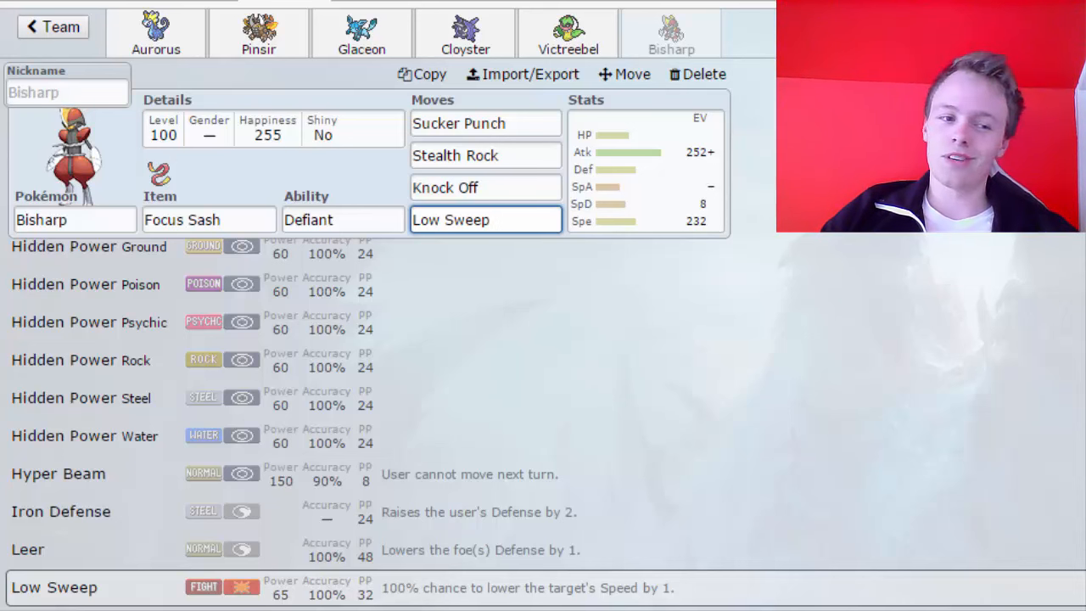
{"action": "scroll", "scroll_direction": "up", "scroll_amount": 3}
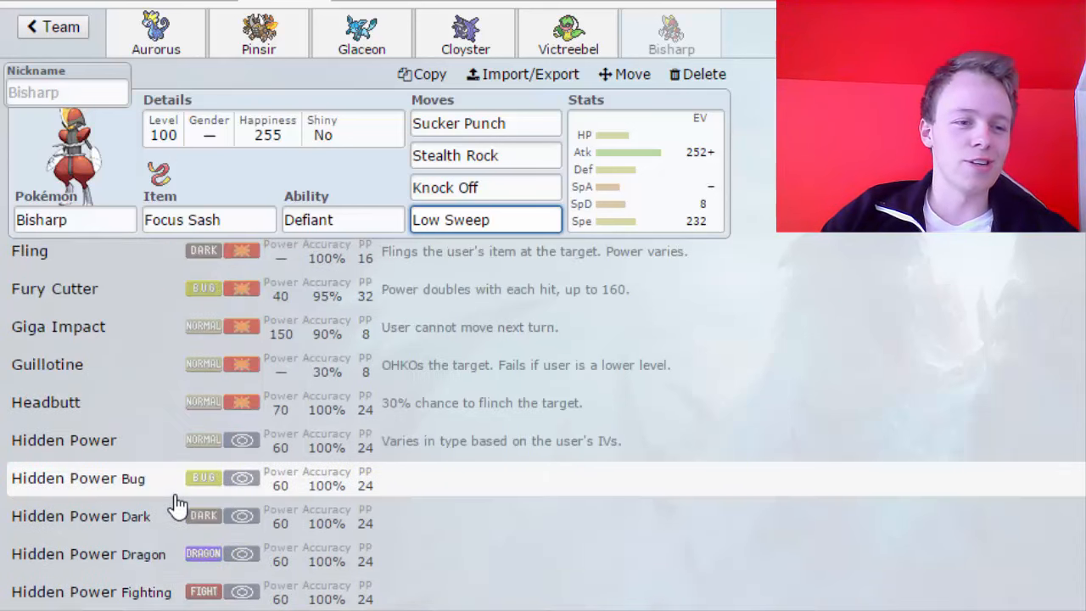
{"action": "scroll", "scroll_direction": "up", "scroll_amount": 3}
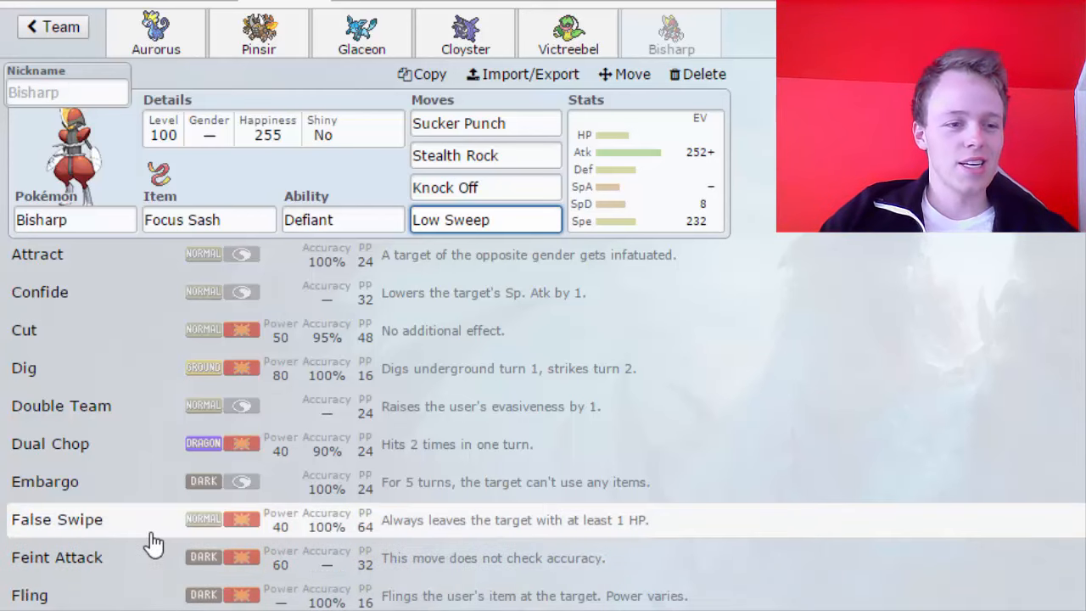
{"action": "scroll", "scroll_direction": "down", "scroll_amount": 3}
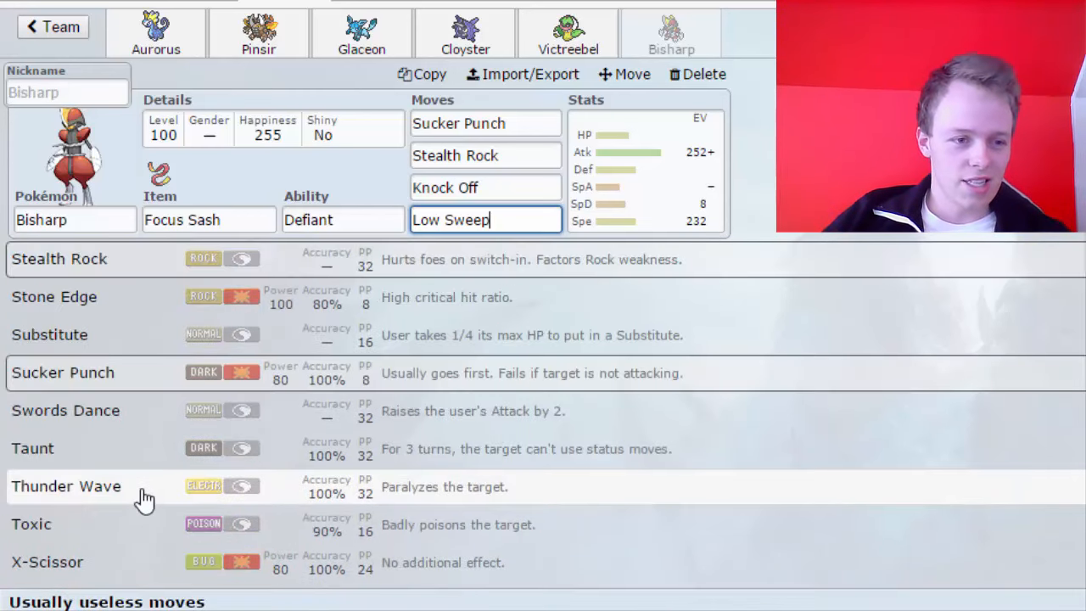
{"action": "scroll", "scroll_direction": "up", "scroll_amount": 3}
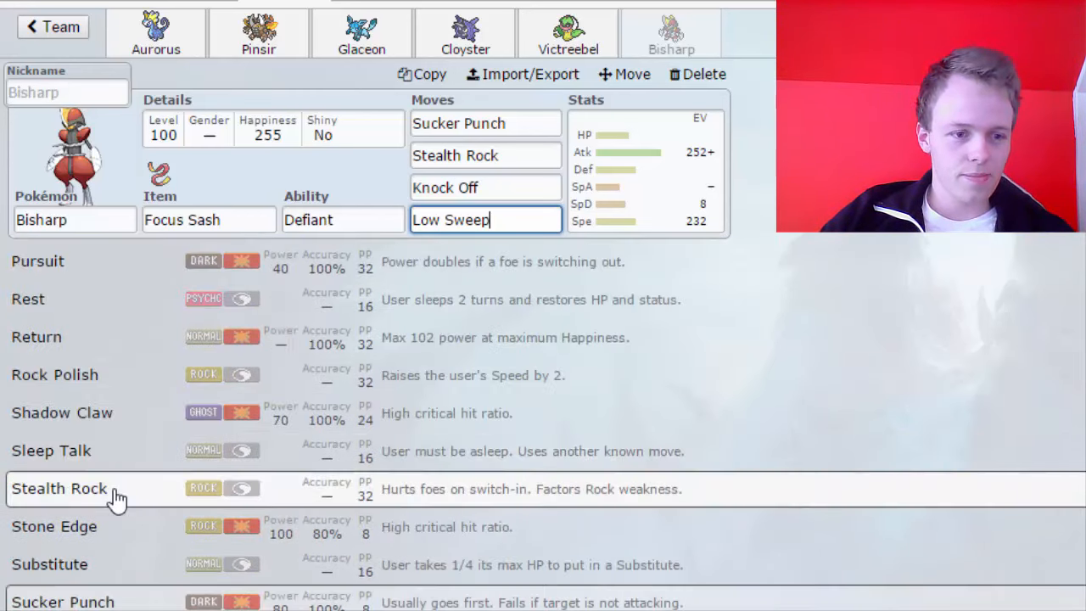
{"action": "scroll", "scroll_direction": "up", "scroll_amount": 3}
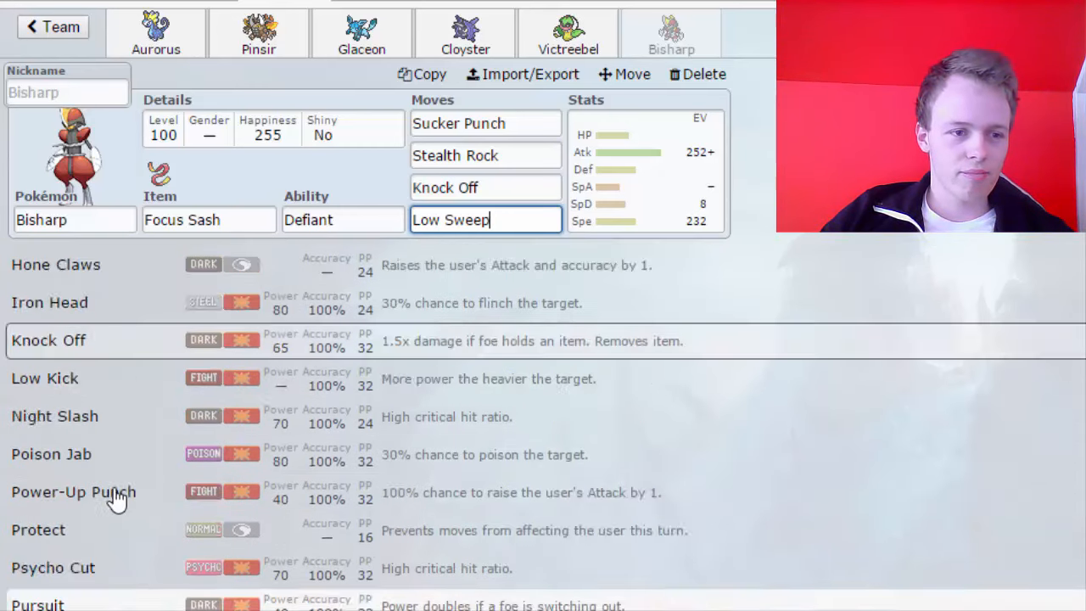
{"action": "scroll", "scroll_direction": "up", "scroll_amount": 3}
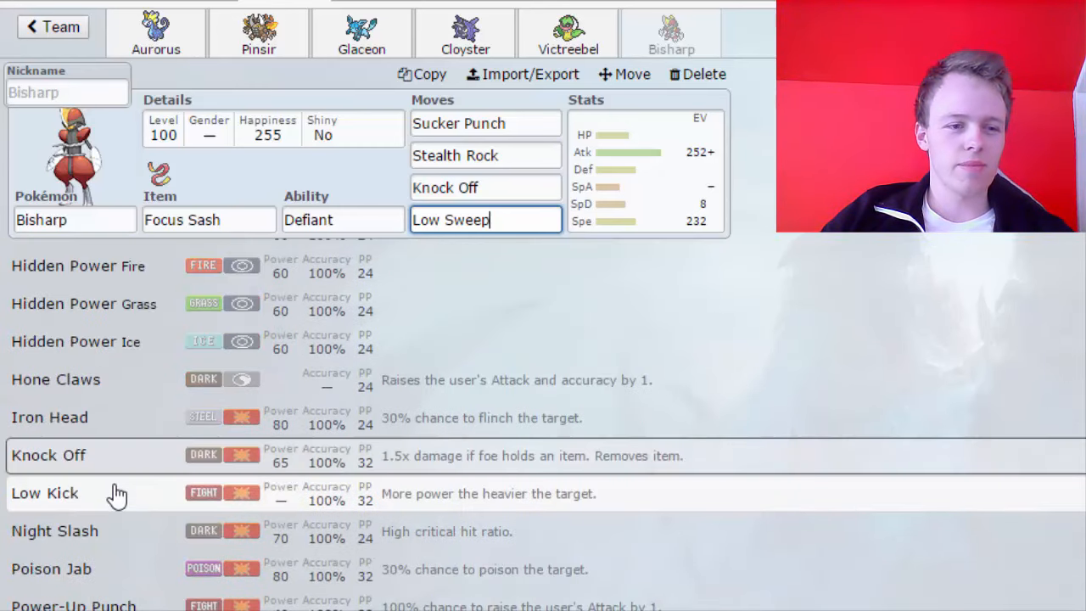
{"action": "scroll", "scroll_direction": "up", "scroll_amount": 3}
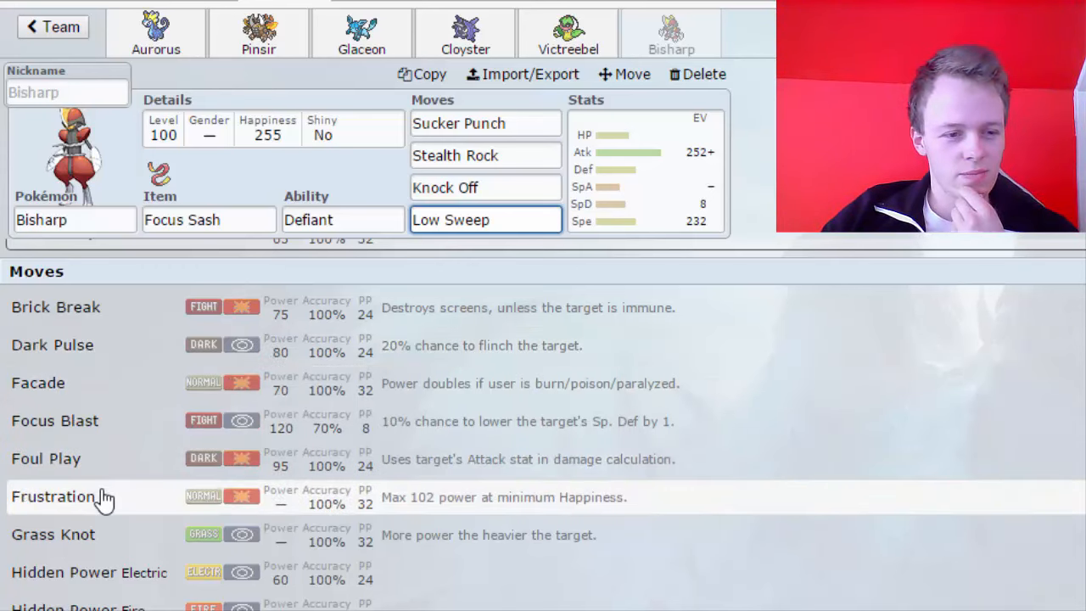
{"action": "mouse_move", "coordinate": [108, 440]}
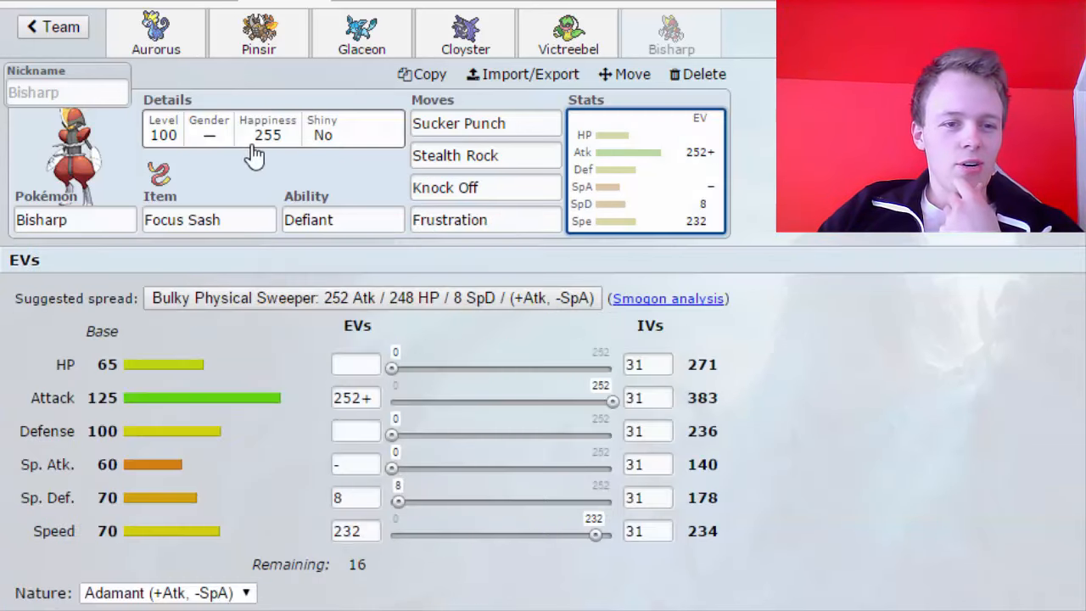
- Review Bisharp's happiness details and held item, returning to its set
{"action": "left_click", "coordinate": [485, 221]}
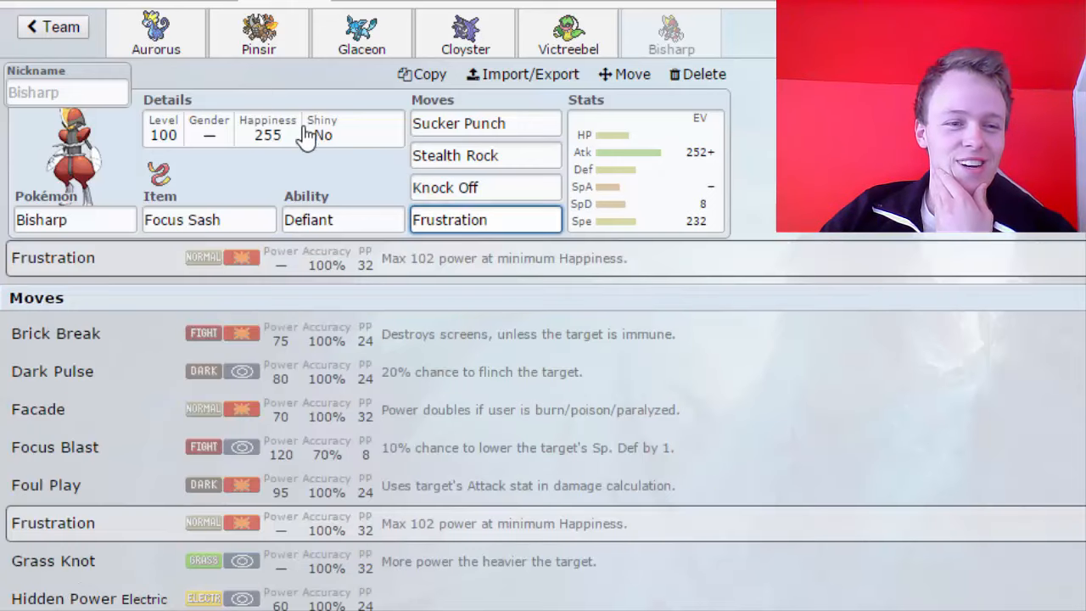
{"action": "left_click", "coordinate": [271, 127]}
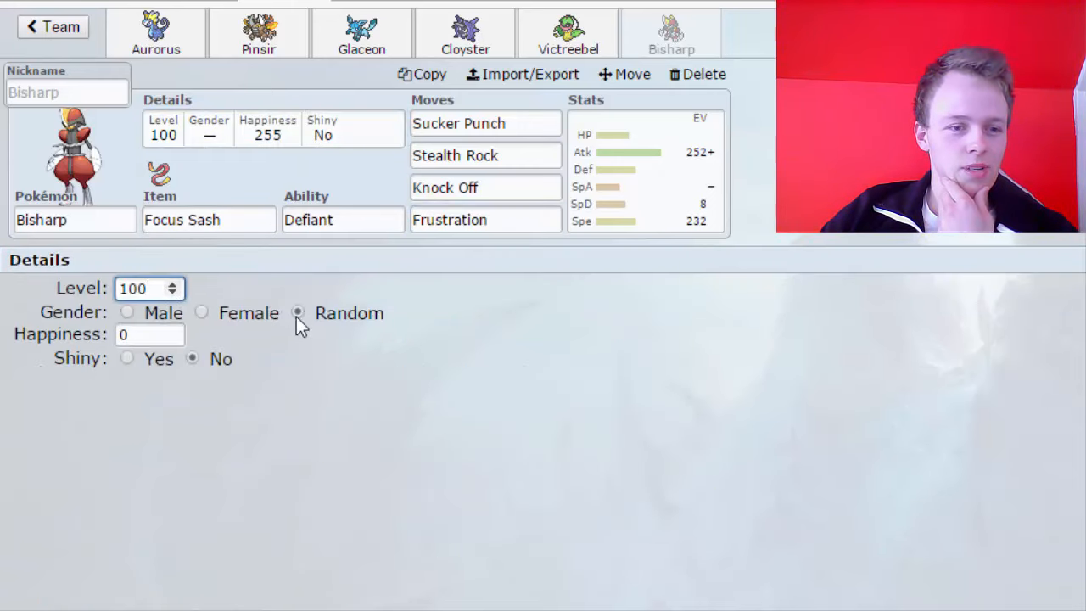
{"action": "left_click", "coordinate": [207, 221]}
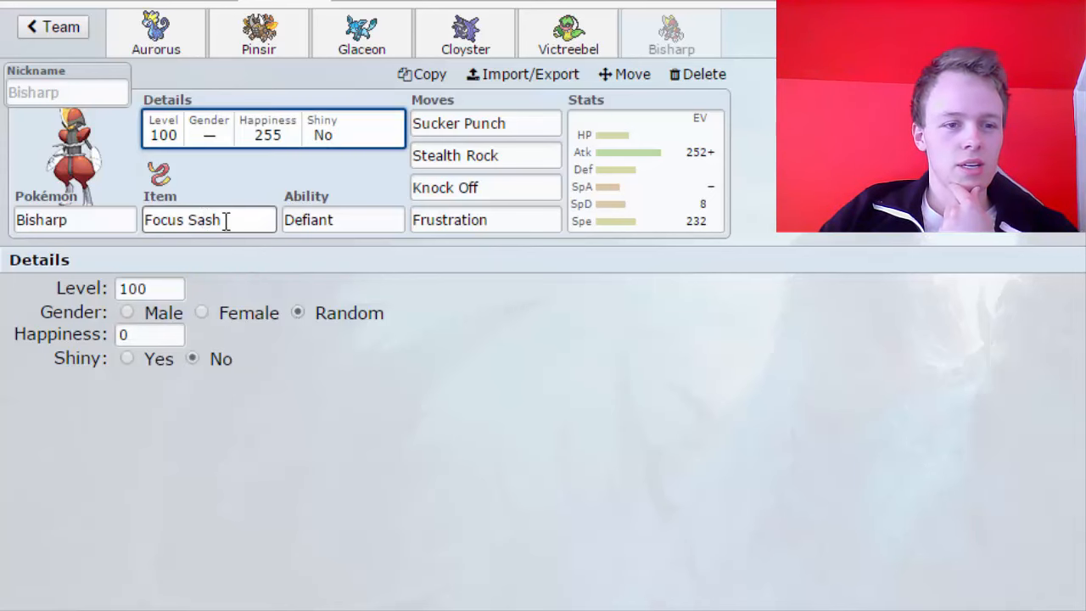
{"action": "left_click", "coordinate": [567, 32]}
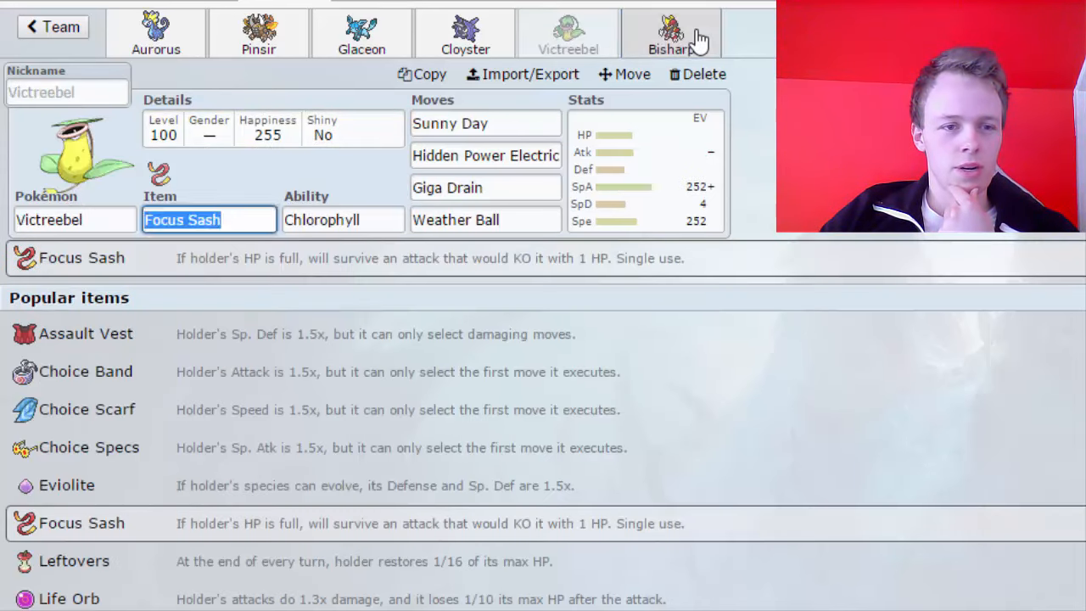
{"action": "left_click", "coordinate": [671, 34]}
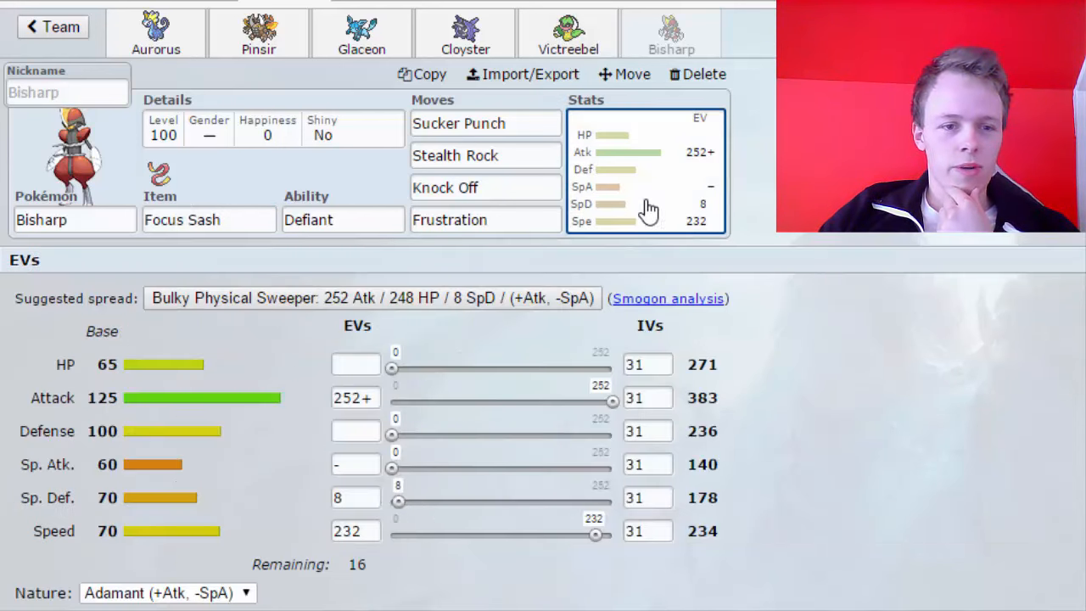
- Clear Bisharp's Sp. Def EVs and bring up Victreebel's set
{"action": "left_click_drag", "start_coordinate": [397, 502], "coordinate": [412, 502]}
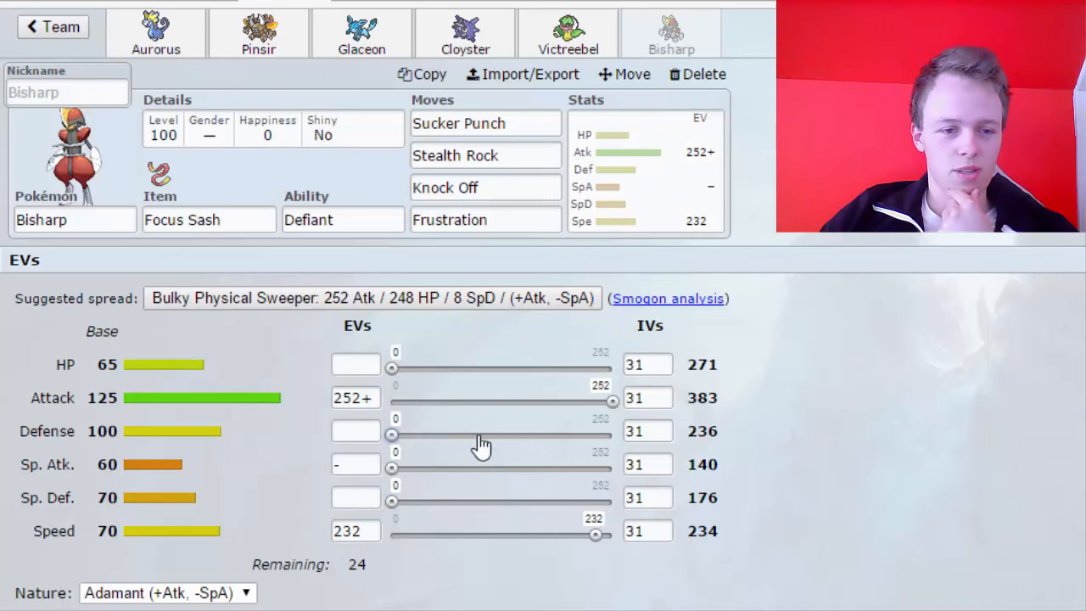
{"action": "left_click", "coordinate": [567, 32]}
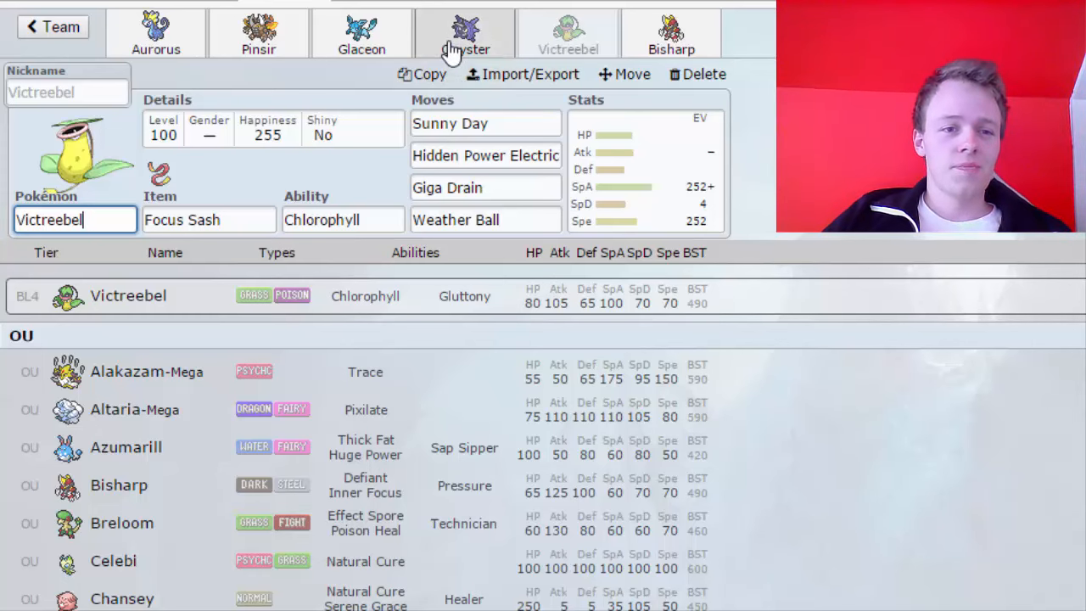
- Switch to Cloyster's set and list alternatives for its Icicle Spear move
{"action": "left_click", "coordinate": [464, 34]}
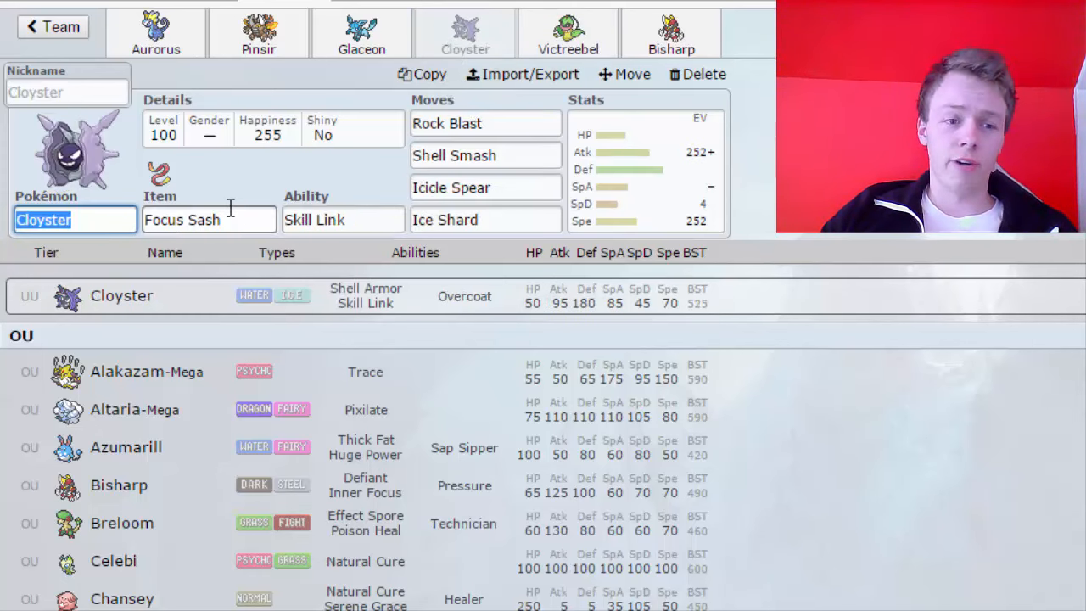
{"action": "left_click", "coordinate": [485, 122]}
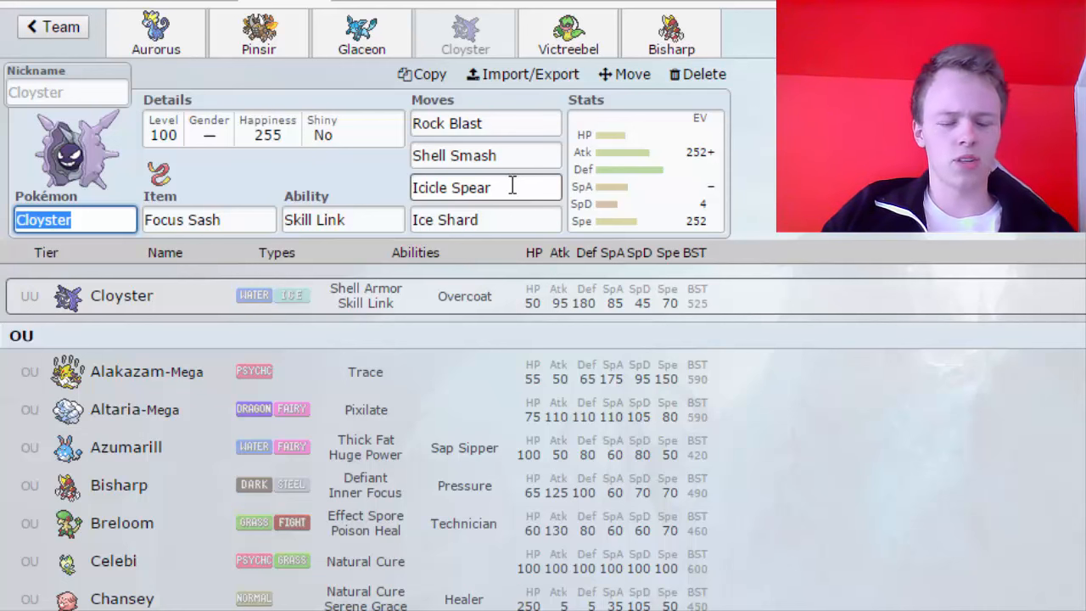
{"action": "left_click", "coordinate": [485, 187]}
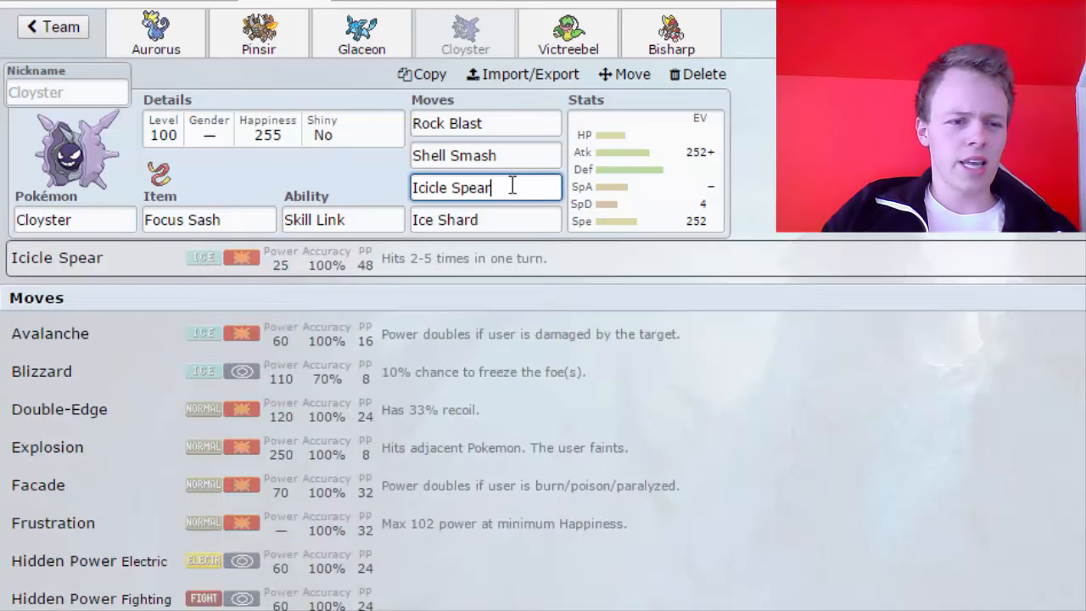
{"action": "scroll", "scroll_direction": "down", "scroll_amount": 3}
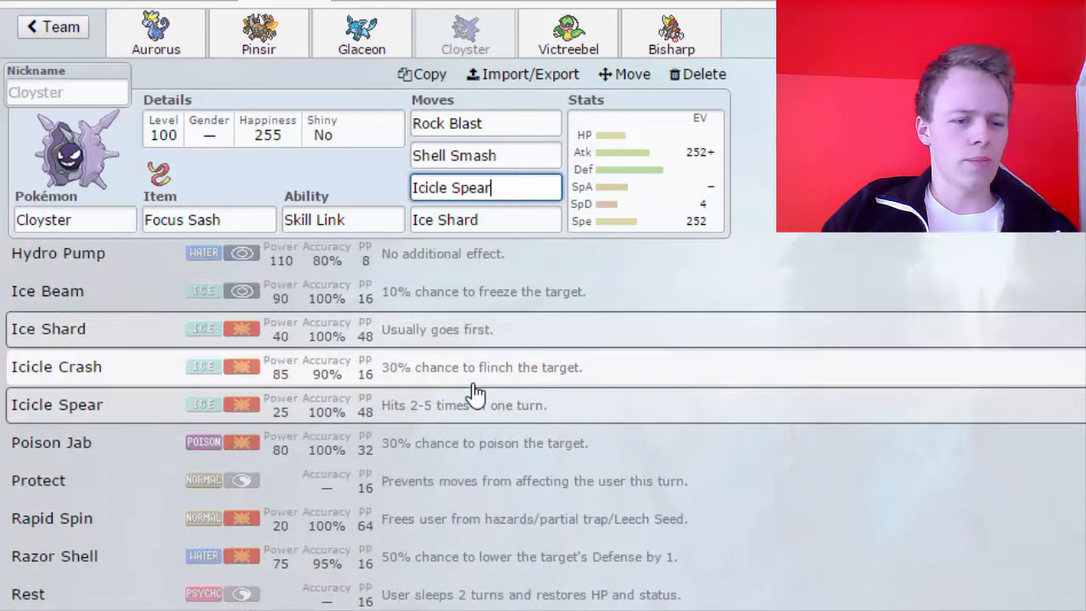
- Switch to Glaceon's set and review its EV spread and Absorb Bulb item options
{"action": "left_click", "coordinate": [361, 34]}
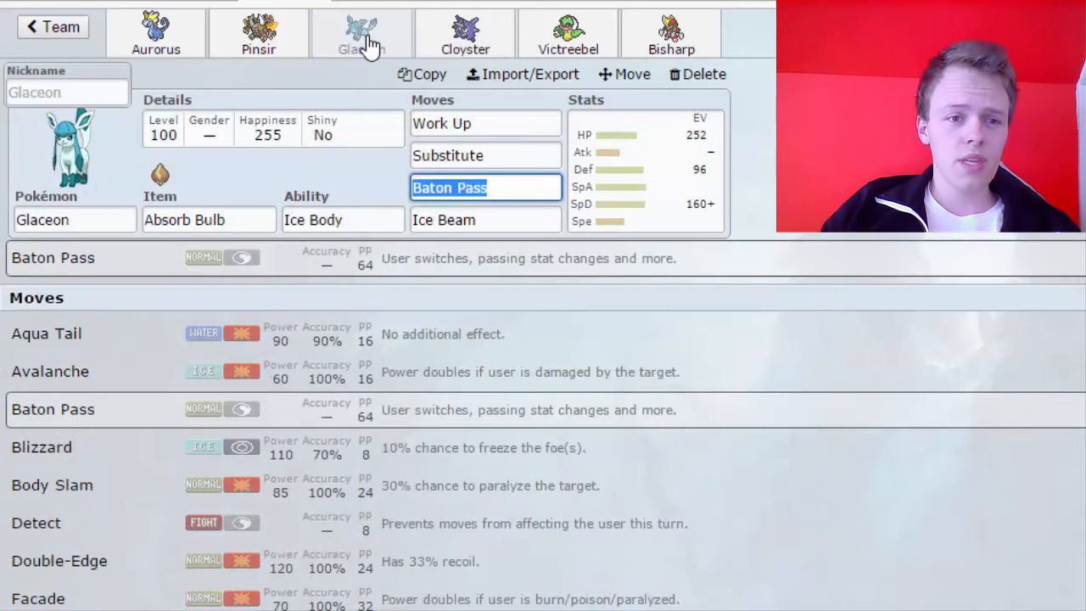
{"action": "mouse_move", "coordinate": [721, 190]}
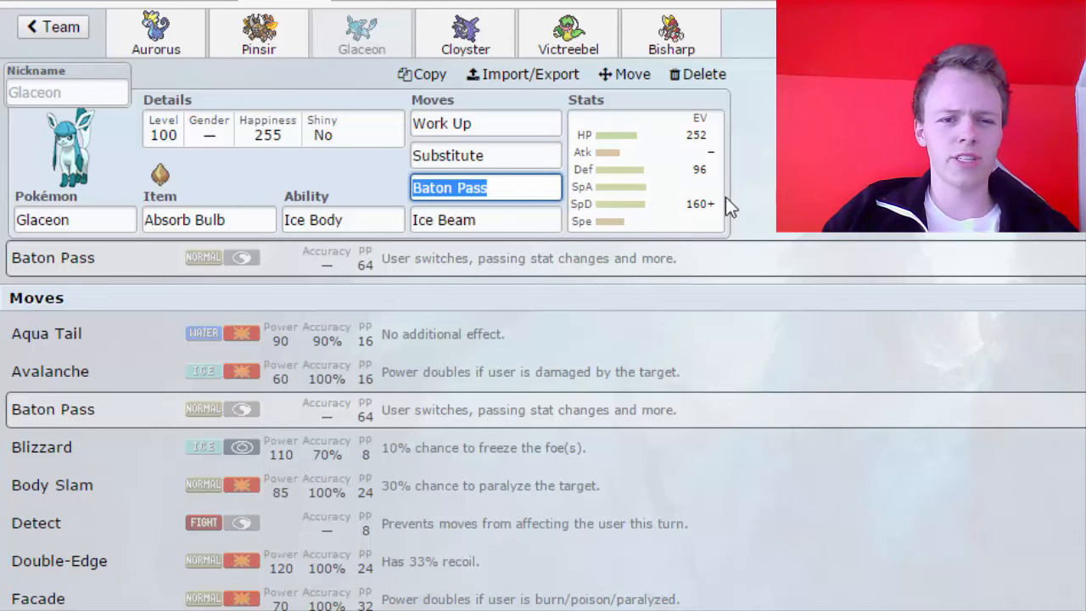
{"action": "left_click", "coordinate": [645, 169]}
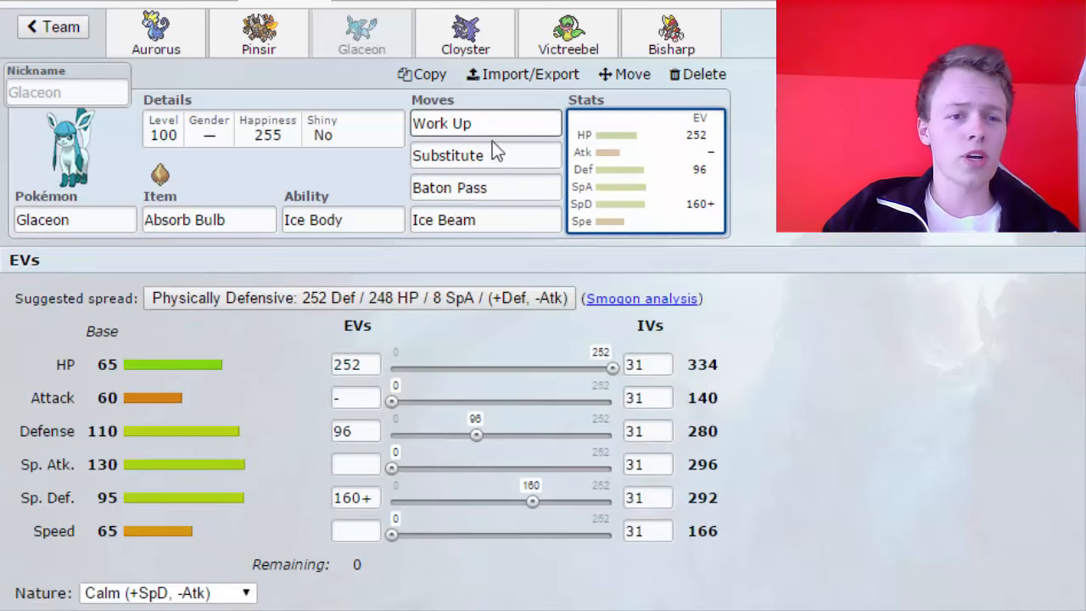
{"action": "mouse_move", "coordinate": [478, 160]}
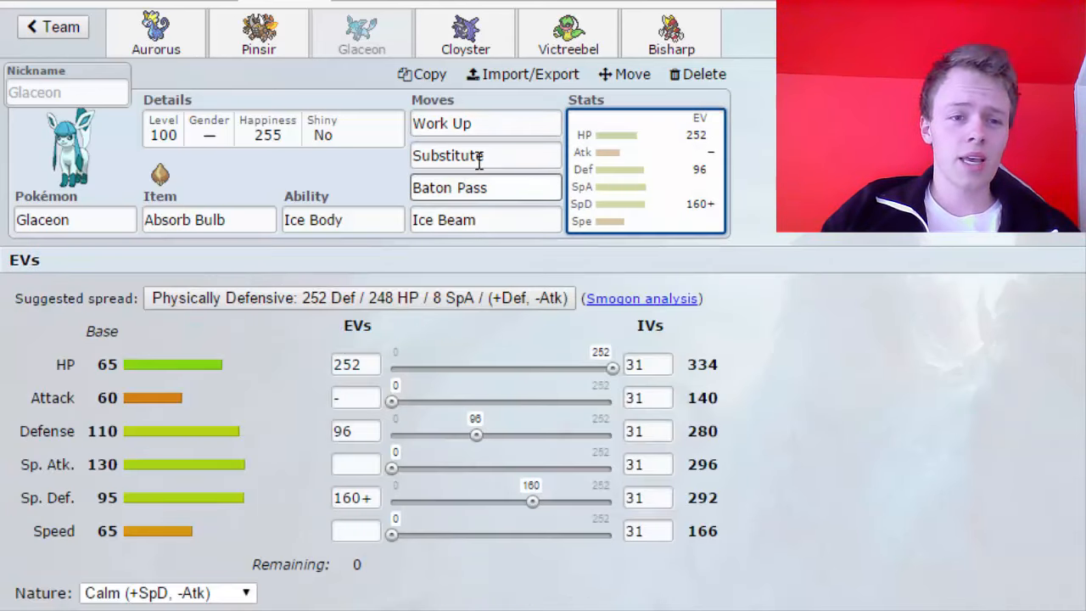
{"action": "left_click", "coordinate": [483, 122]}
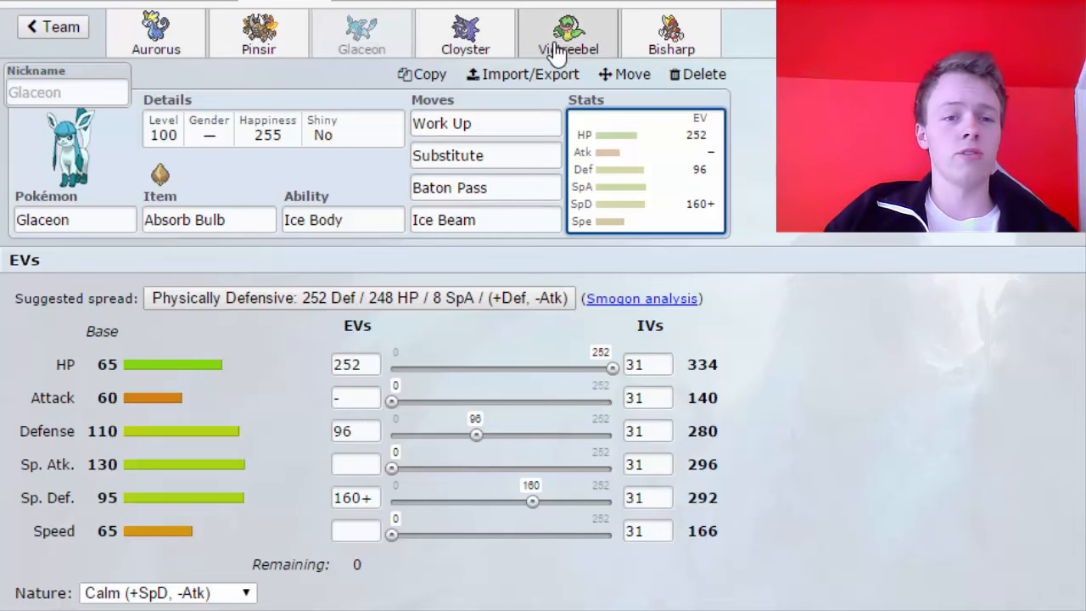
{"action": "left_click", "coordinate": [207, 220]}
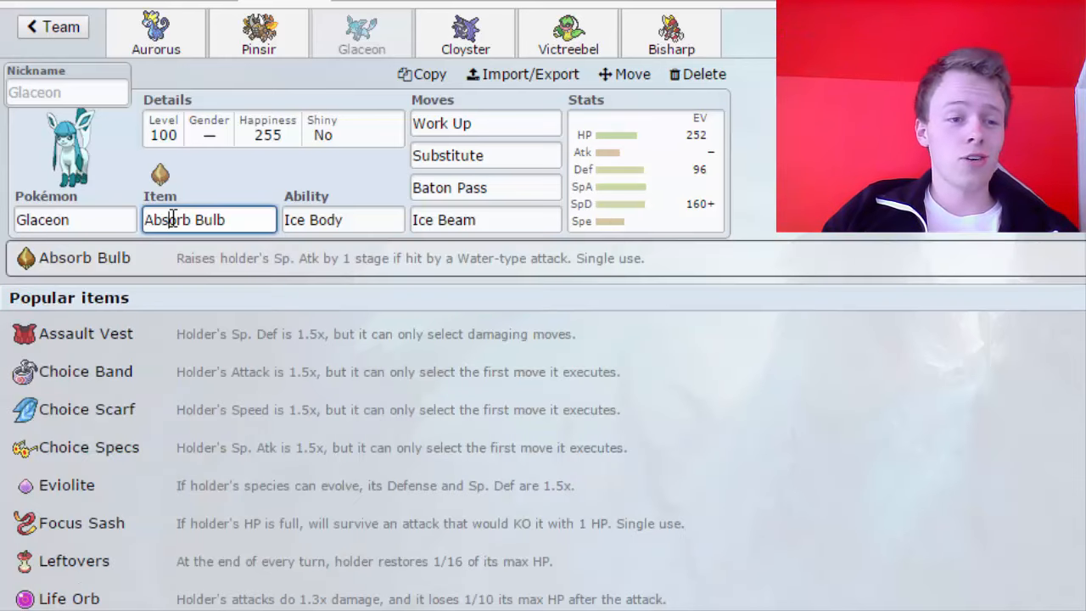
{"action": "mouse_move", "coordinate": [224, 270]}
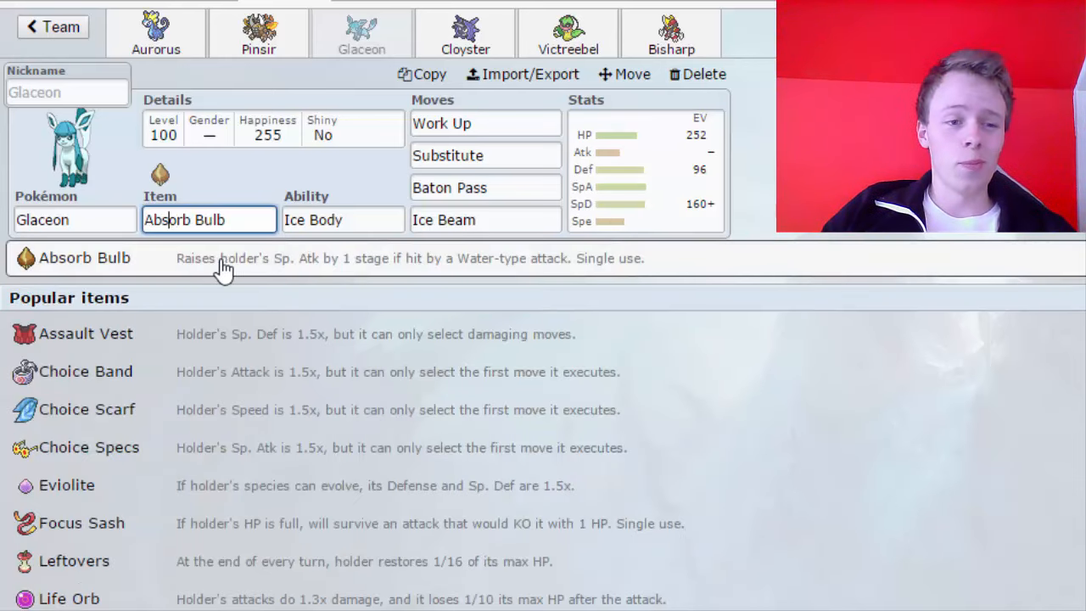
{"action": "mouse_move", "coordinate": [162, 270]}
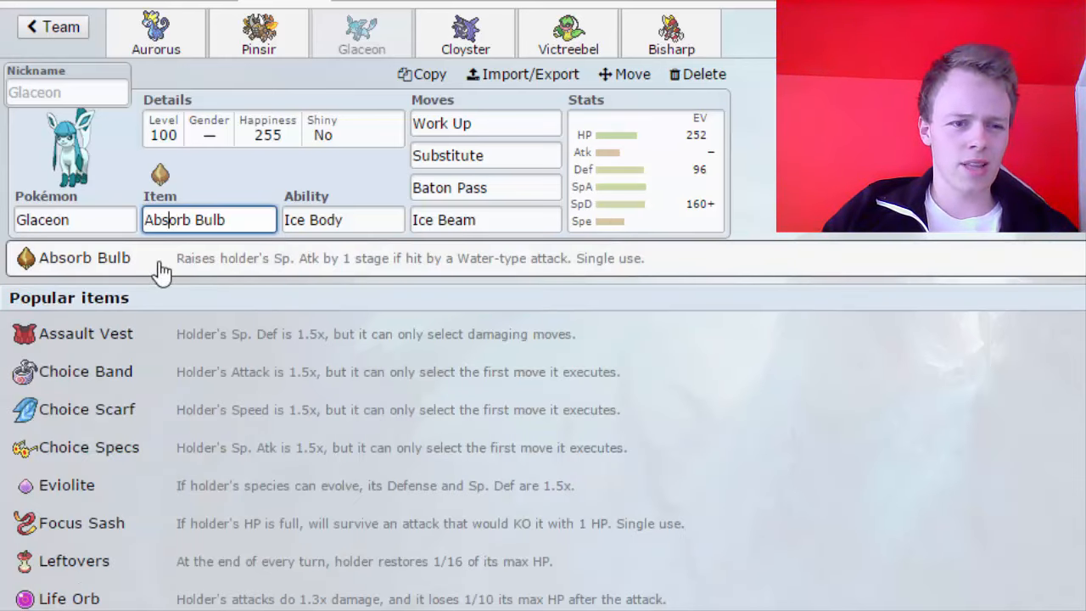
{"action": "mouse_move", "coordinate": [492, 288]}
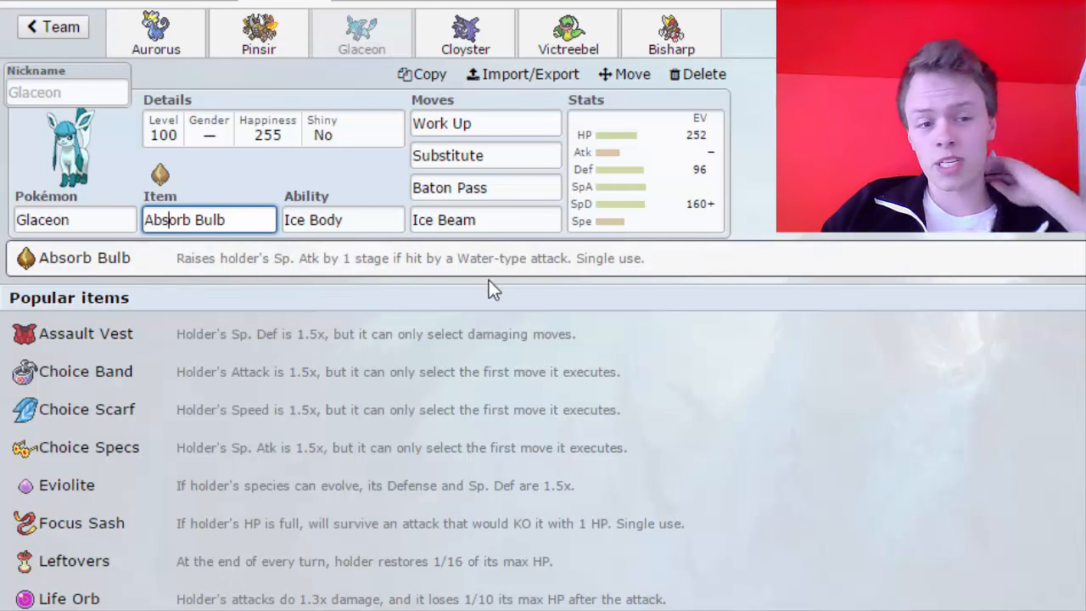
- List the moves Glaceon could use in place of Substitute
{"action": "left_click", "coordinate": [485, 156]}
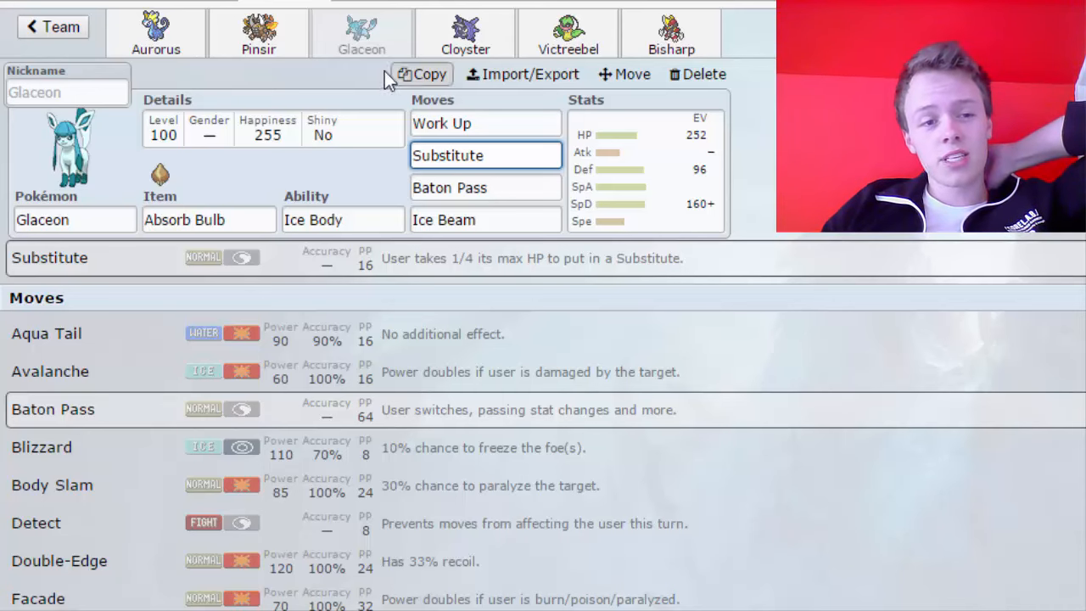
{"action": "mouse_move", "coordinate": [377, 54]}
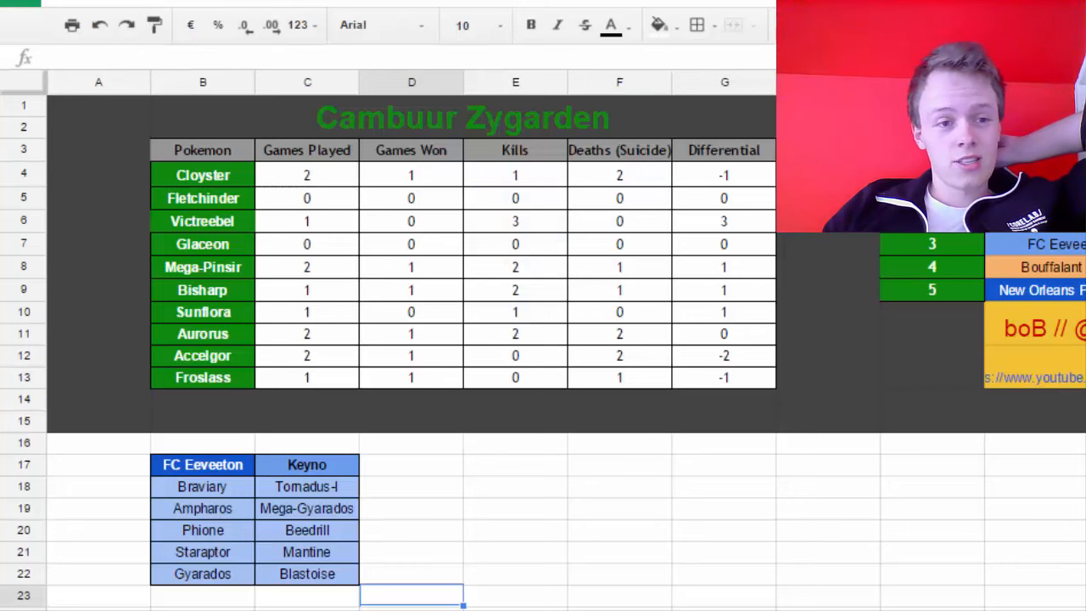
{"action": "mouse_move", "coordinate": [129, 292]}
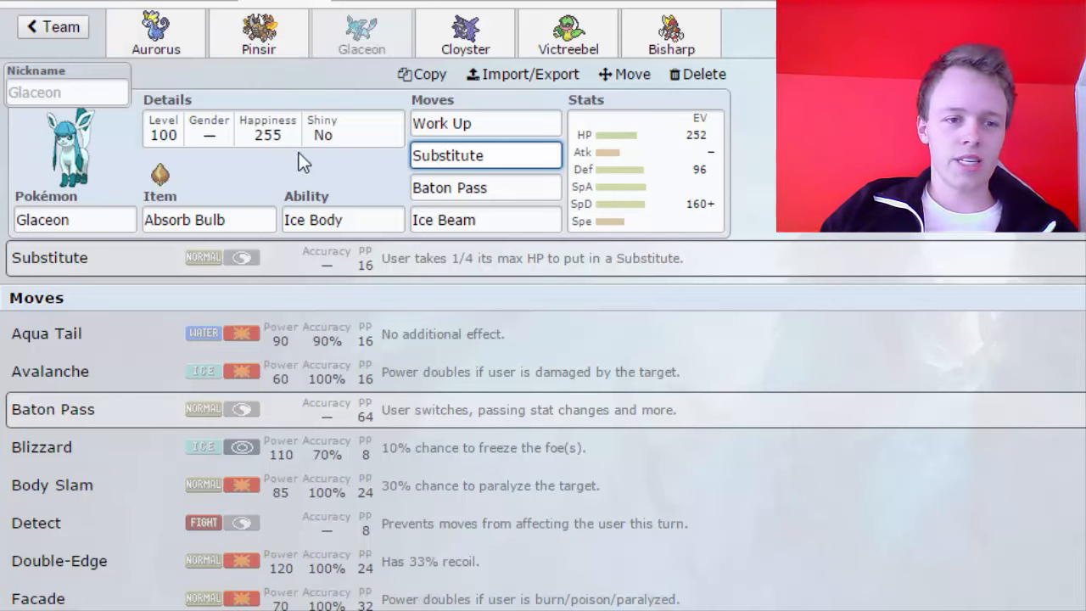
{"action": "left_click", "coordinate": [483, 221]}
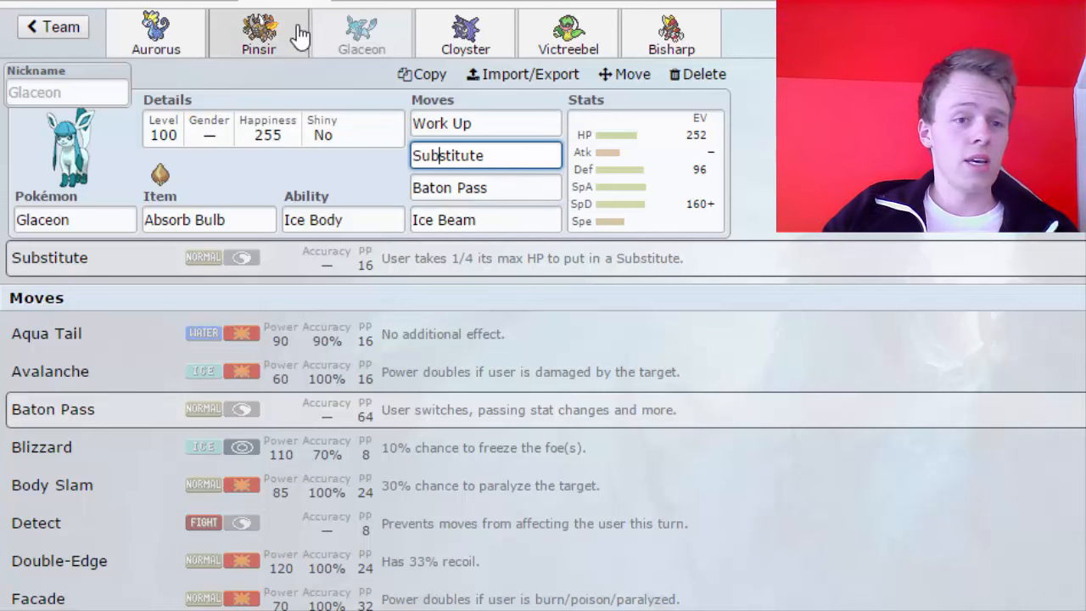
- Look over Pinsir's set, then switch to Aurorus's Choice Scarf set
{"action": "left_click", "coordinate": [258, 34]}
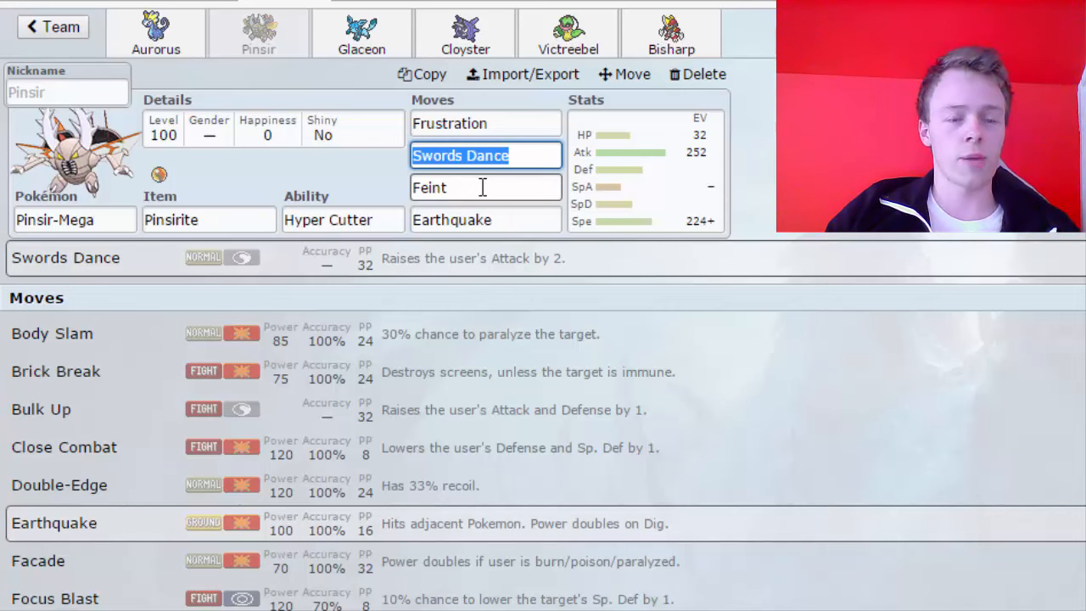
{"action": "left_click", "coordinate": [156, 32]}
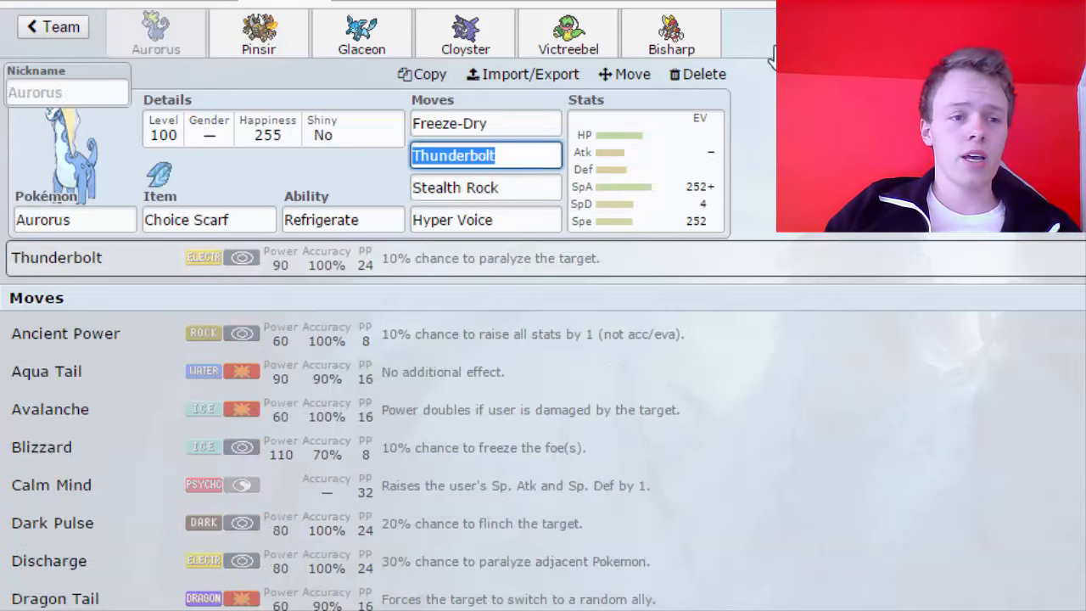
{"action": "left_click", "coordinate": [485, 122]}
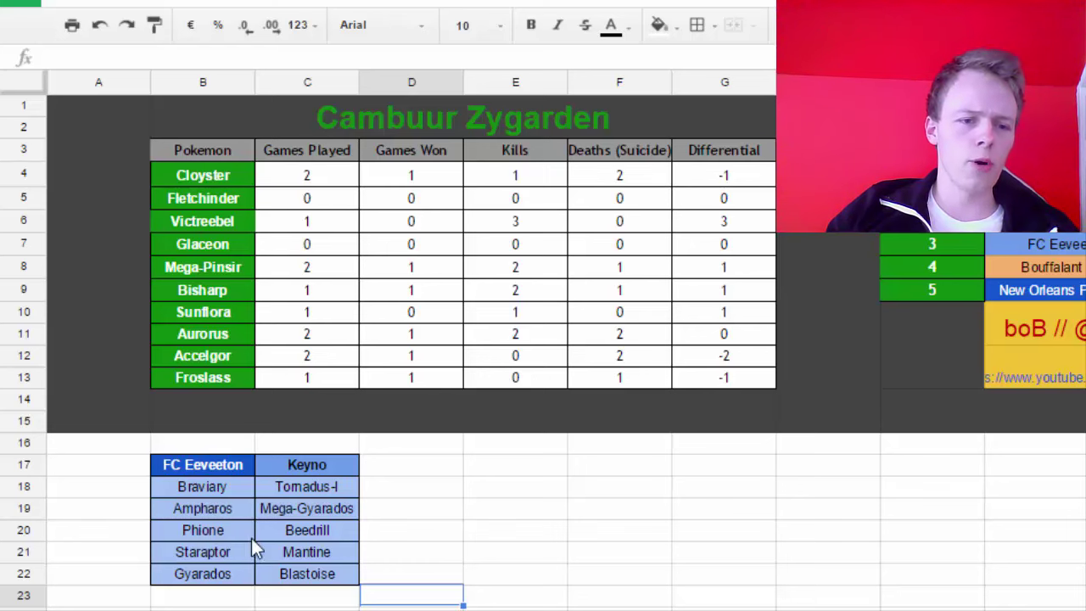
{"action": "mouse_move", "coordinate": [373, 478]}
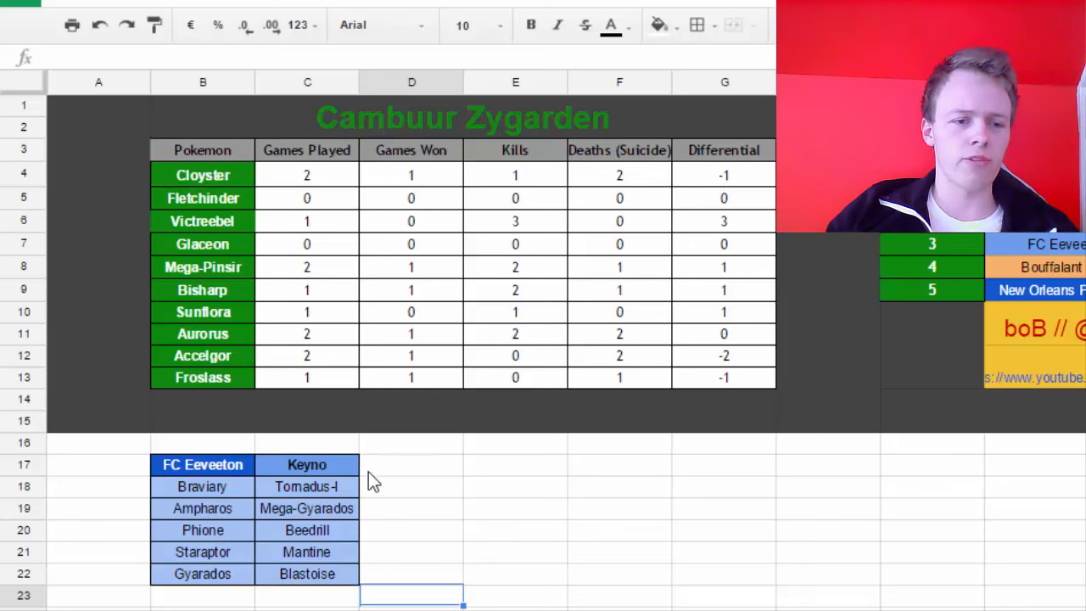
{"action": "mouse_move", "coordinate": [570, 517]}
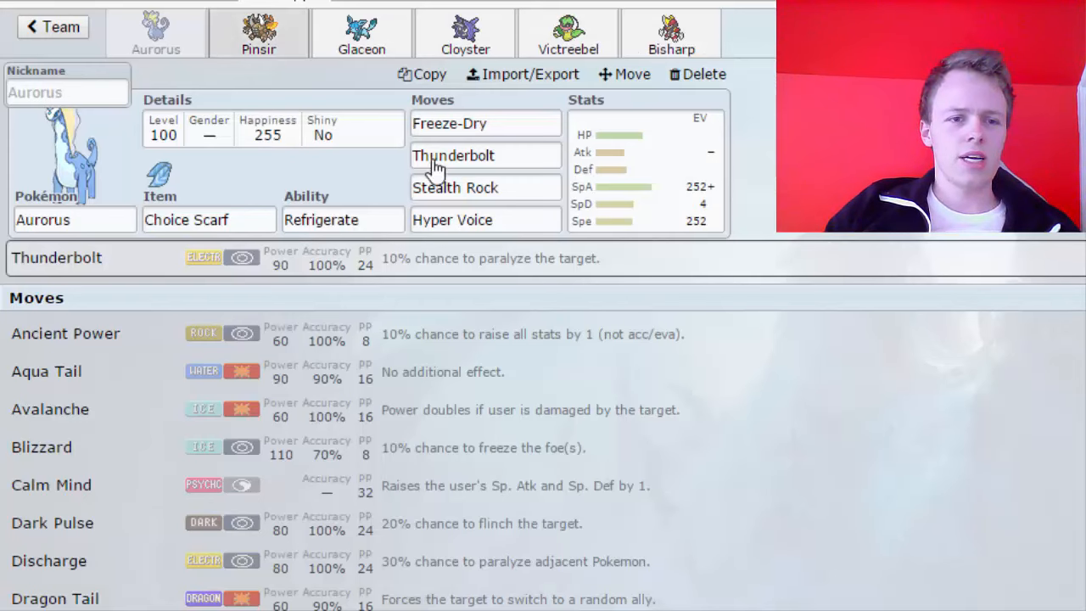
- Inspect Aurorus's Thunderbolt and list alternatives for its Hyper Voice move
{"action": "left_click", "coordinate": [483, 156]}
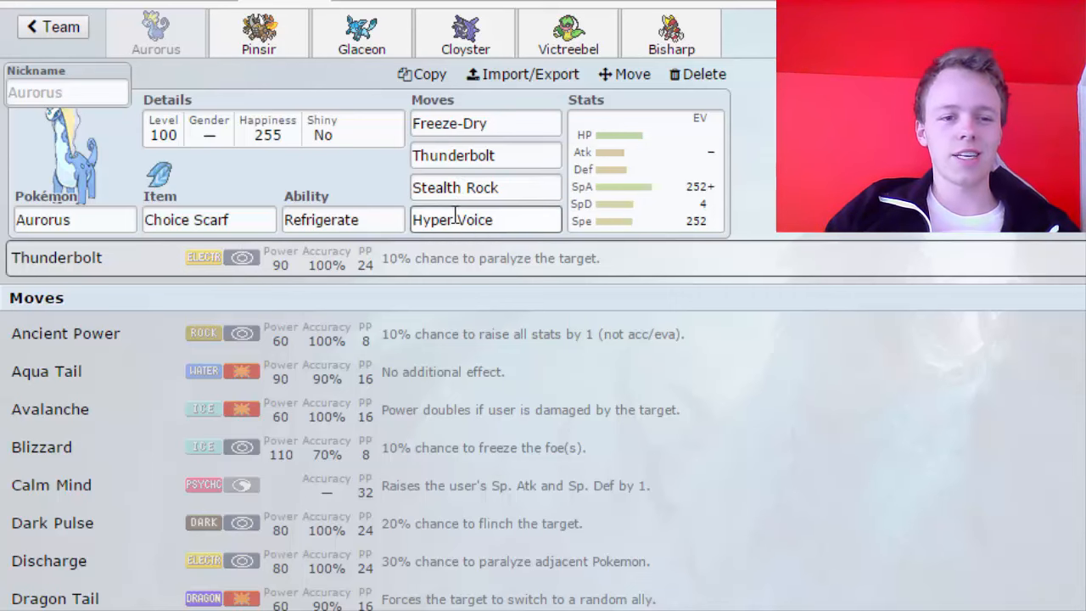
{"action": "left_click", "coordinate": [485, 221]}
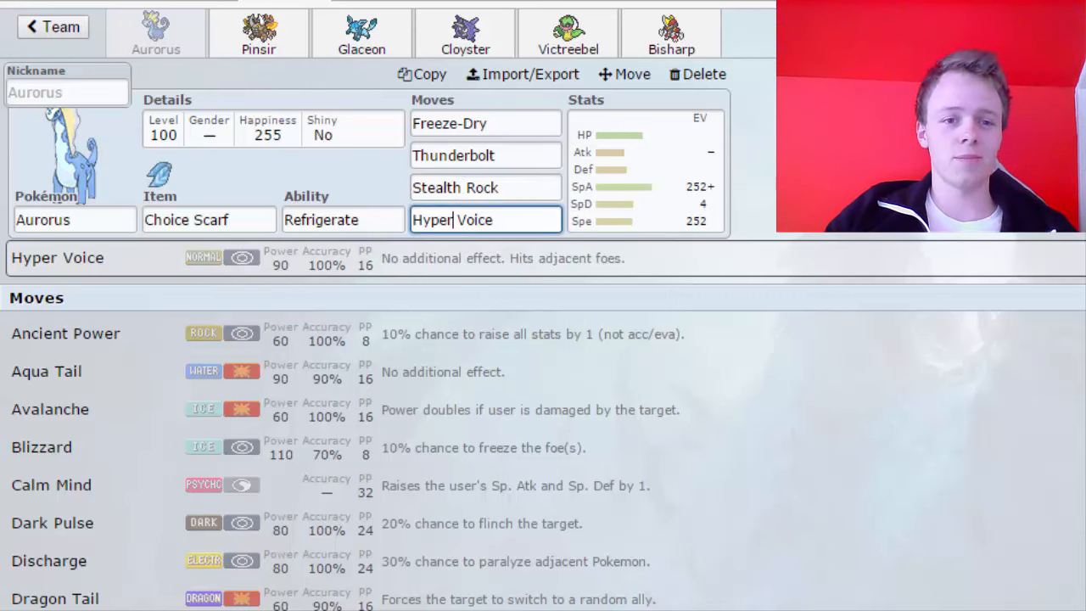
{"action": "mouse_move", "coordinate": [119, 488]}
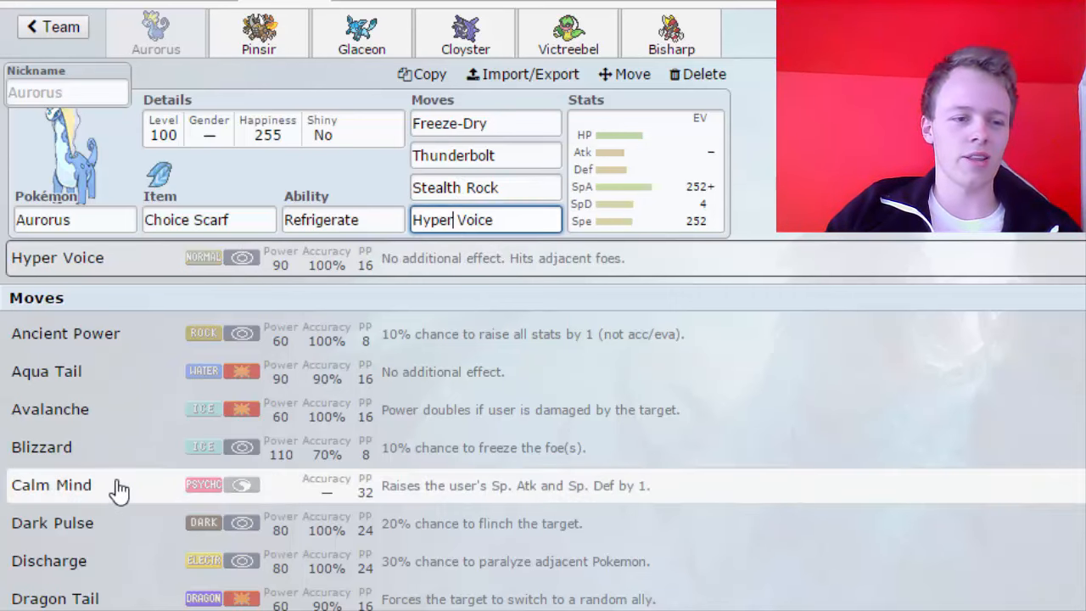
{"action": "mouse_move", "coordinate": [410, 448]}
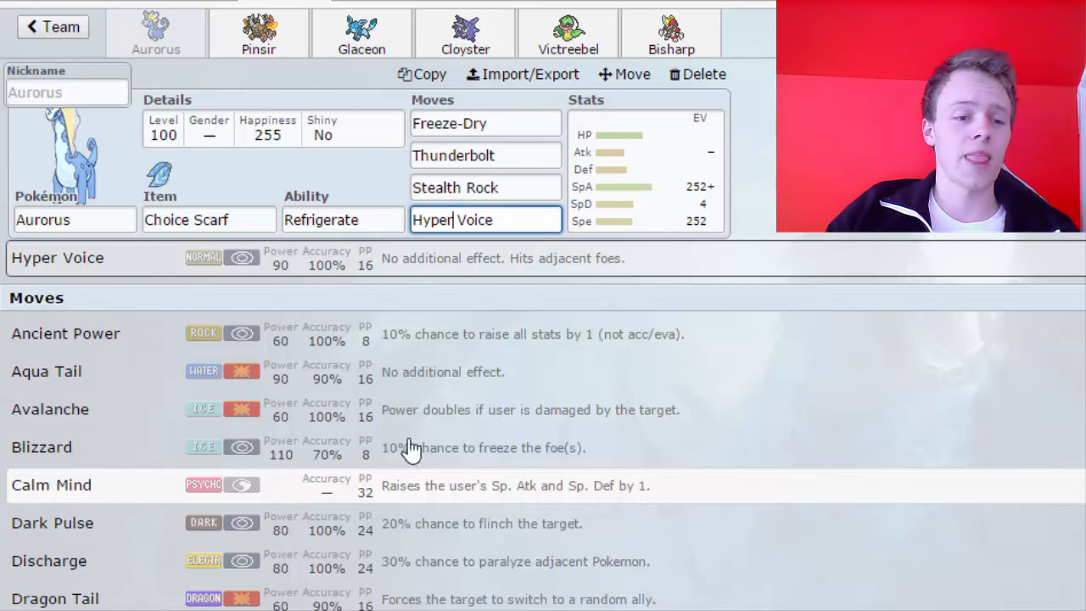
{"action": "mouse_move", "coordinate": [479, 466]}
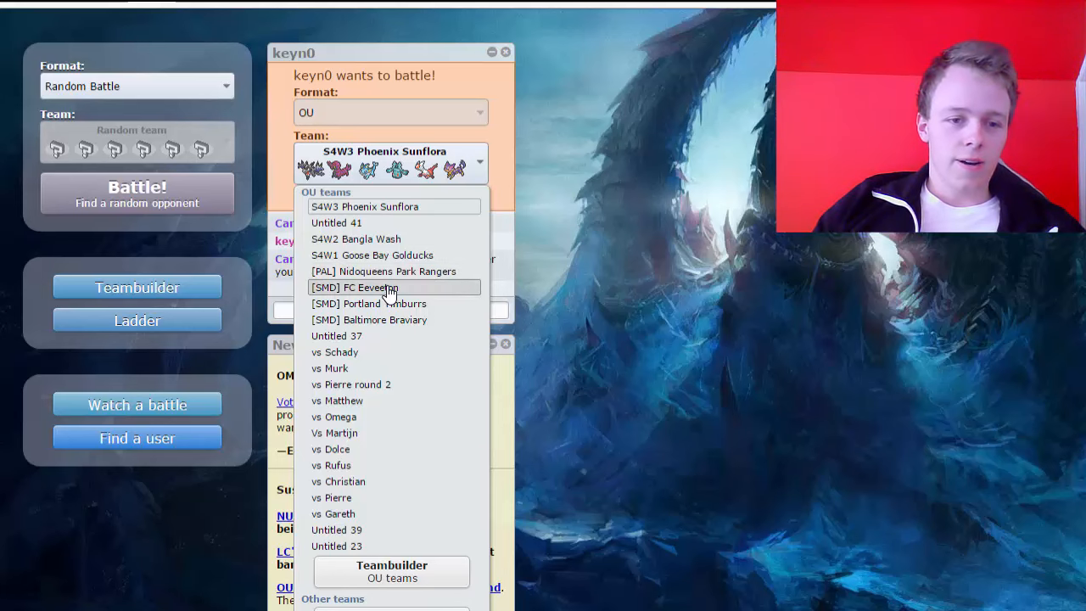
- Accept keyn0's OU challenge using the [SMD] FC Eeveeton team
{"action": "left_click", "coordinate": [365, 287]}
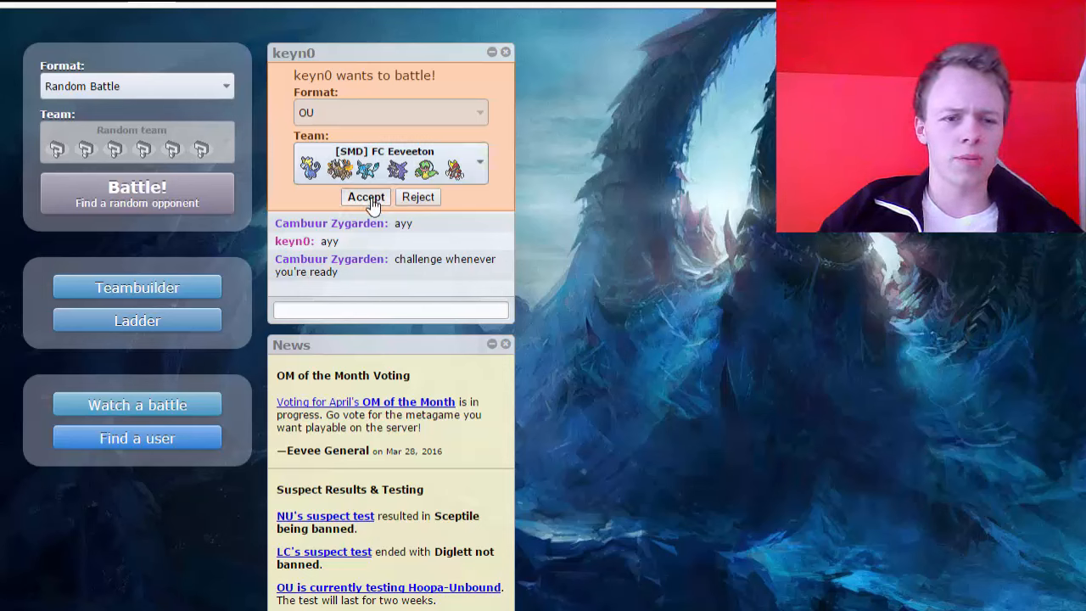
{"action": "left_click", "coordinate": [367, 197]}
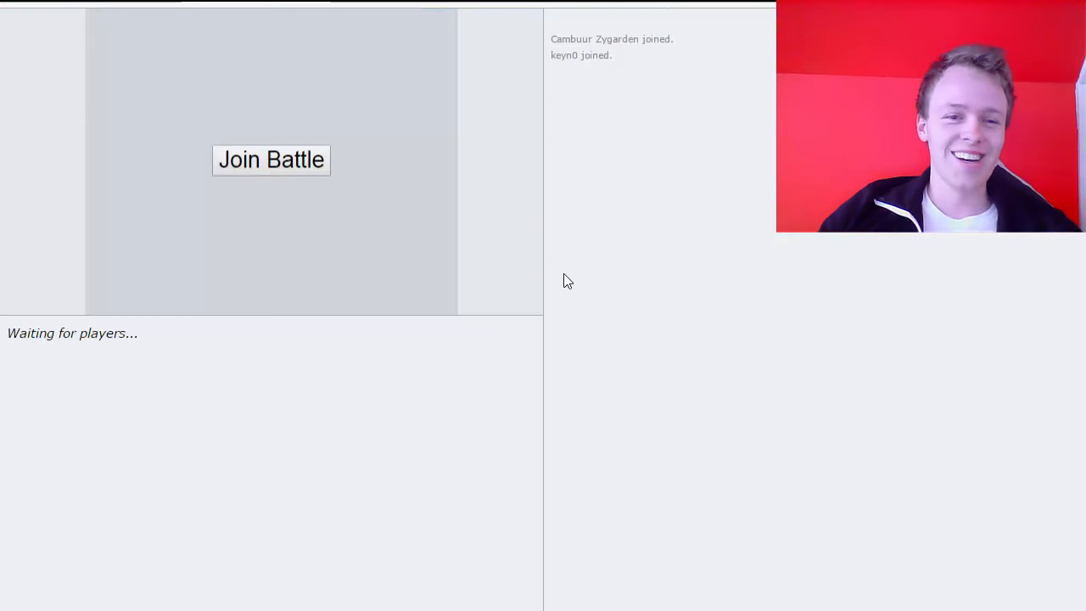
- Join the battle and lead with Bisharp against Blastoise
{"action": "left_click", "coordinate": [272, 159]}
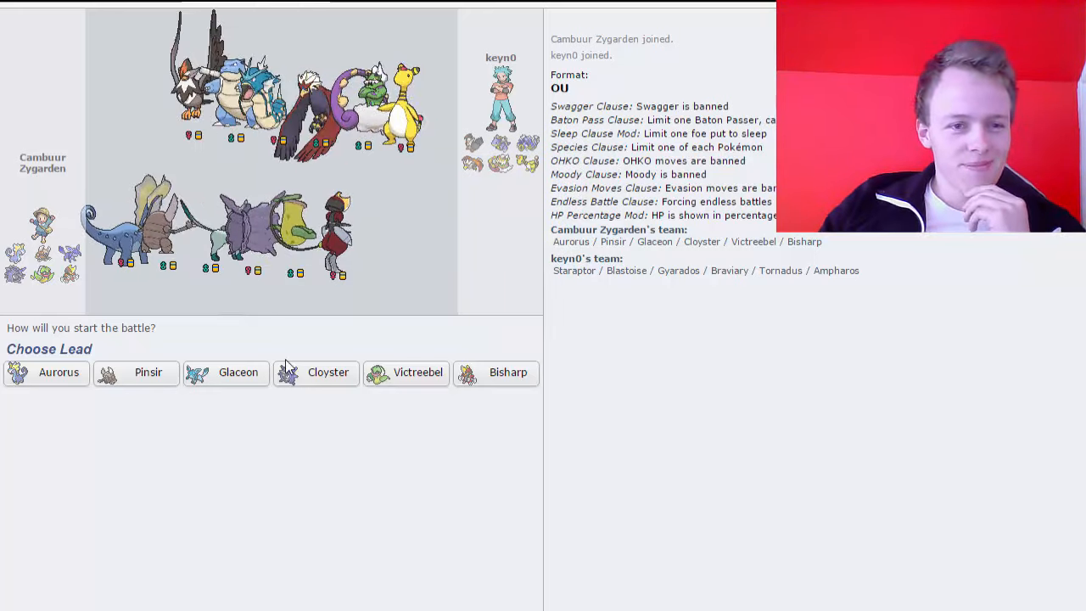
{"action": "mouse_move", "coordinate": [507, 372]}
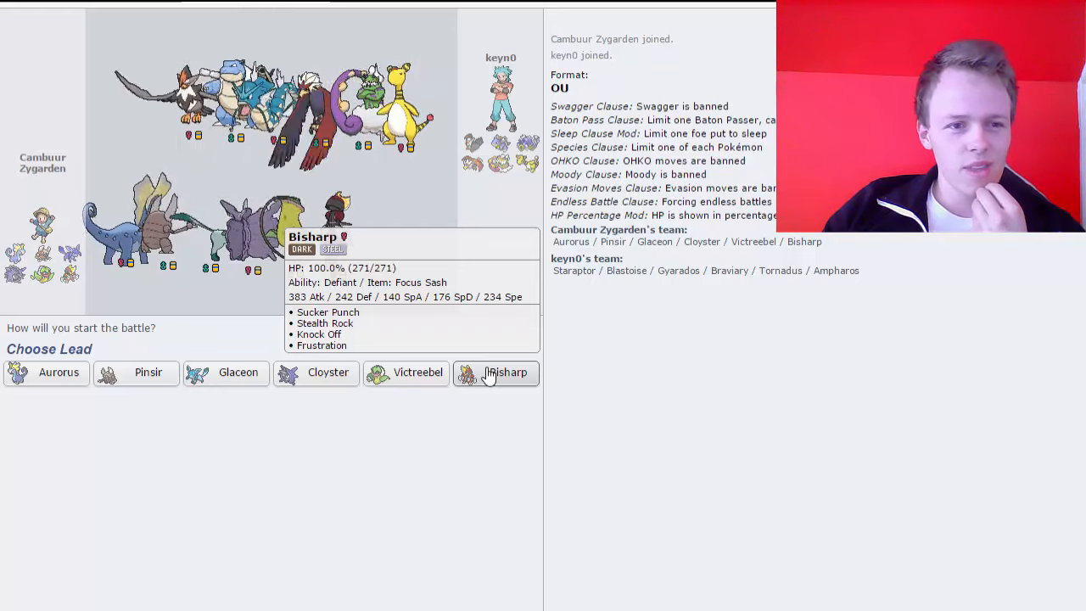
{"action": "left_click", "coordinate": [506, 374]}
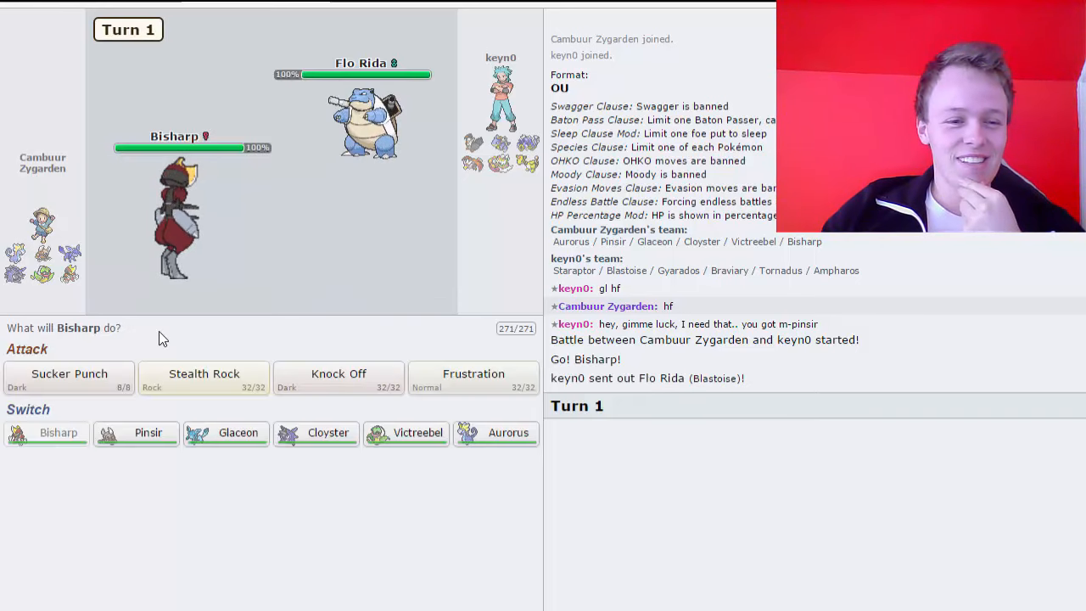
{"action": "mouse_move", "coordinate": [204, 376]}
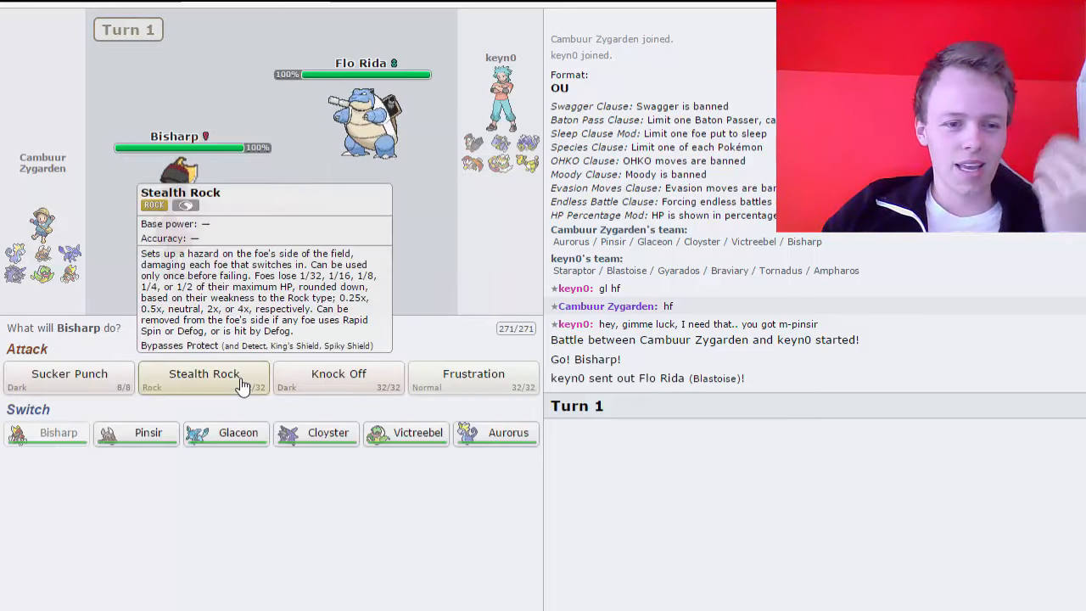
- Have Bisharp set Stealth Rock, then Sucker Punch Blastoise, skipping to the latest turn
{"action": "left_click", "coordinate": [203, 376]}
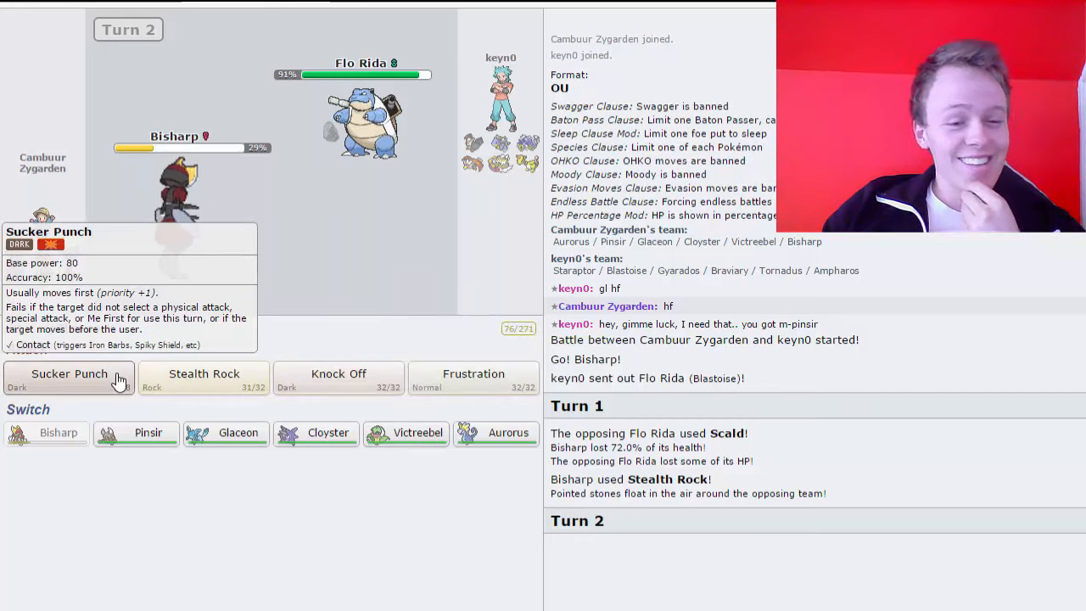
{"action": "left_click", "coordinate": [68, 373]}
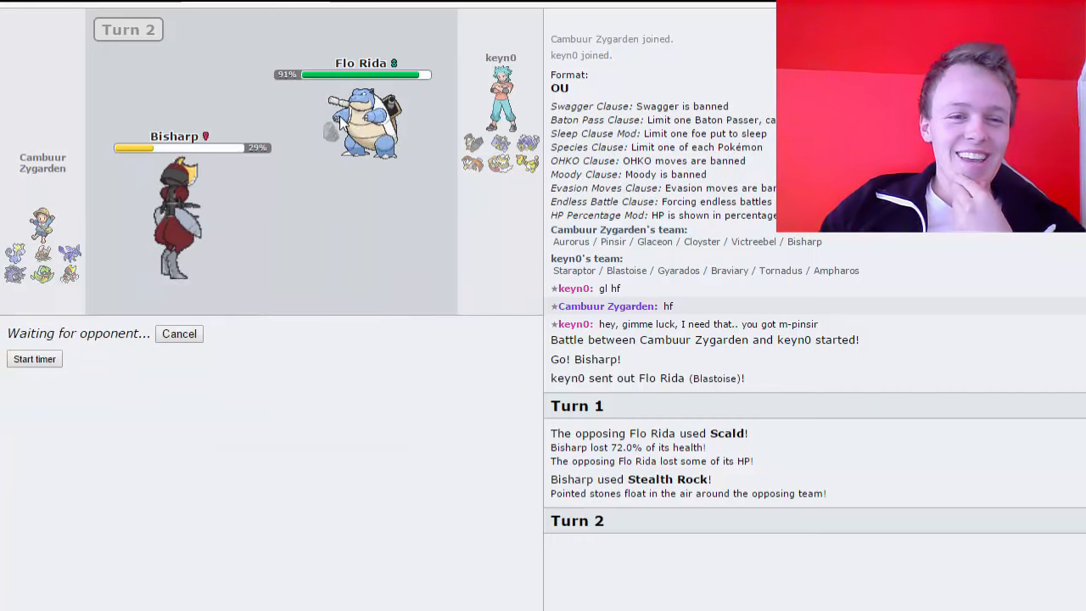
{"action": "mouse_move", "coordinate": [363, 122]}
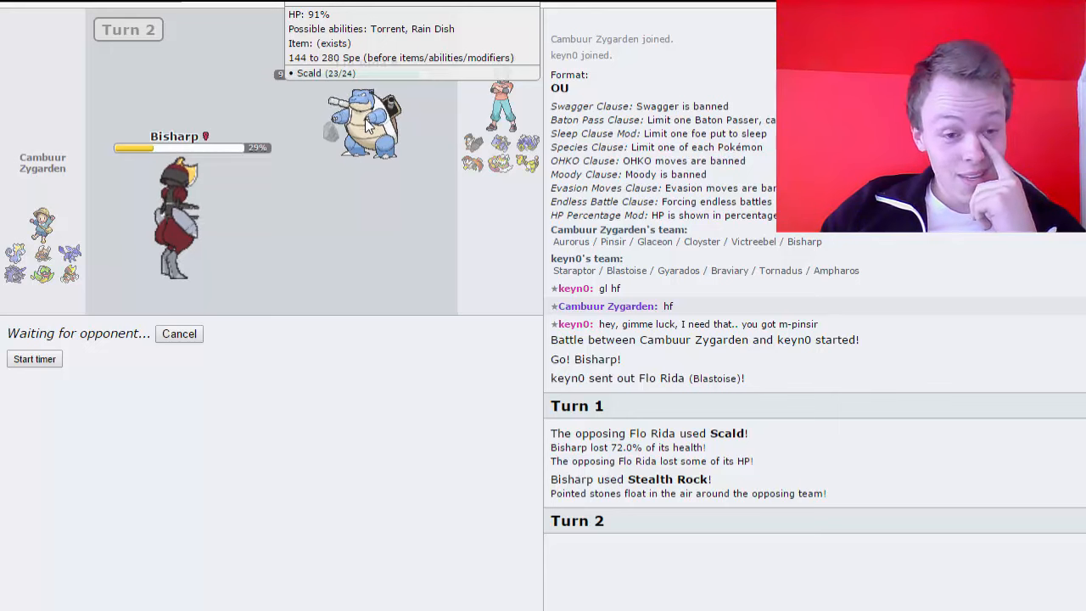
{"action": "mouse_move", "coordinate": [244, 317]}
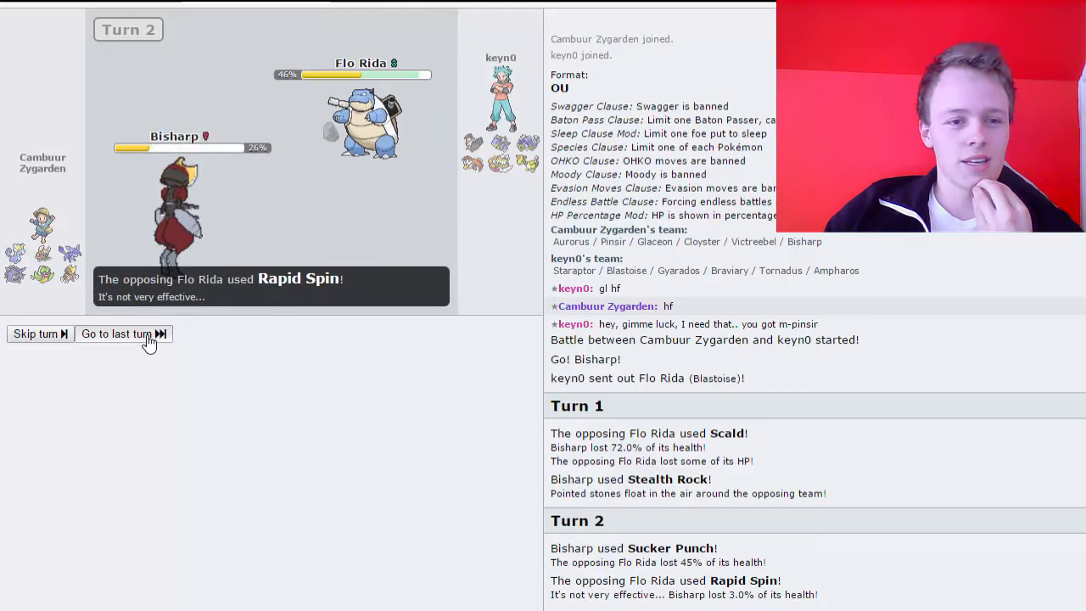
{"action": "left_click", "coordinate": [114, 333]}
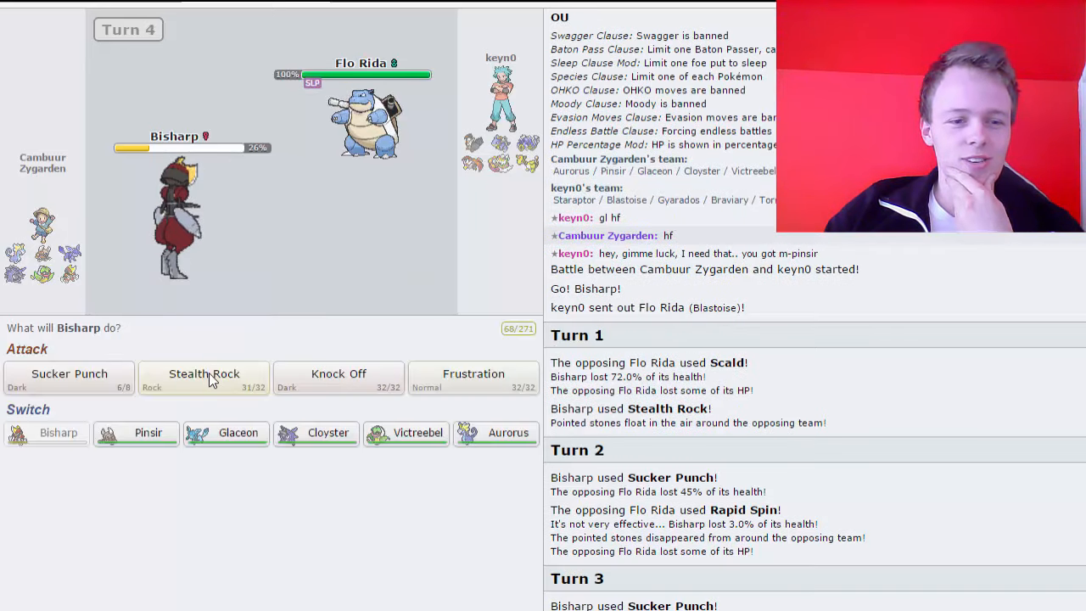
{"action": "mouse_move", "coordinate": [204, 376]}
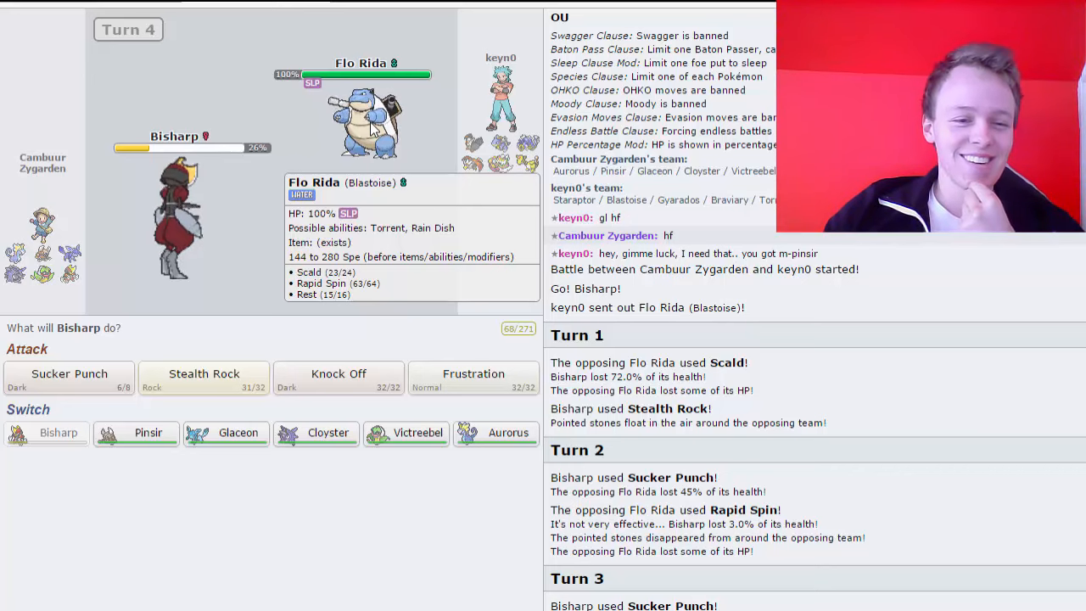
{"action": "mouse_move", "coordinate": [373, 127]}
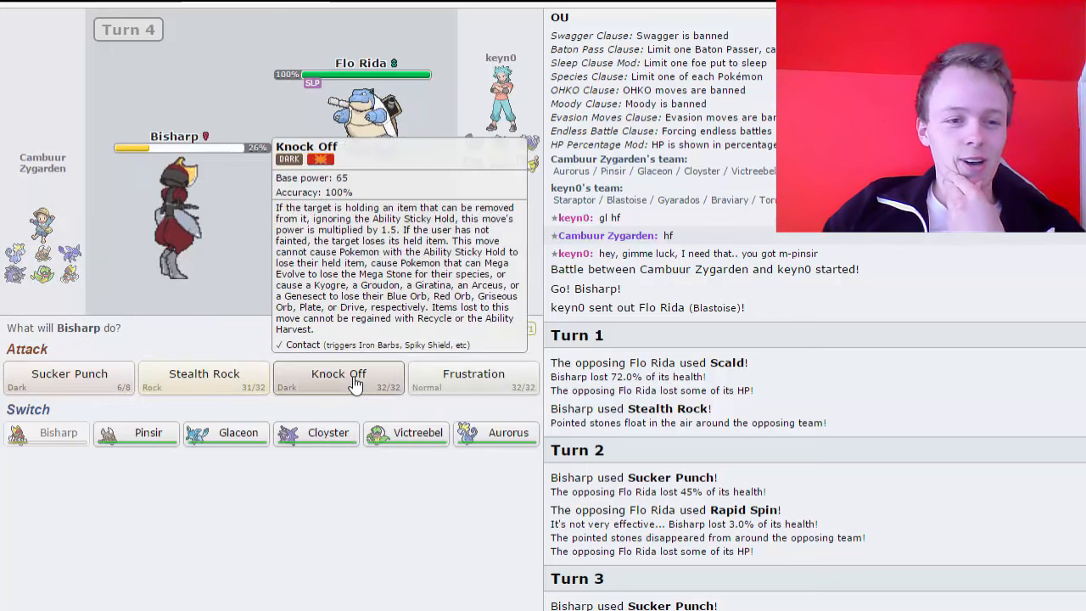
- Use Knock Off on the incoming Ampharos, then set Stealth Rock again on turn 5
{"action": "left_click", "coordinate": [337, 375]}
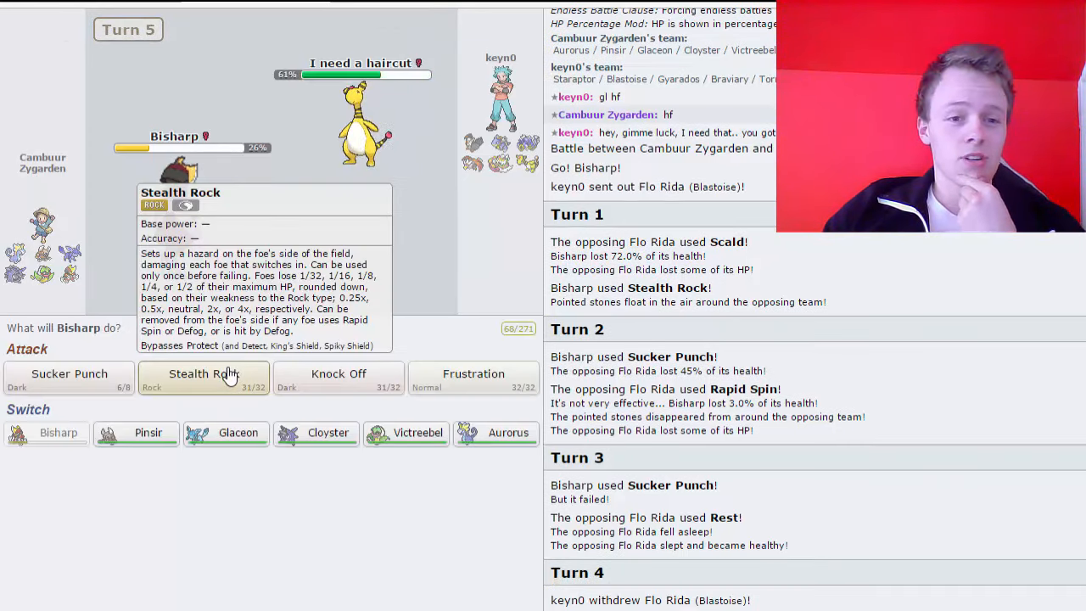
{"action": "left_click", "coordinate": [203, 377]}
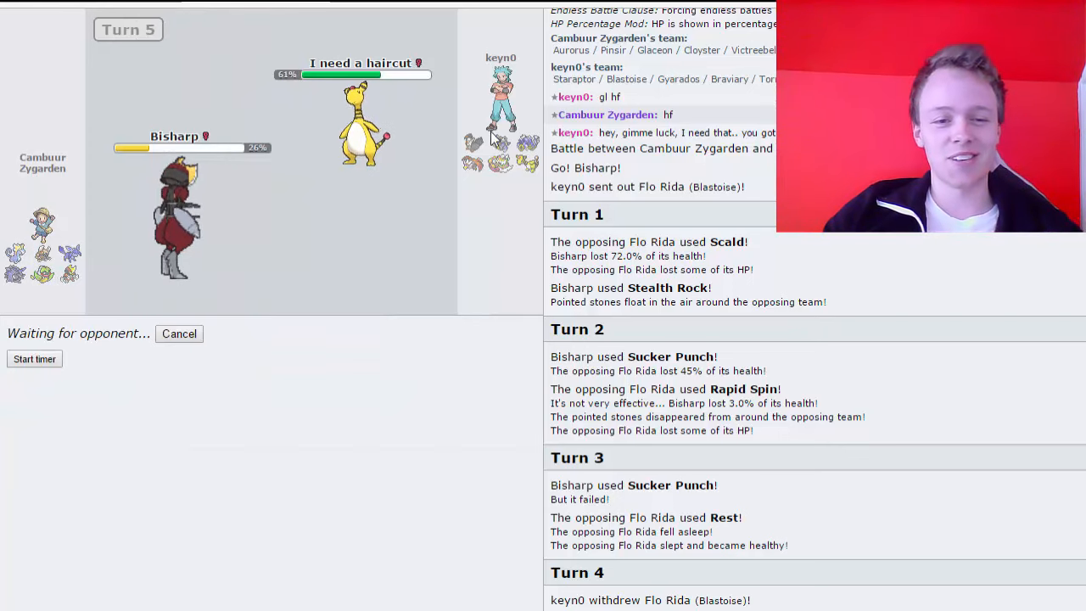
{"action": "mouse_move", "coordinate": [424, 117]}
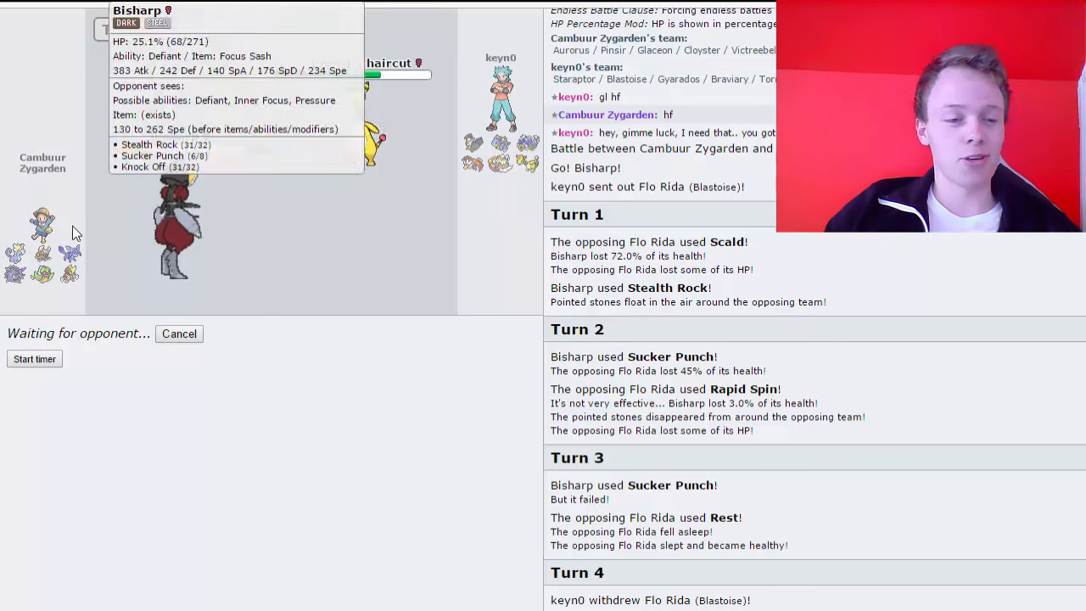
{"action": "mouse_move", "coordinate": [40, 272]}
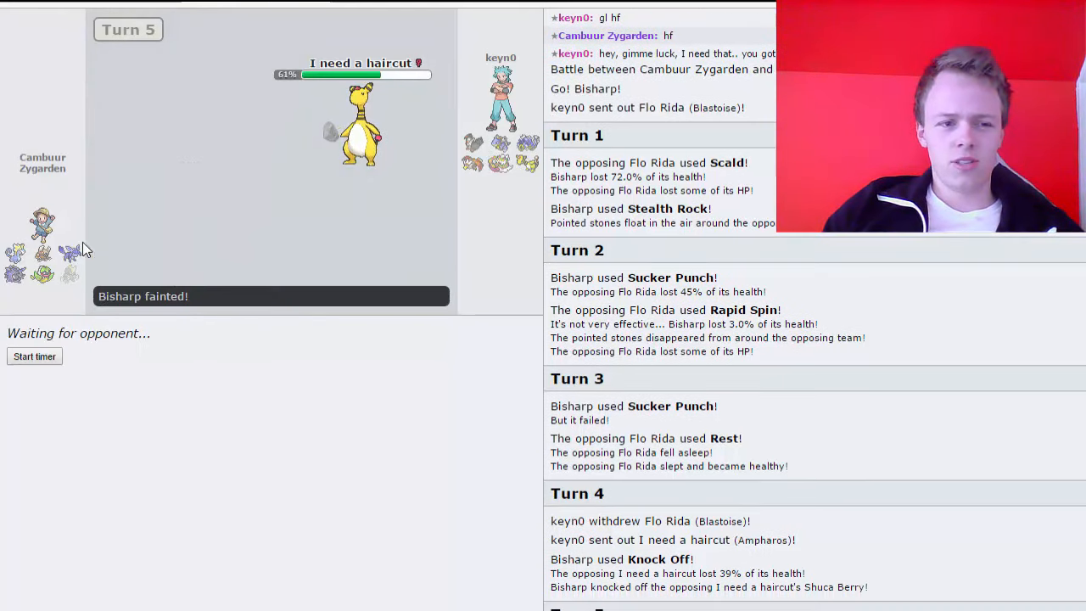
{"action": "mouse_move", "coordinate": [484, 200]}
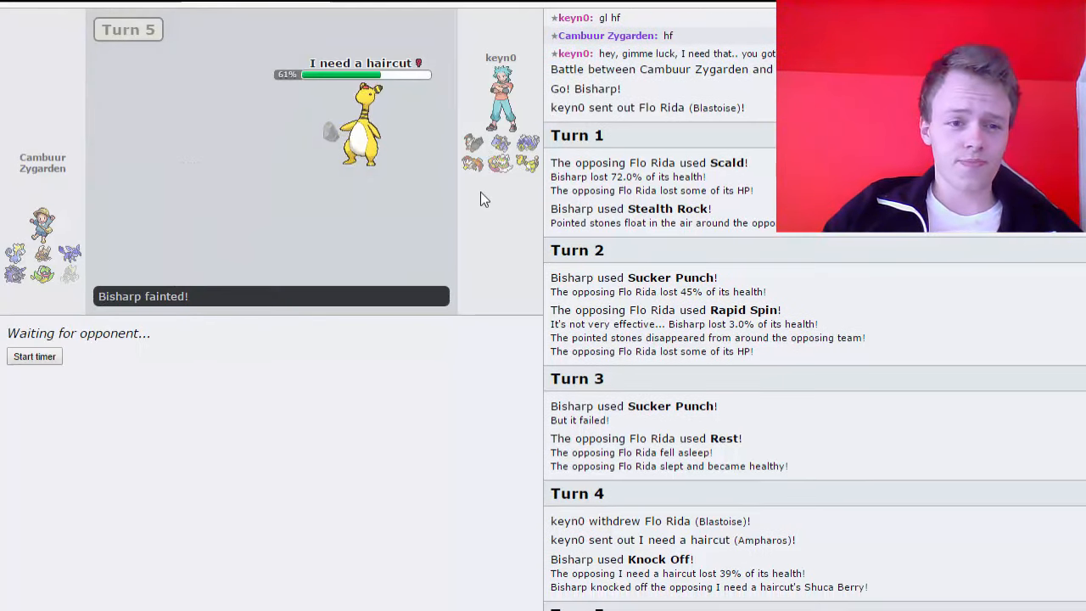
{"action": "mouse_move", "coordinate": [410, 157]}
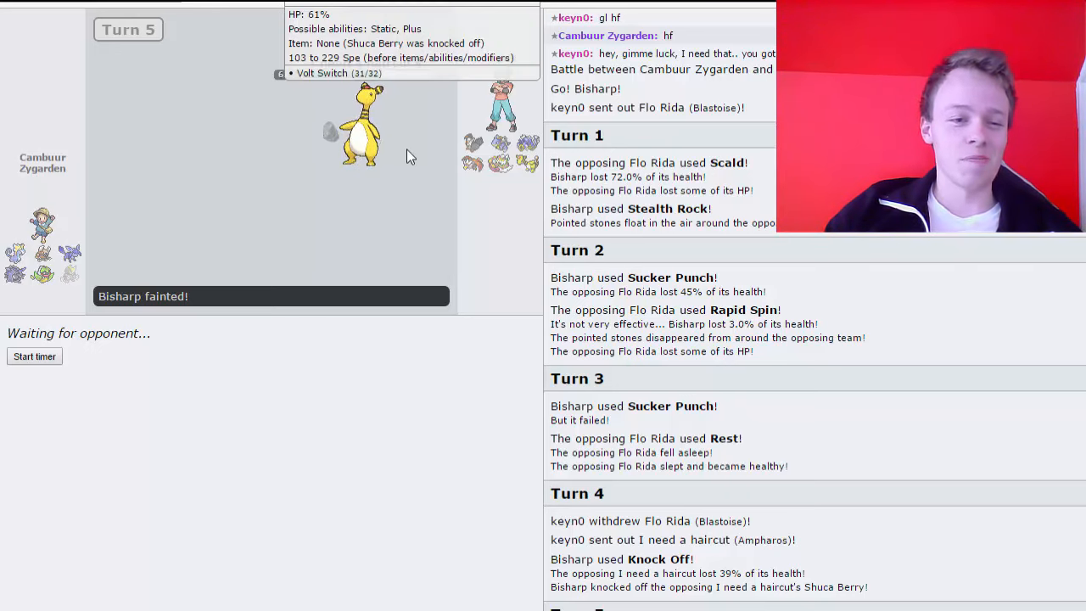
{"action": "mouse_move", "coordinate": [410, 170]}
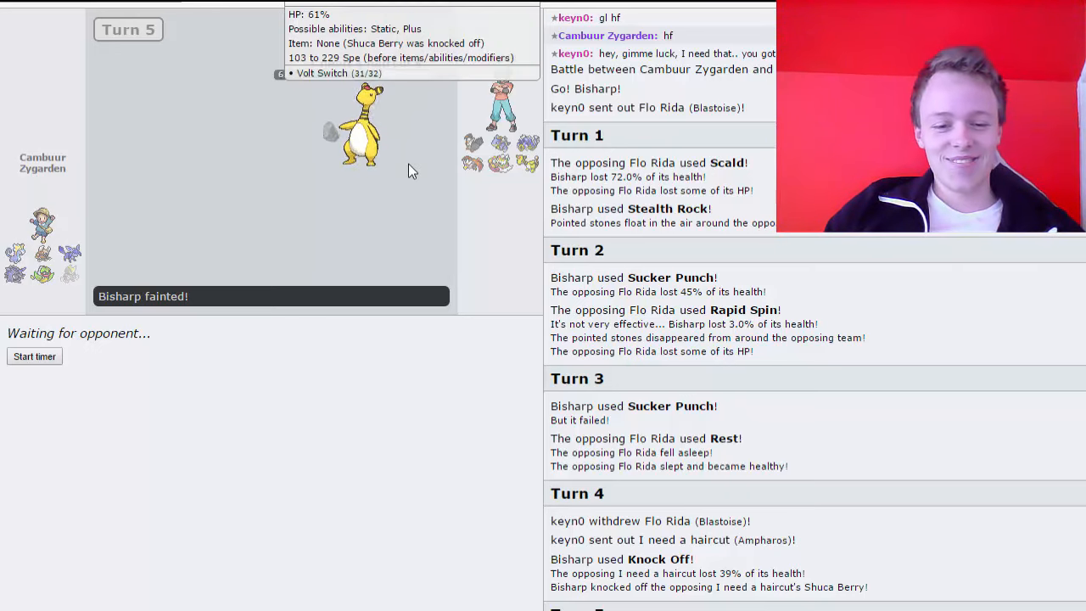
{"action": "mouse_move", "coordinate": [424, 499]}
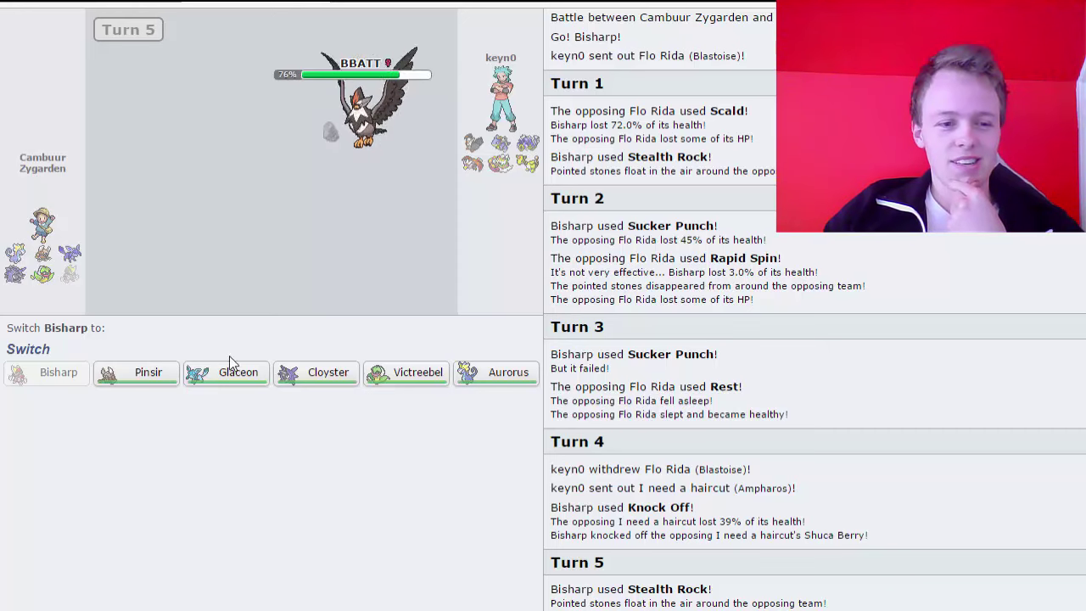
{"action": "mouse_move", "coordinate": [227, 373]}
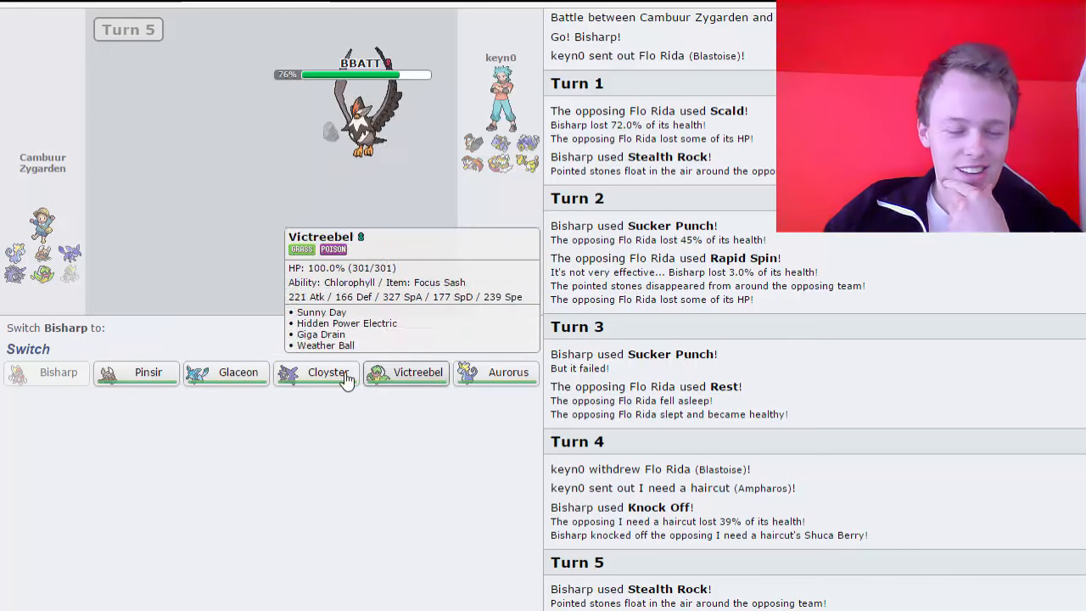
{"action": "mouse_move", "coordinate": [316, 372]}
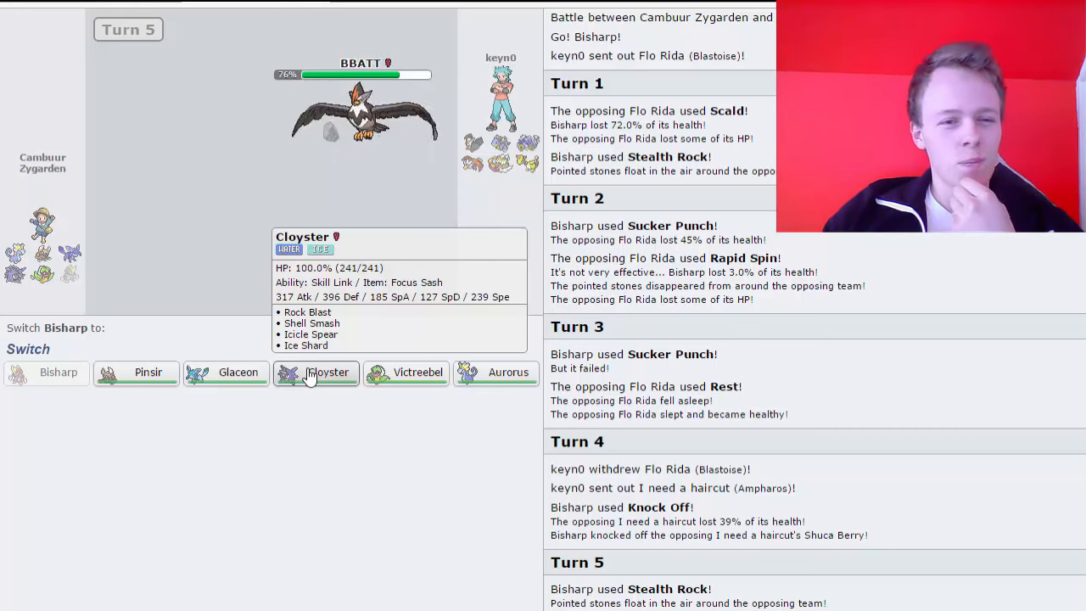
{"action": "mouse_move", "coordinate": [237, 387]}
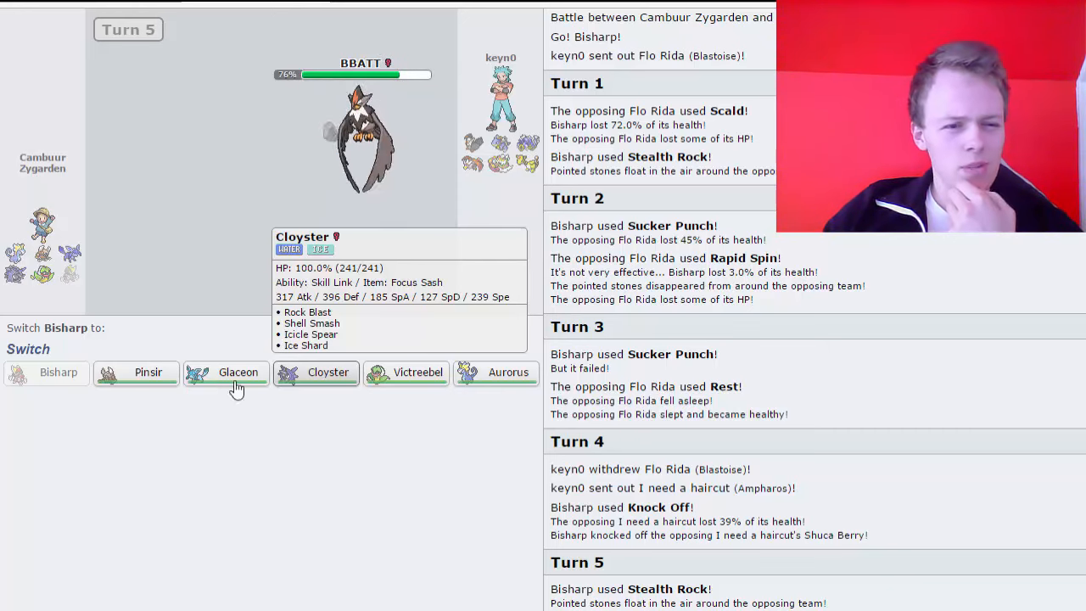
{"action": "mouse_move", "coordinate": [147, 373]}
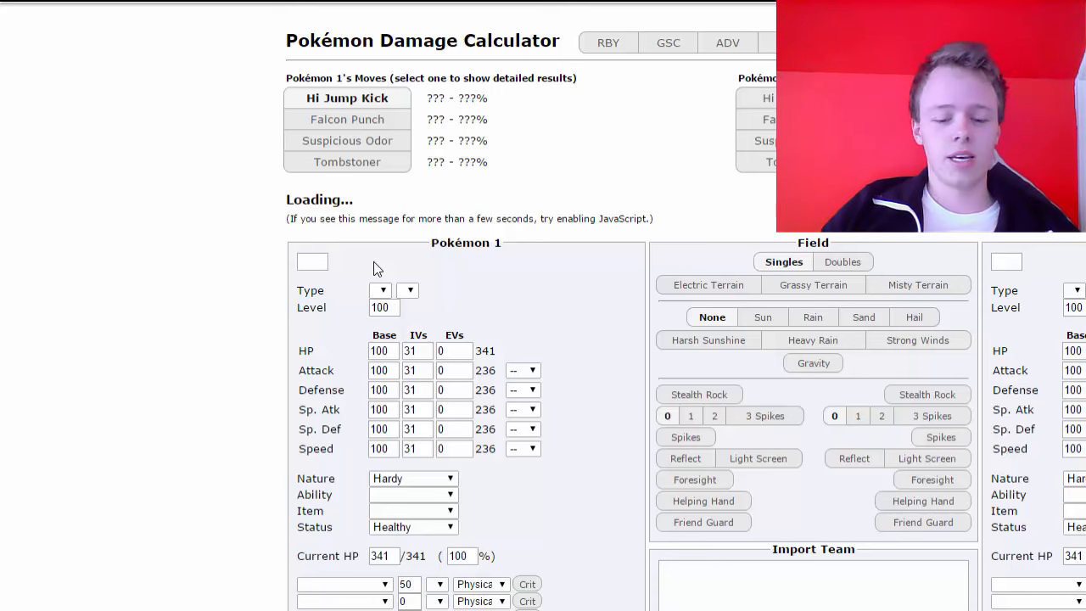
{"action": "mouse_move", "coordinate": [348, 280]}
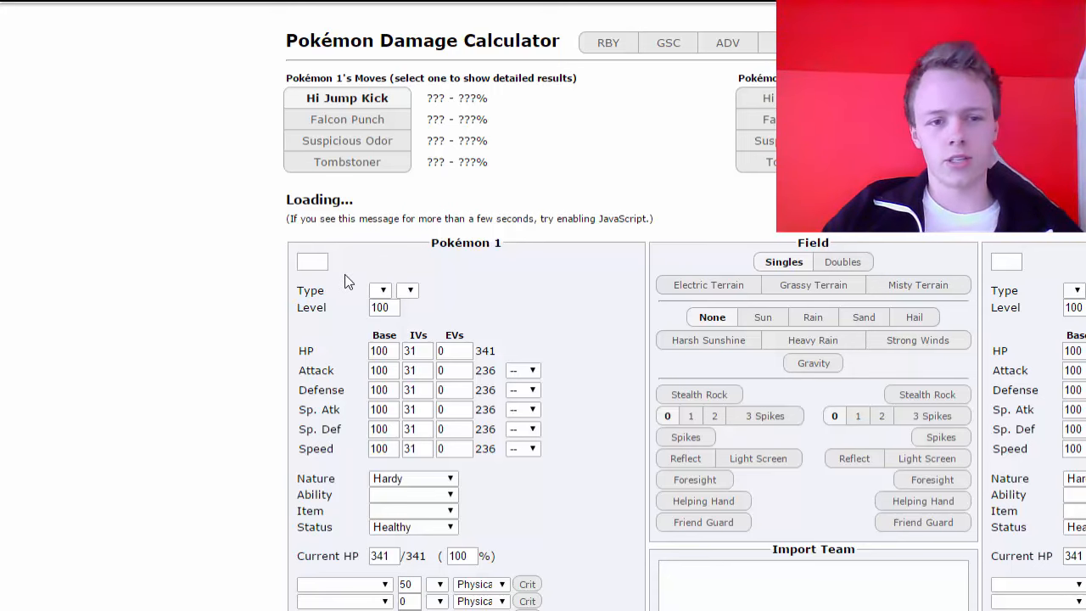
- Set Pokémon 1 to the OU Choice Scarf Staraptor and search 'victr' for Pokémon 2
{"action": "left_click", "coordinate": [465, 265]}
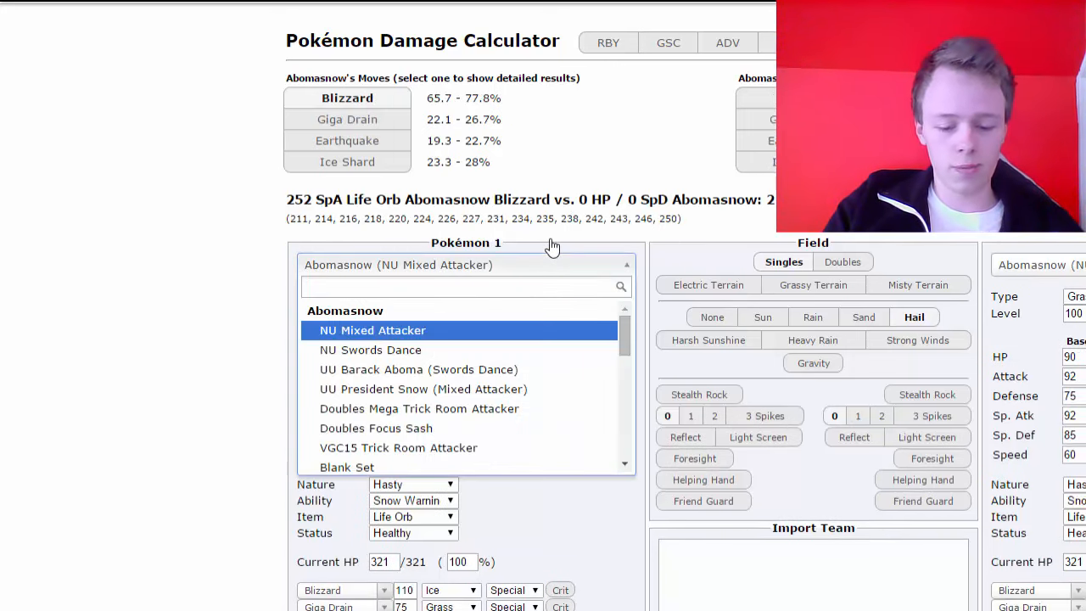
{"action": "type", "text": "star"}
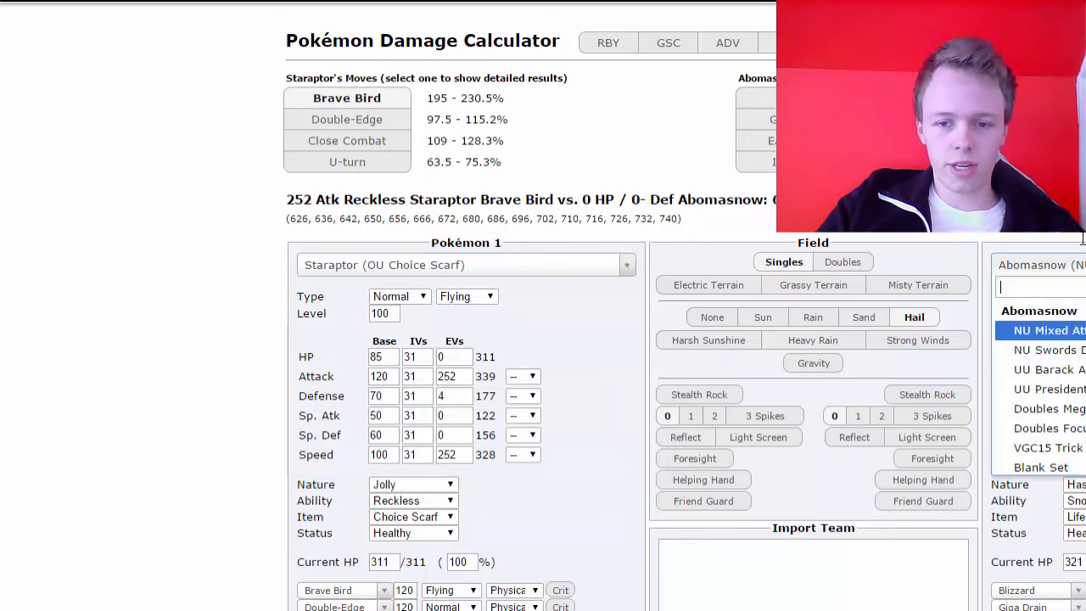
{"action": "type", "text": "victr"}
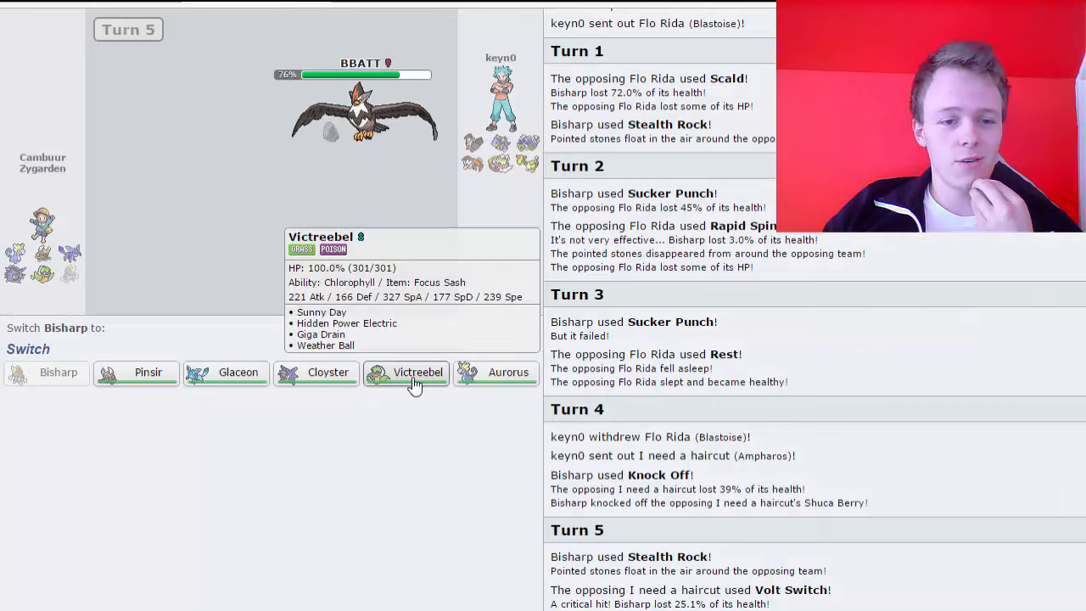
- Send Victreebel in to replace the fainted Bisharp against Staraptor
{"action": "right_click", "coordinate": [390, 377]}
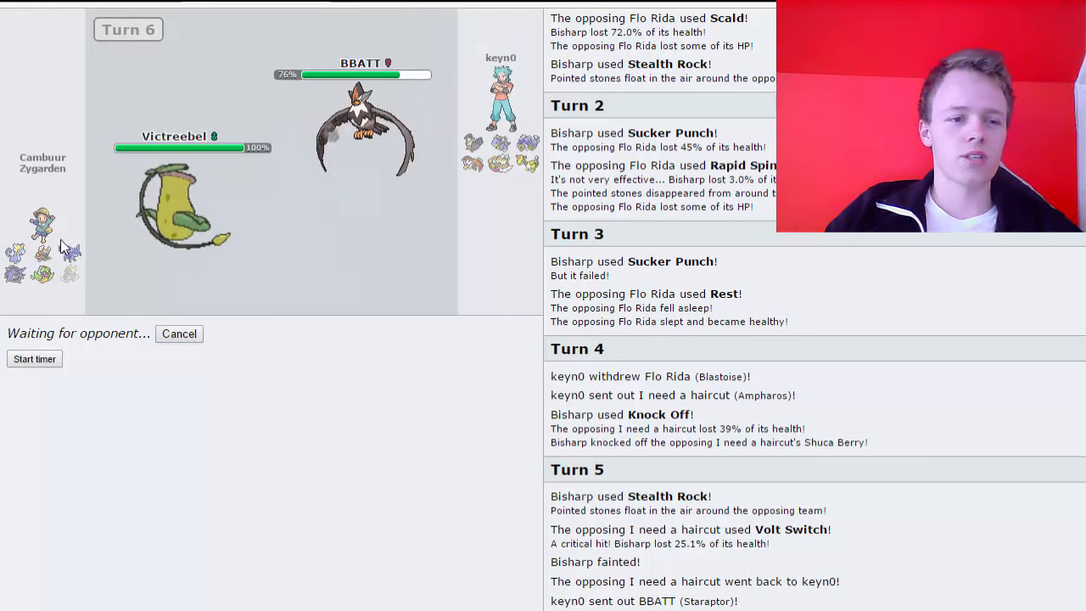
{"action": "mouse_move", "coordinate": [458, 468]}
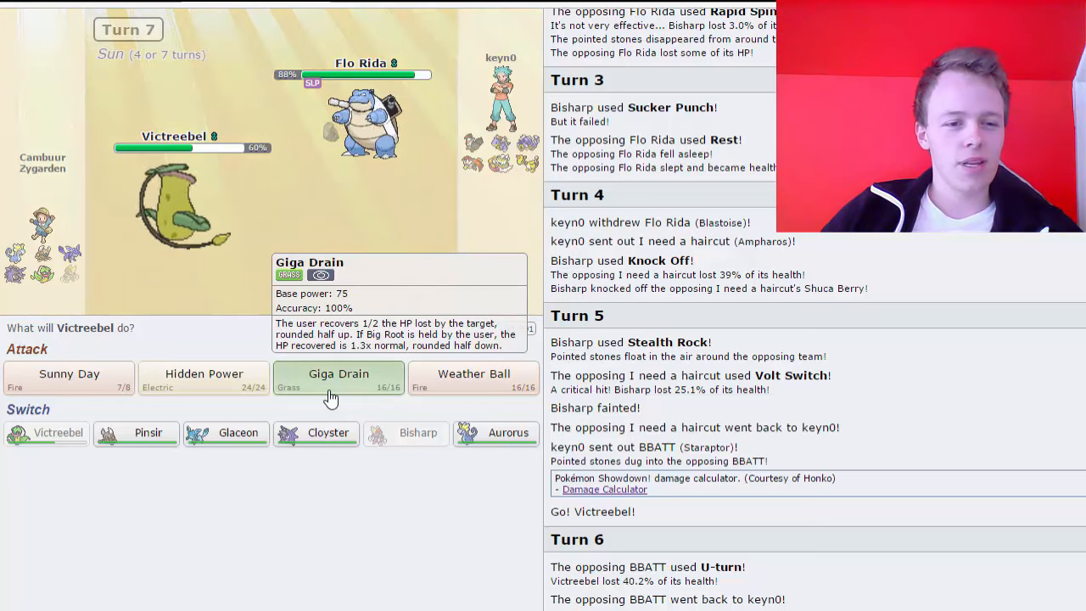
- Attack Flo Rida with Giga Drain twice in a row to knock it out
{"action": "left_click", "coordinate": [339, 373]}
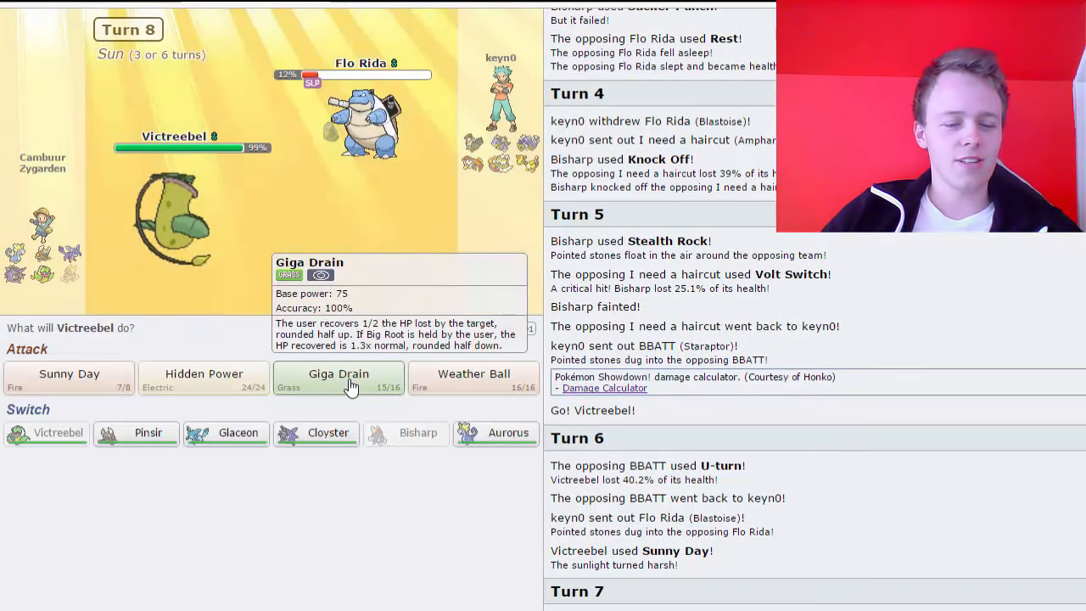
{"action": "left_click", "coordinate": [337, 380]}
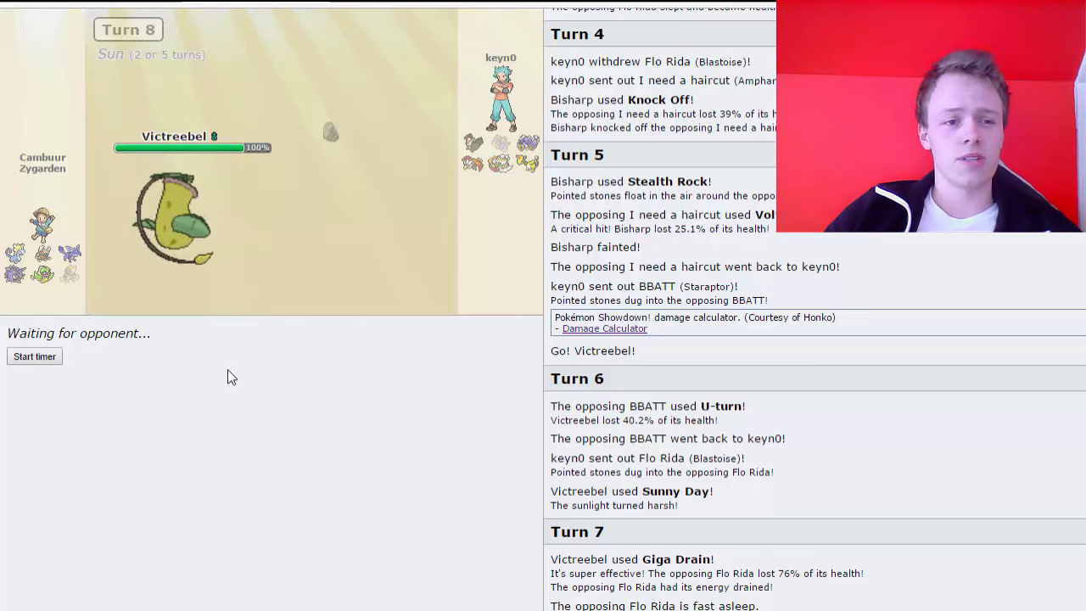
{"action": "mouse_move", "coordinate": [309, 403]}
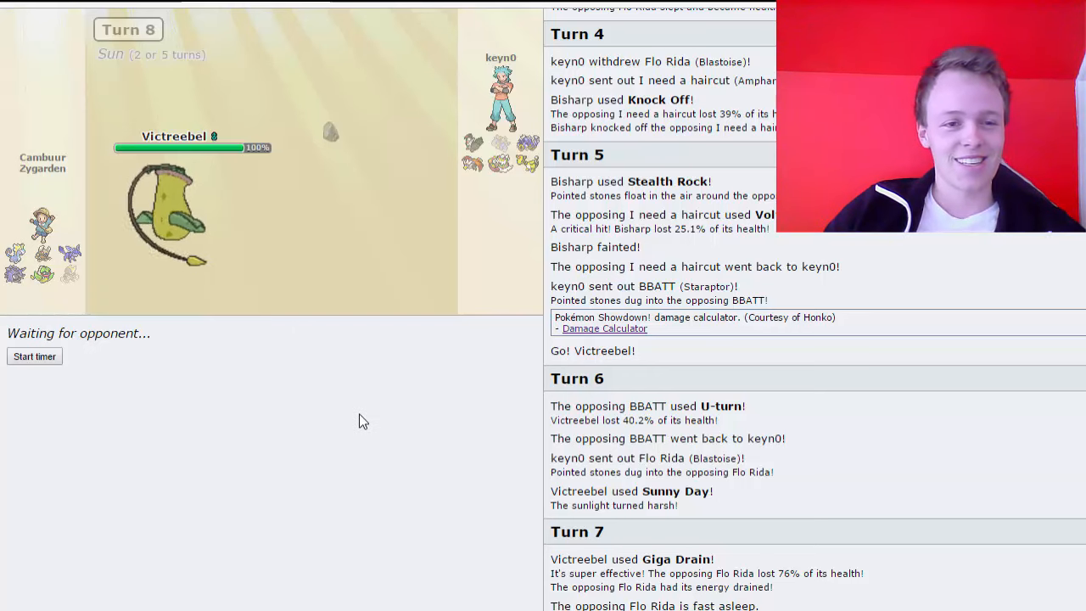
{"action": "mouse_move", "coordinate": [343, 454]}
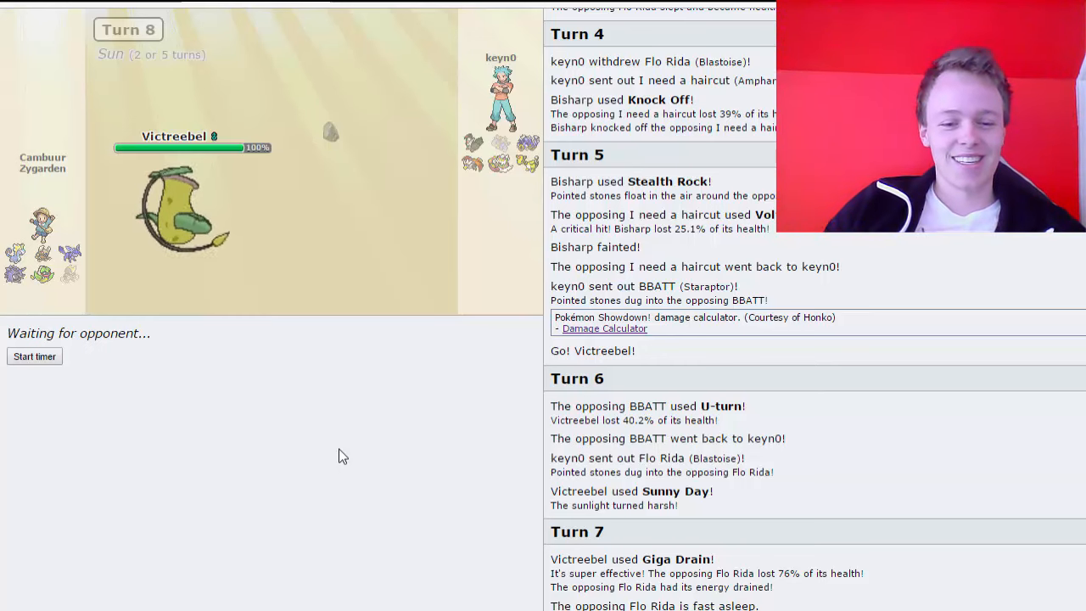
{"action": "mouse_move", "coordinate": [427, 469]}
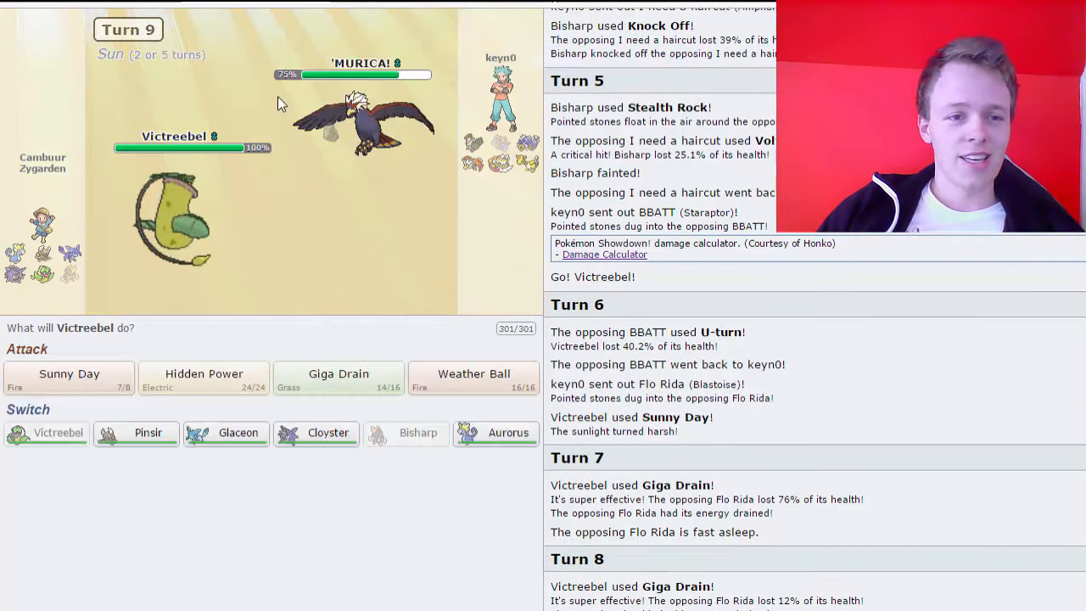
{"action": "mouse_move", "coordinate": [370, 139]}
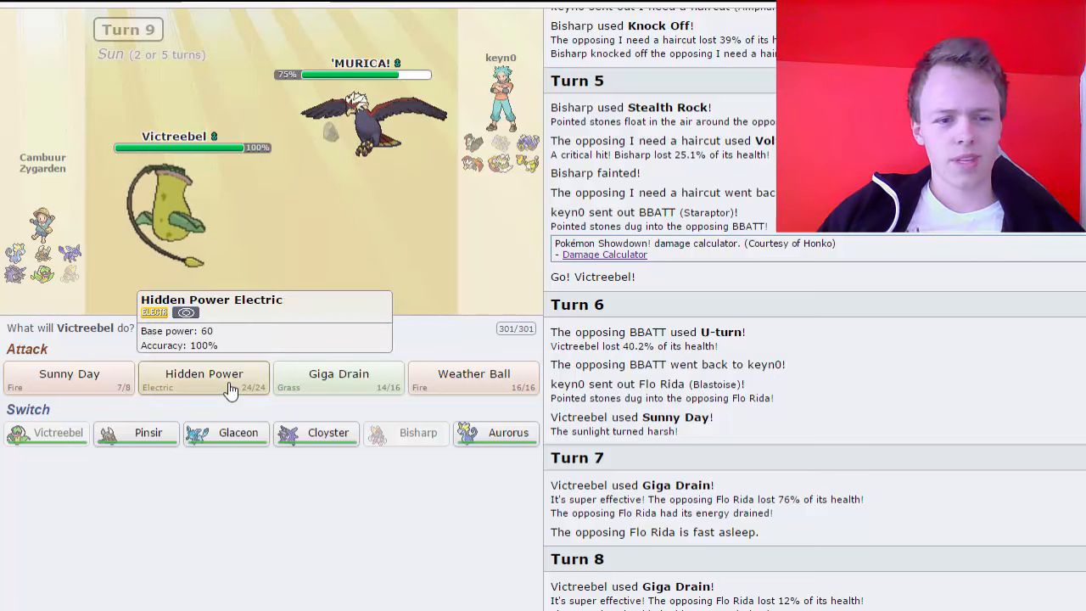
- Hit 'MURICA! with Hidden Power then sun-boosted Weather Ball, skipping ahead to the latest turn
{"action": "left_click", "coordinate": [203, 373]}
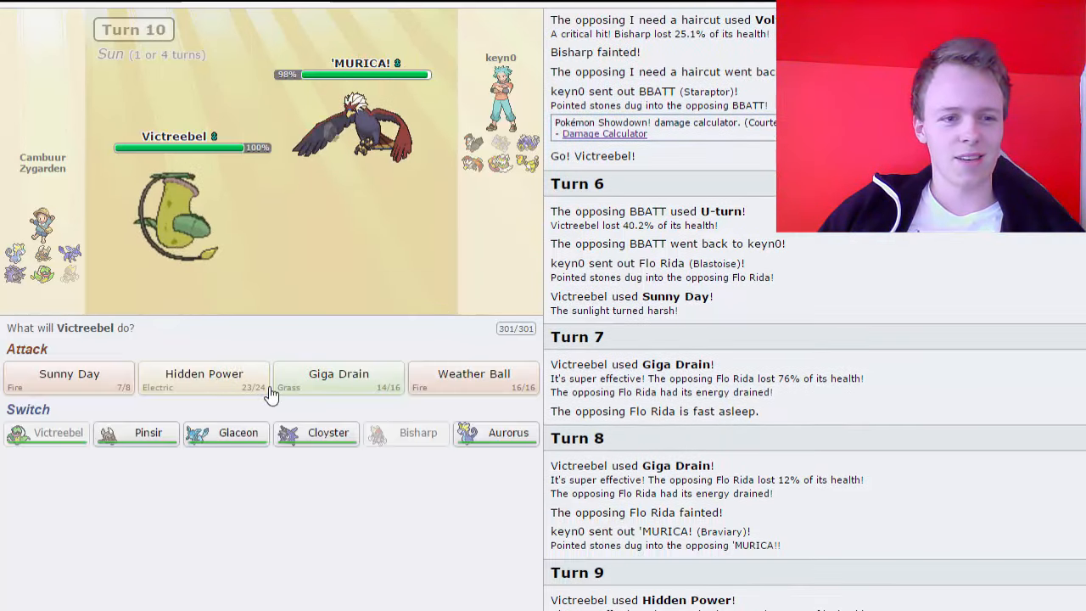
{"action": "mouse_move", "coordinate": [473, 378]}
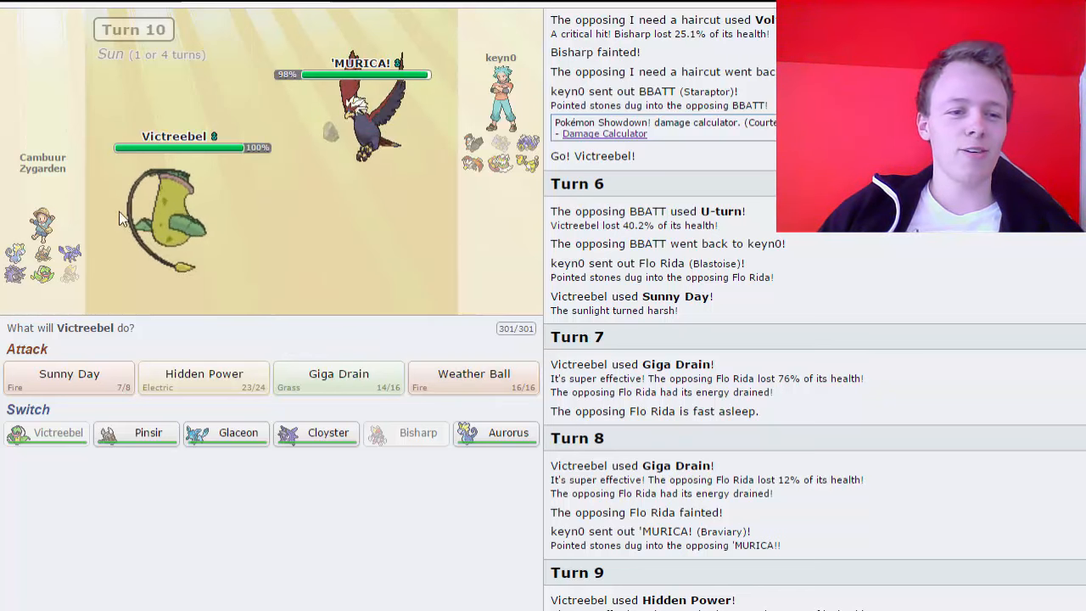
{"action": "mouse_move", "coordinate": [473, 376]}
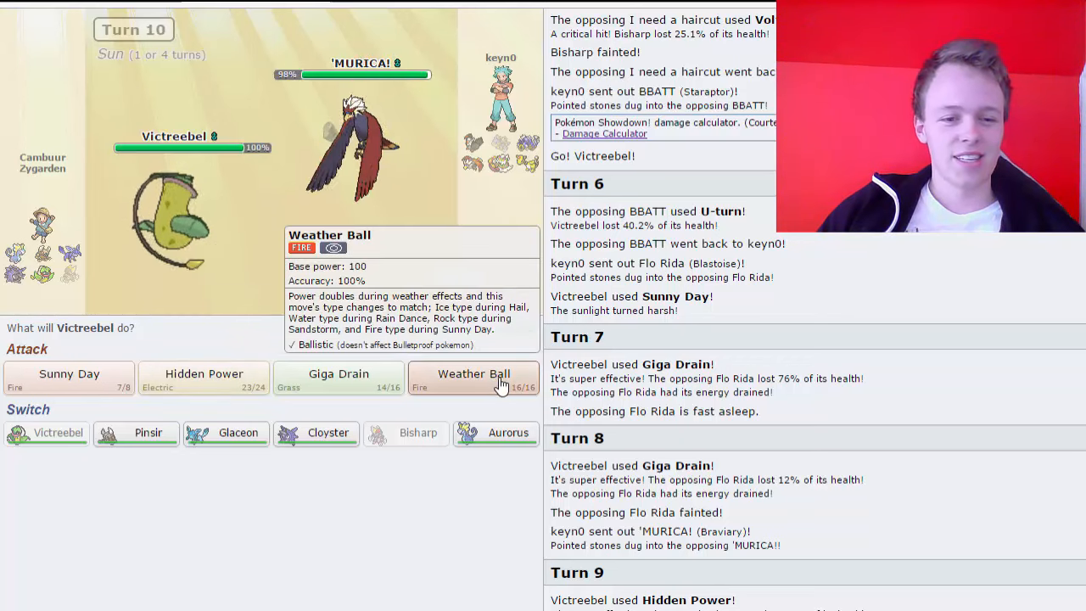
{"action": "left_click", "coordinate": [473, 375]}
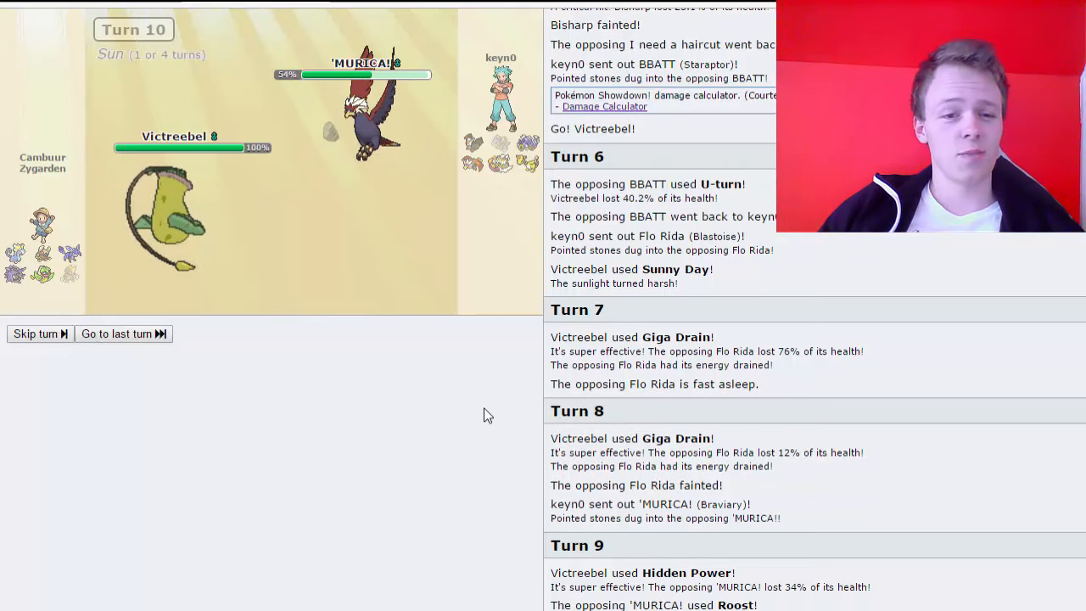
{"action": "left_click", "coordinate": [117, 332]}
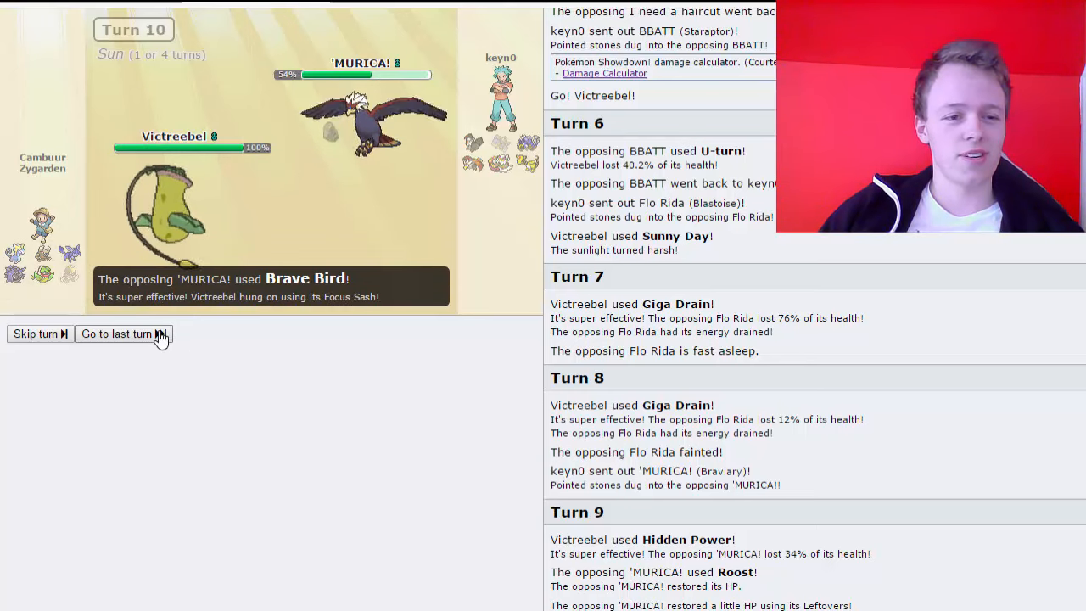
{"action": "left_click", "coordinate": [122, 333]}
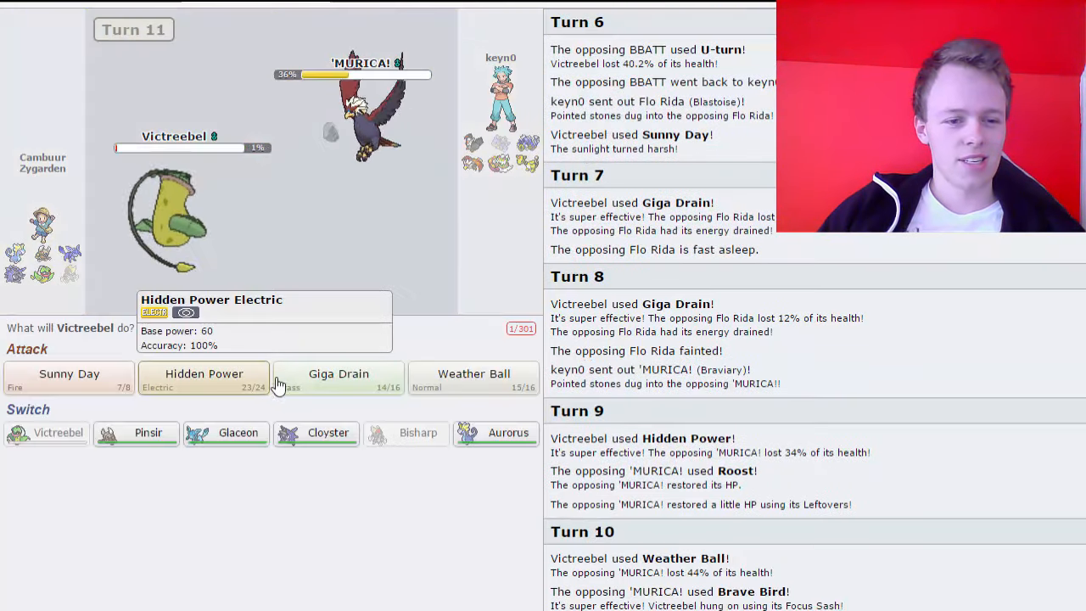
- Order Giga Drain against 'MURICA!, then take the chosen move back
{"action": "left_click", "coordinate": [204, 374]}
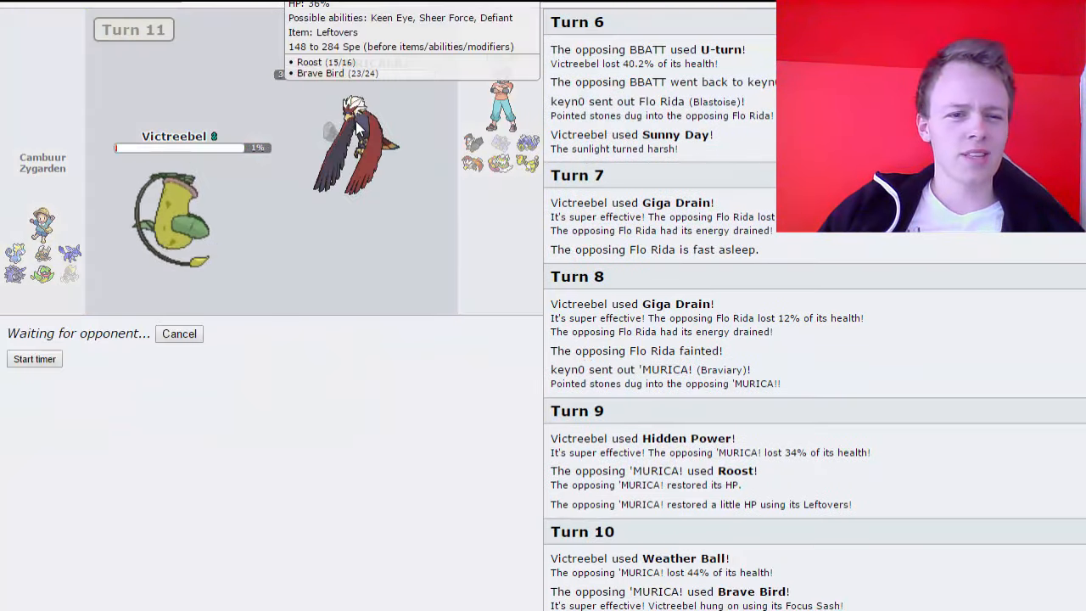
{"action": "mouse_move", "coordinate": [421, 117]}
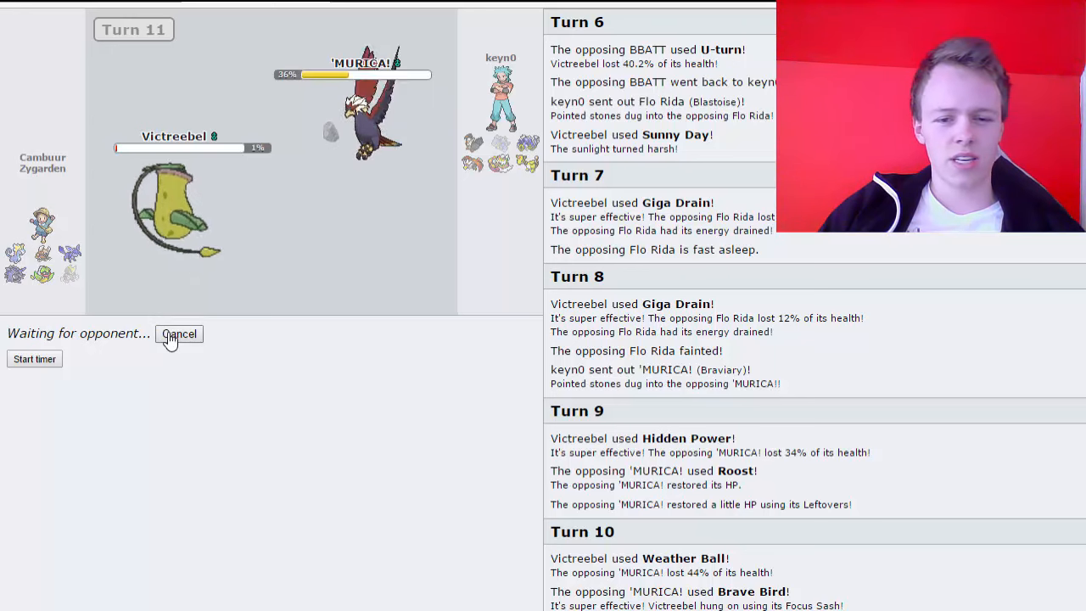
{"action": "left_click", "coordinate": [180, 332]}
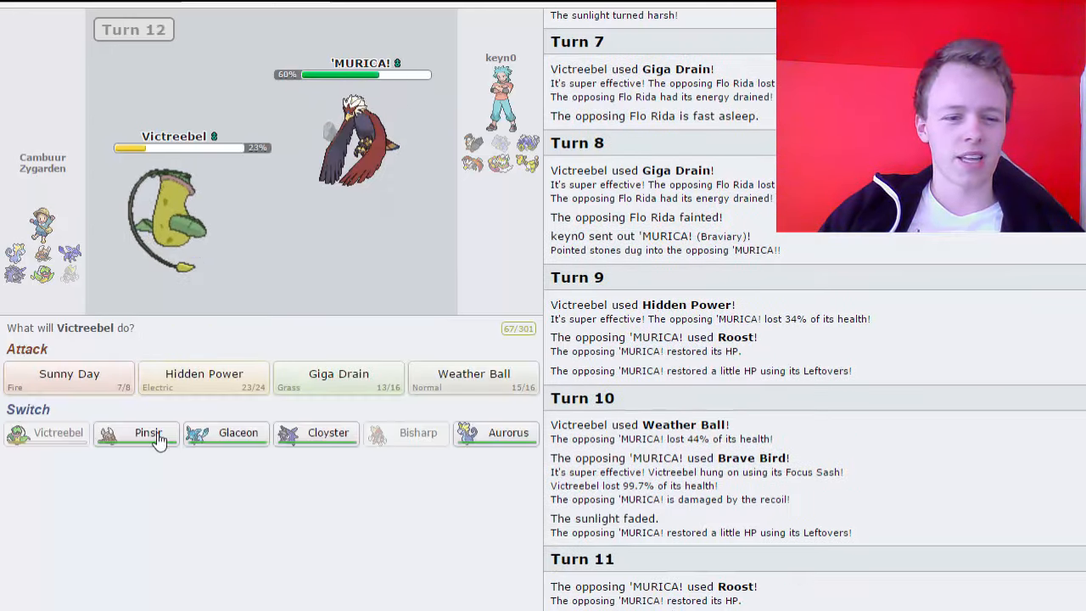
{"action": "mouse_move", "coordinate": [495, 433]}
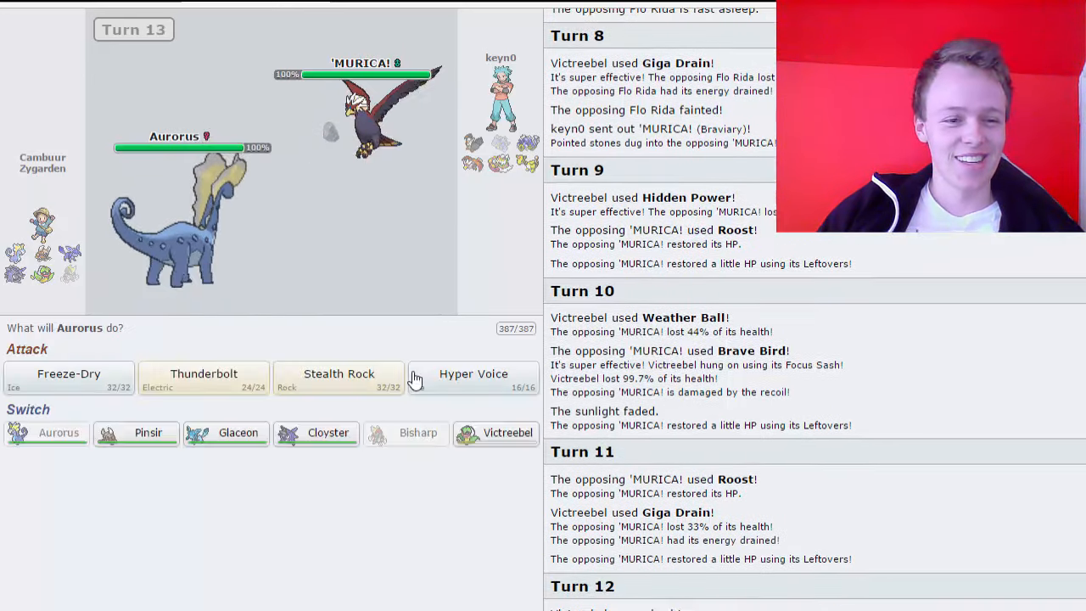
{"action": "mouse_move", "coordinate": [472, 377]}
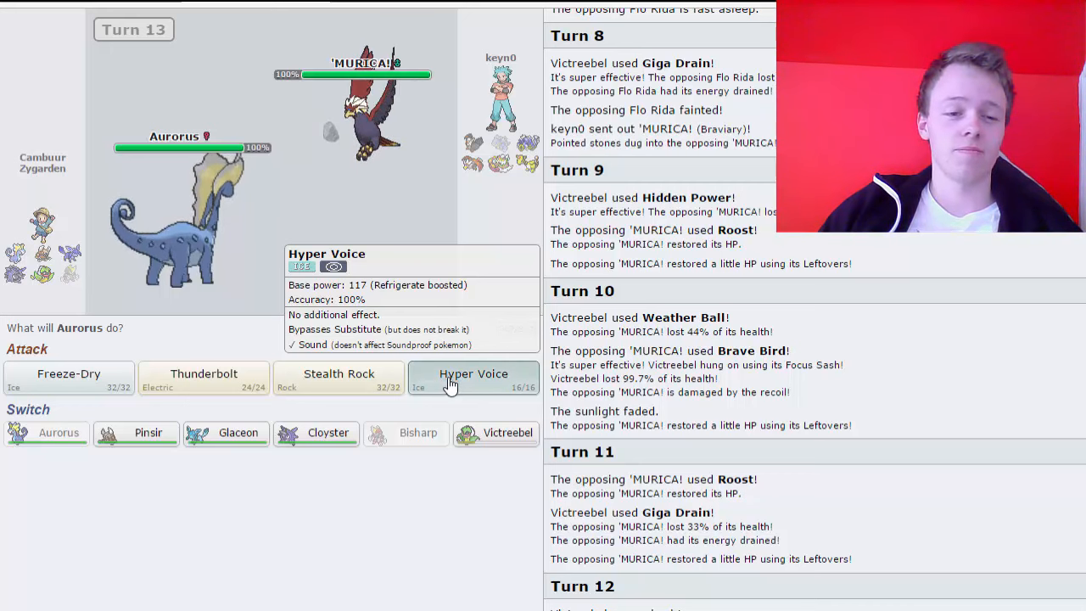
- Attack 'MURICA! with Aurorus's Hyper Voice
{"action": "left_click", "coordinate": [473, 378]}
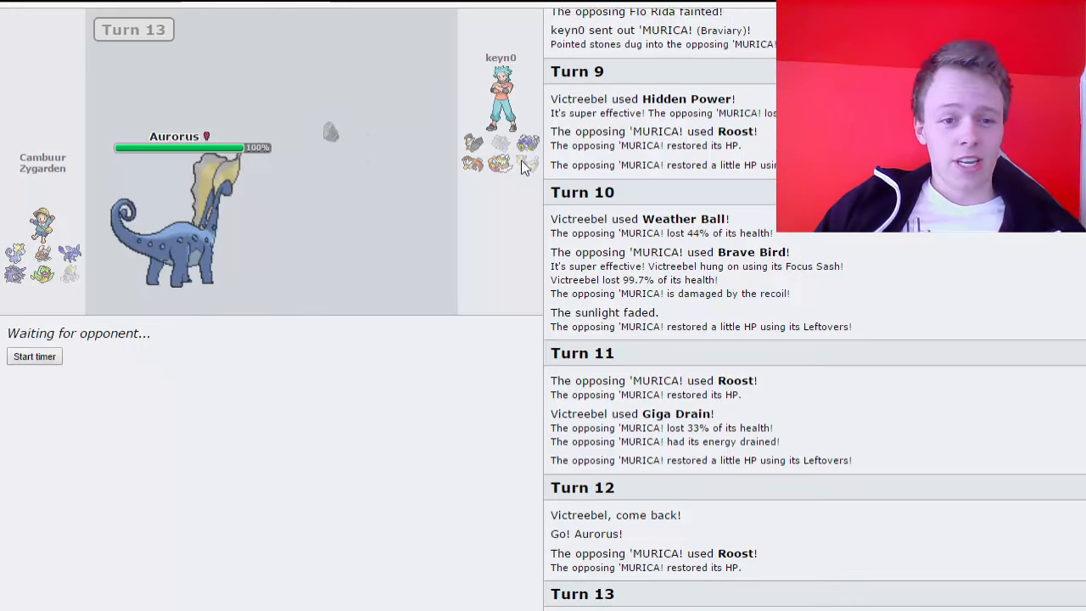
{"action": "mouse_move", "coordinate": [526, 167]}
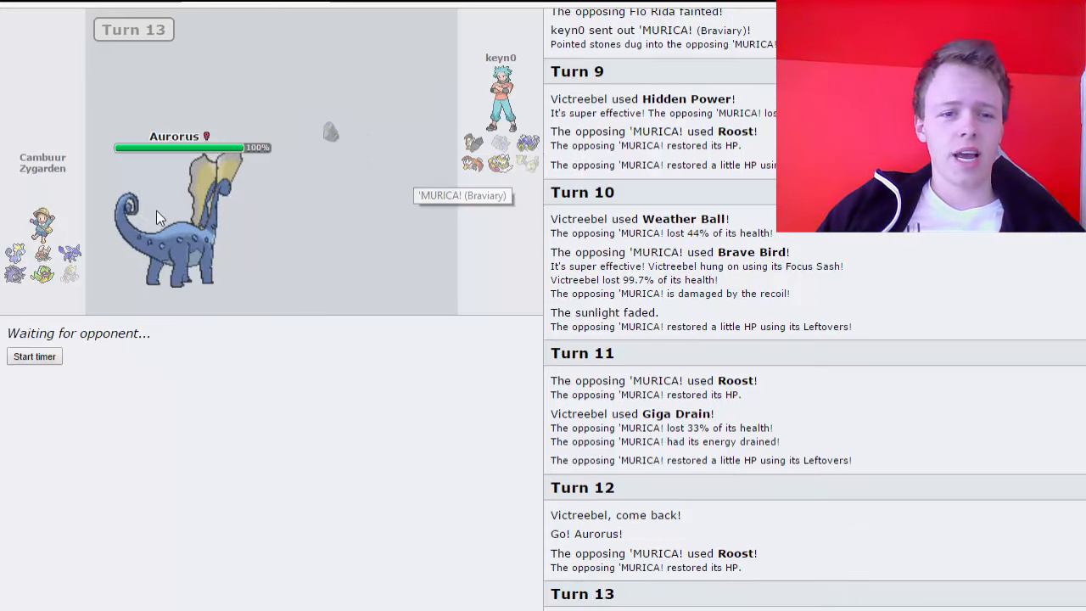
{"action": "mouse_move", "coordinate": [404, 270]}
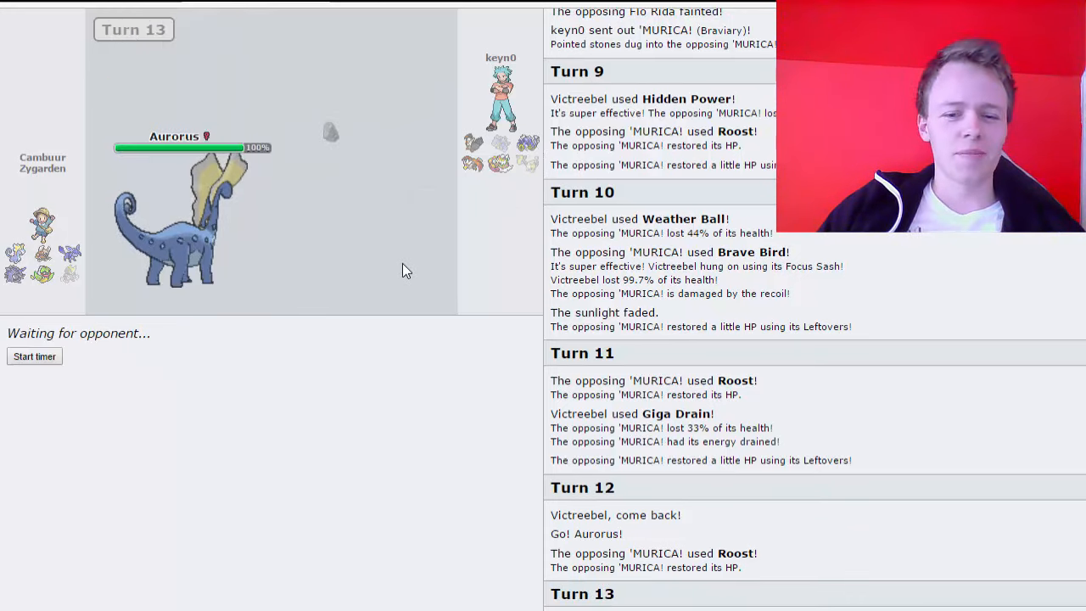
{"action": "mouse_move", "coordinate": [415, 211]}
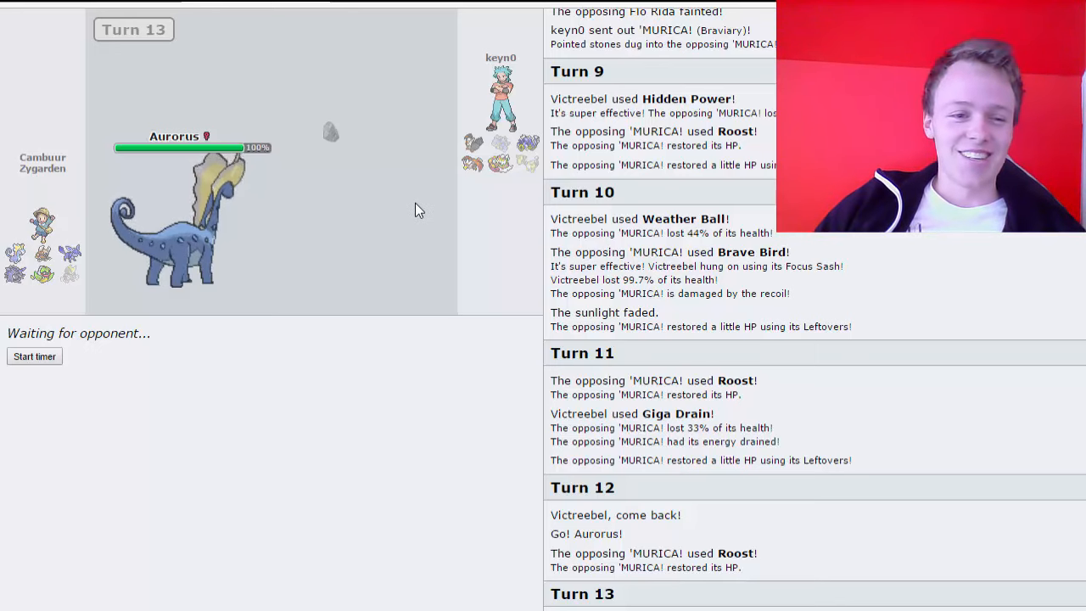
{"action": "mouse_move", "coordinate": [550, 175]}
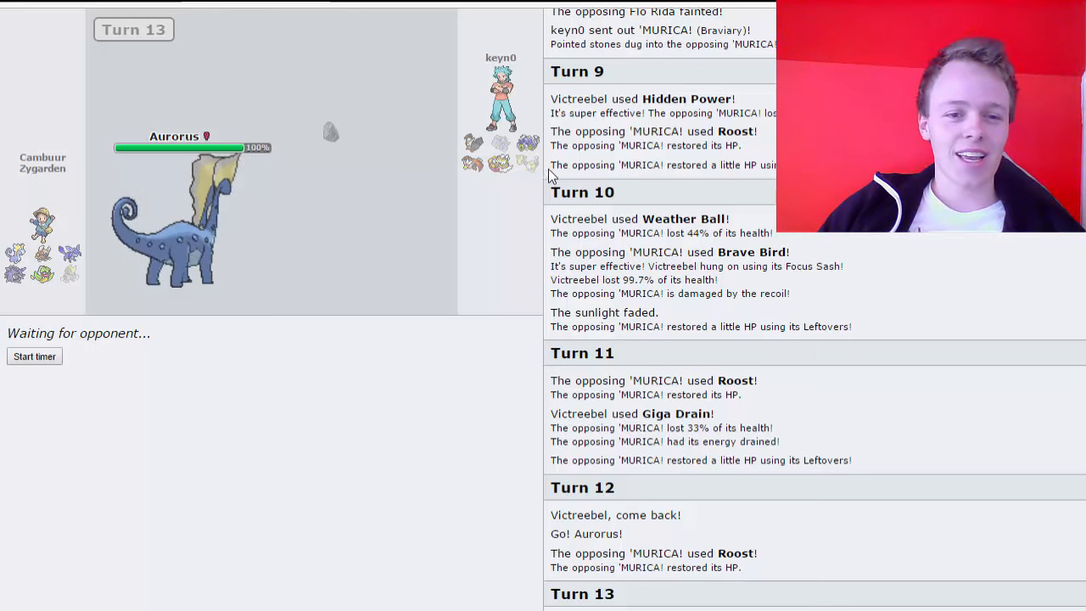
{"action": "mouse_move", "coordinate": [528, 167]}
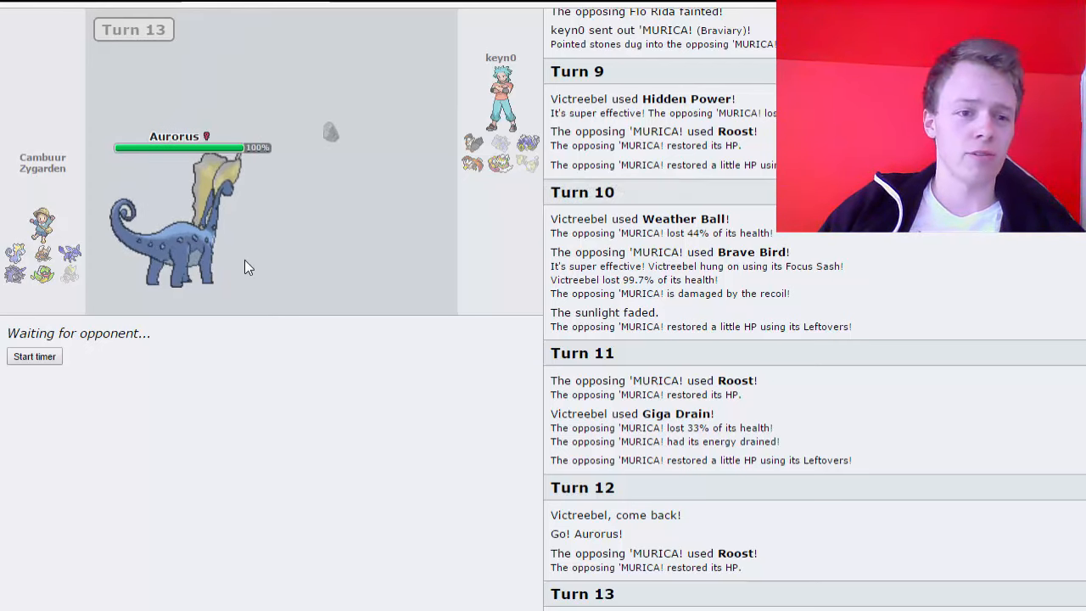
{"action": "mouse_move", "coordinate": [393, 534]}
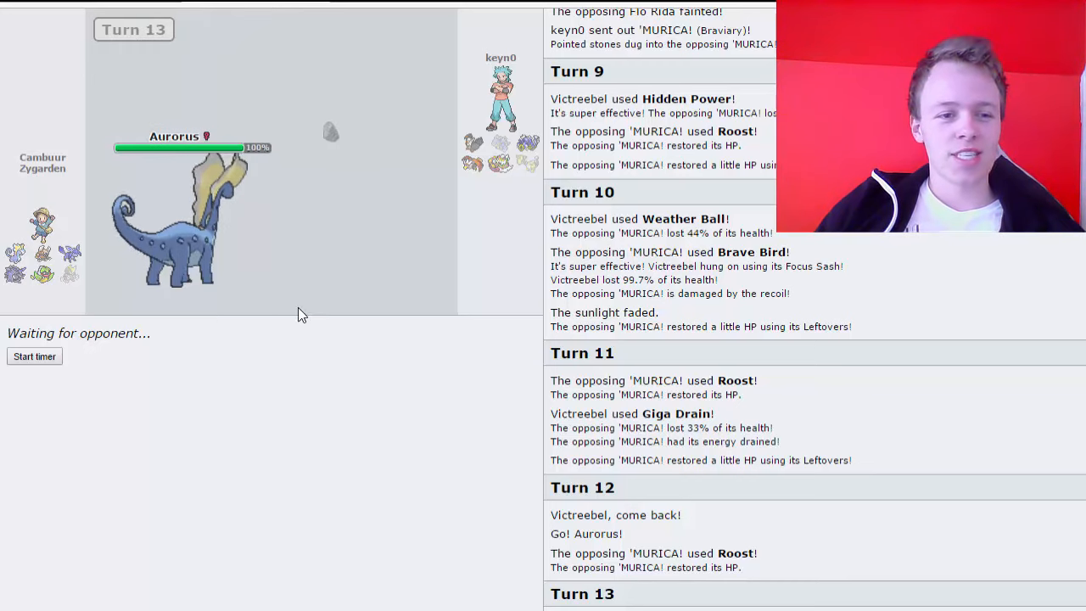
{"action": "mouse_move", "coordinate": [522, 156]}
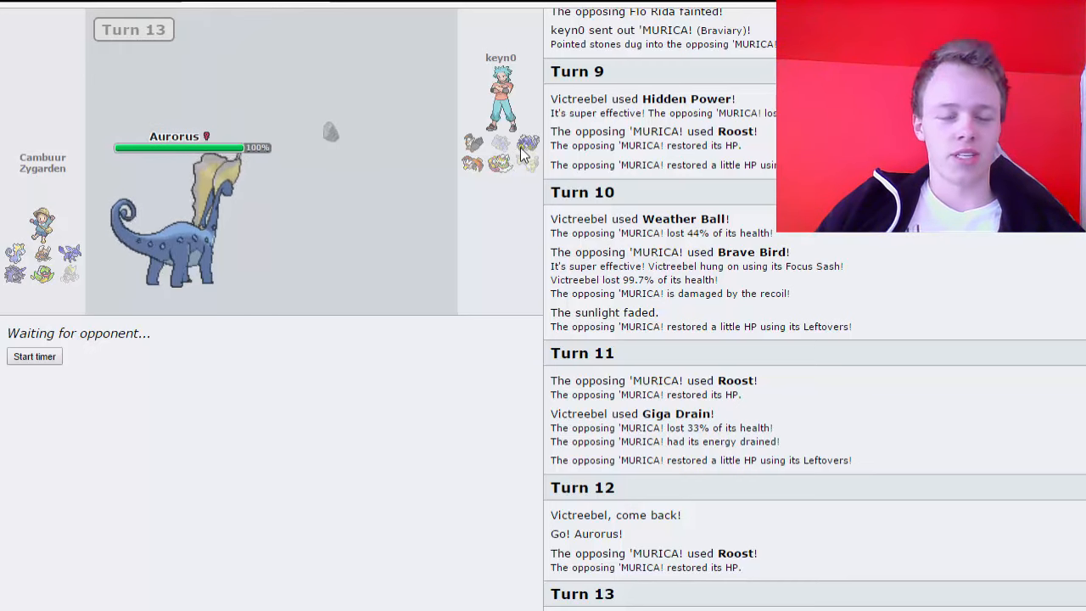
{"action": "mouse_move", "coordinate": [523, 204]}
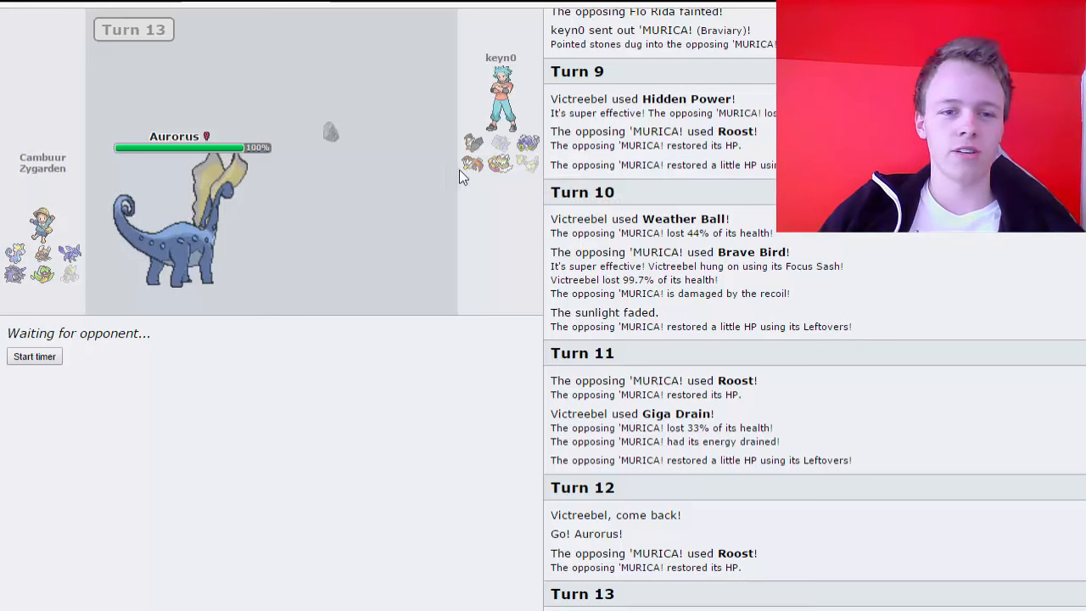
{"action": "mouse_move", "coordinate": [441, 469]}
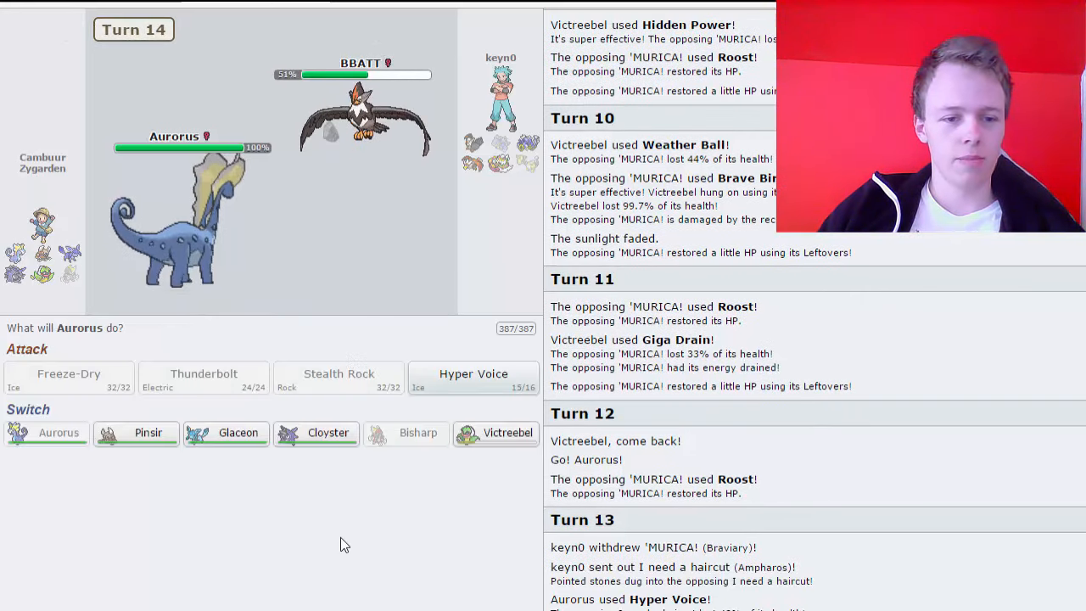
{"action": "mouse_move", "coordinate": [489, 492]}
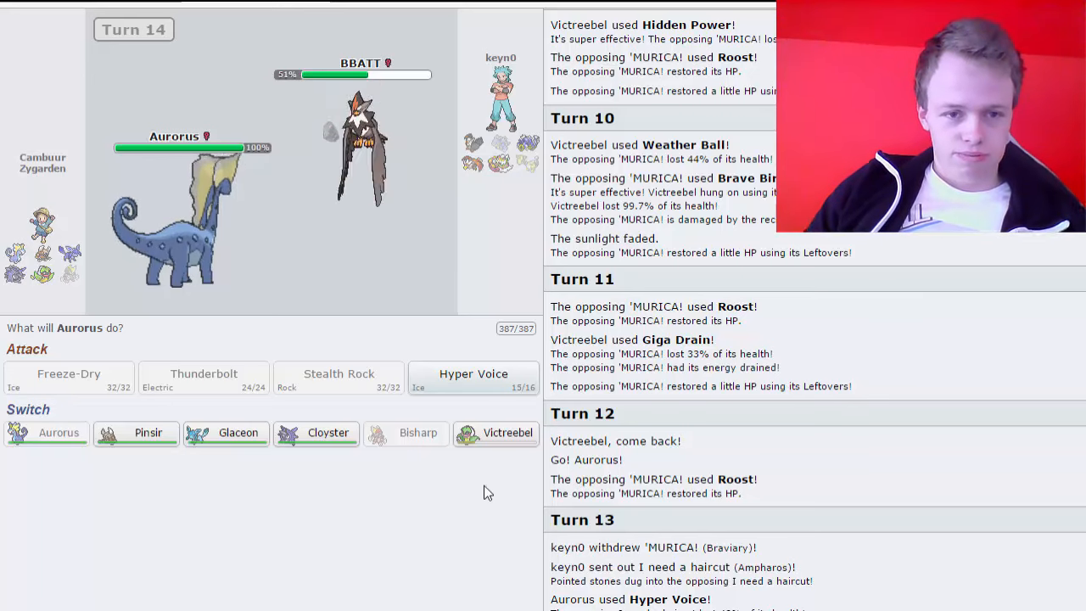
{"action": "mouse_move", "coordinate": [507, 433]}
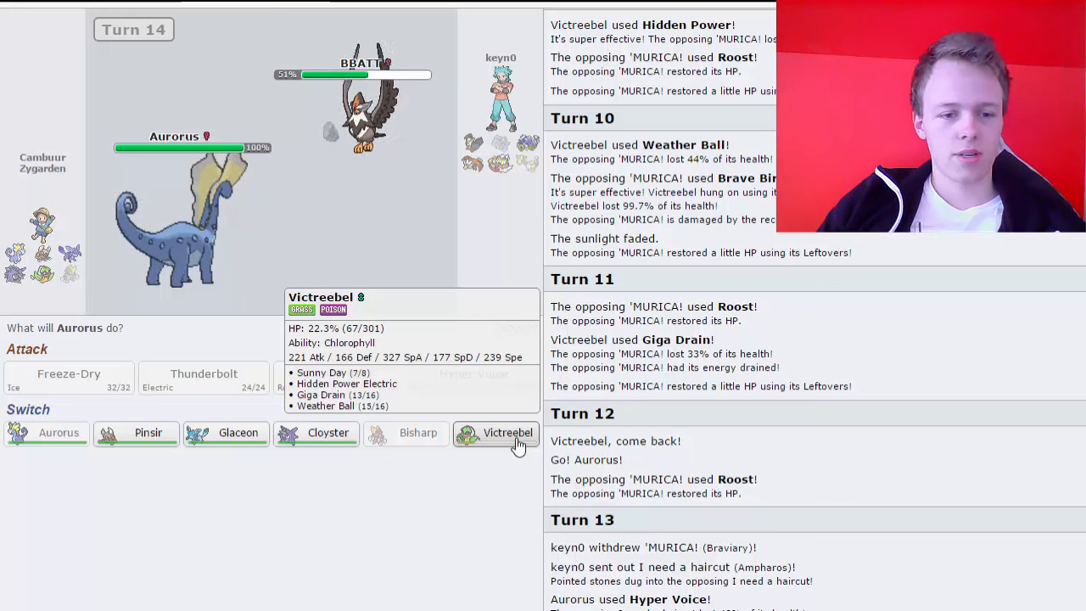
- Switch Aurorus out for Victreebel against the opposing Torn apart
{"action": "left_click", "coordinate": [507, 432]}
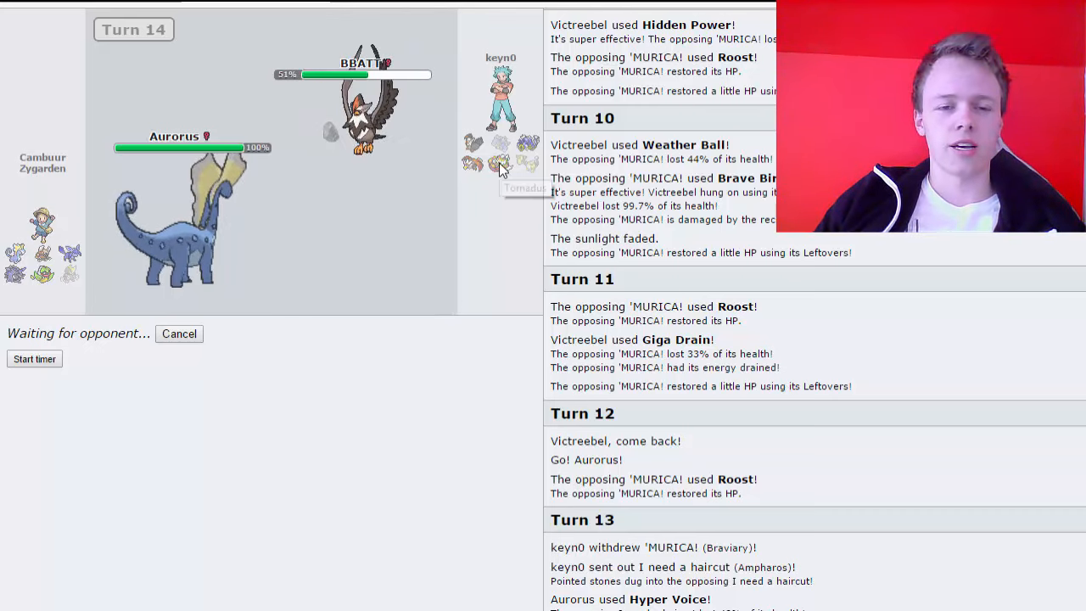
{"action": "mouse_move", "coordinate": [491, 207]}
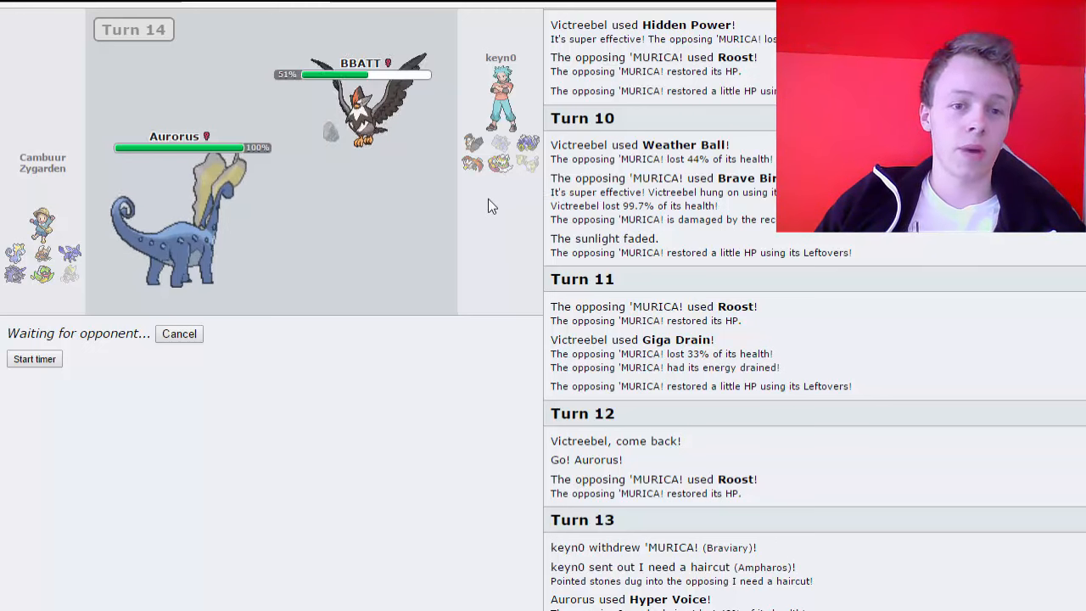
{"action": "mouse_move", "coordinate": [501, 164]}
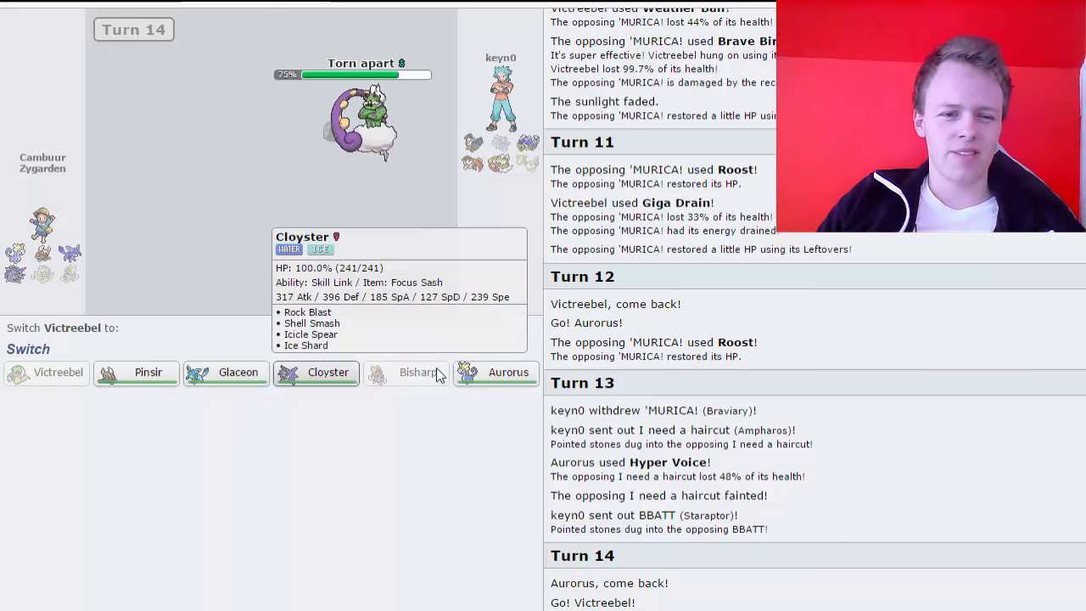
{"action": "mouse_move", "coordinate": [238, 373]}
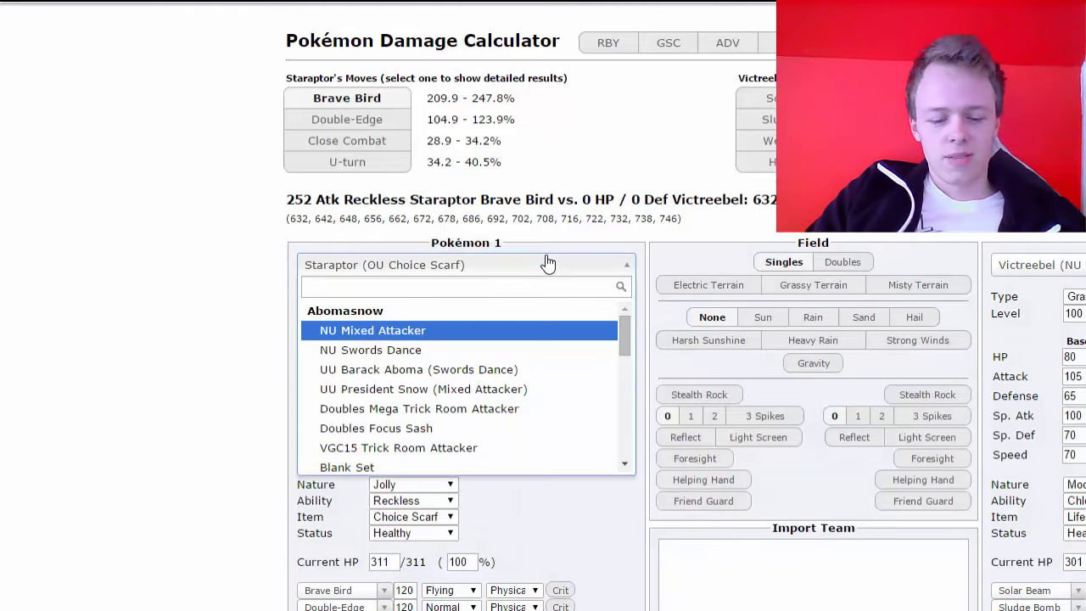
- Set Aurorus as the attacker and a Tornadus set as the defender in the calculator
{"action": "type", "text": "a"}
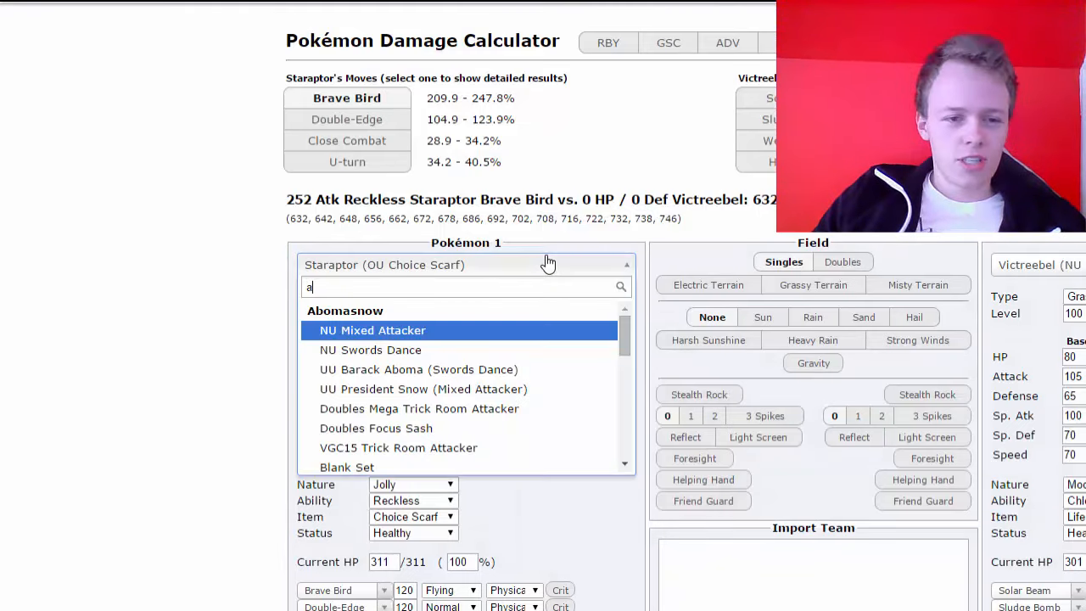
{"action": "type", "text": "uro"}
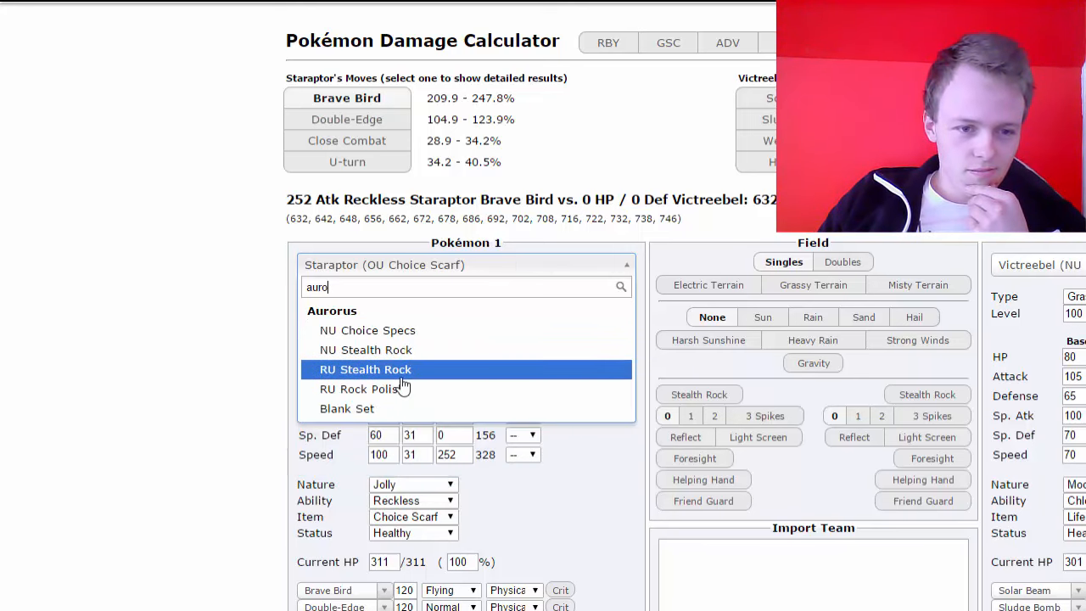
{"action": "mouse_move", "coordinate": [546, 313]}
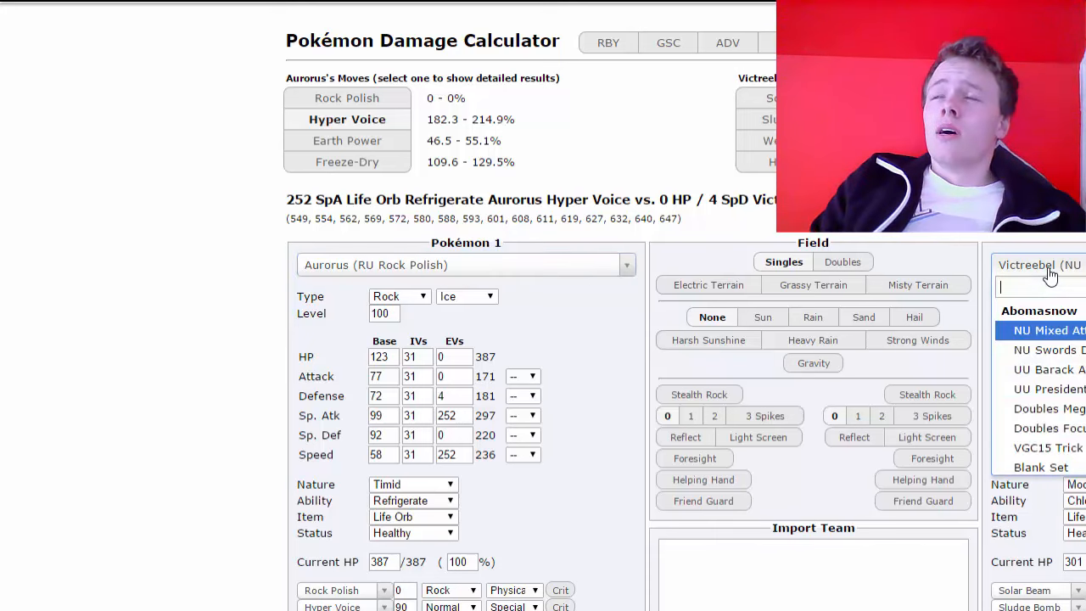
{"action": "type", "text": "torn"}
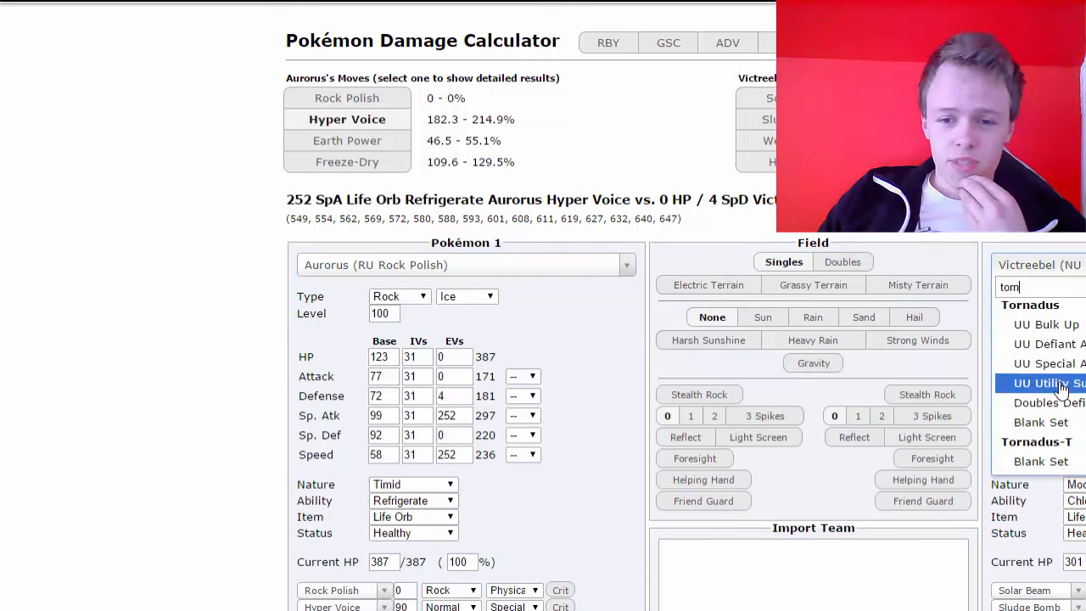
{"action": "left_click", "coordinate": [1043, 383]}
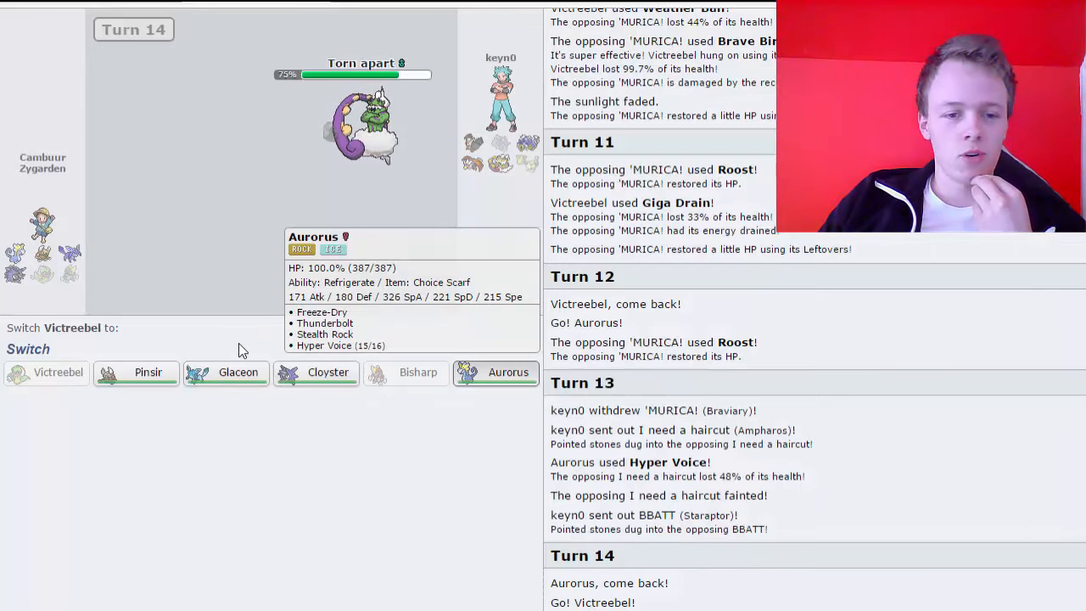
- Bring Aurorus in for the fainted Victreebel and order Freeze-Dry on Torn apart
{"action": "left_click", "coordinate": [507, 371]}
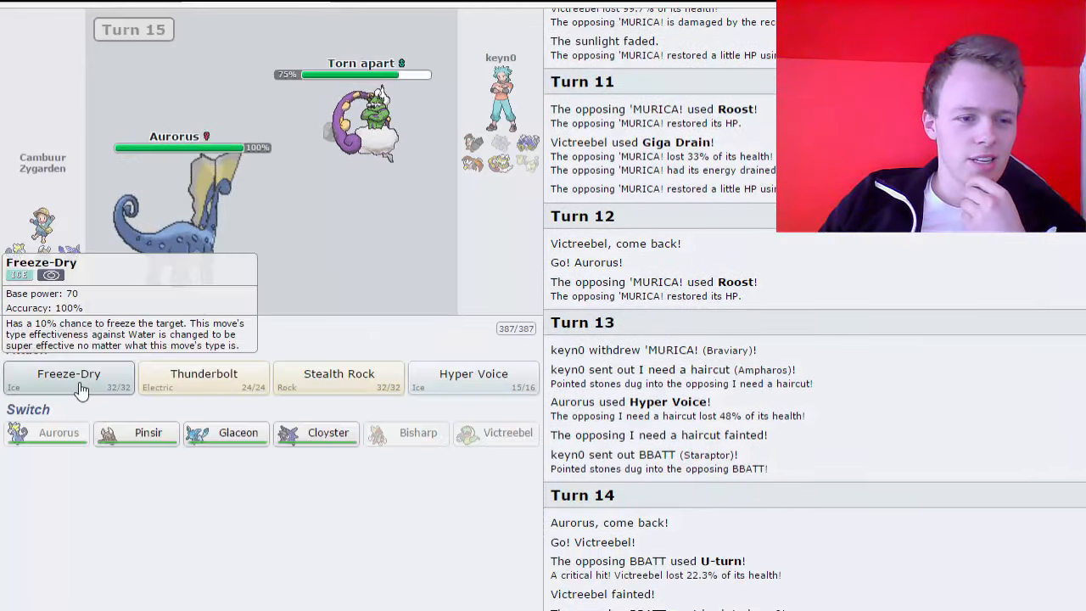
{"action": "left_click", "coordinate": [68, 376]}
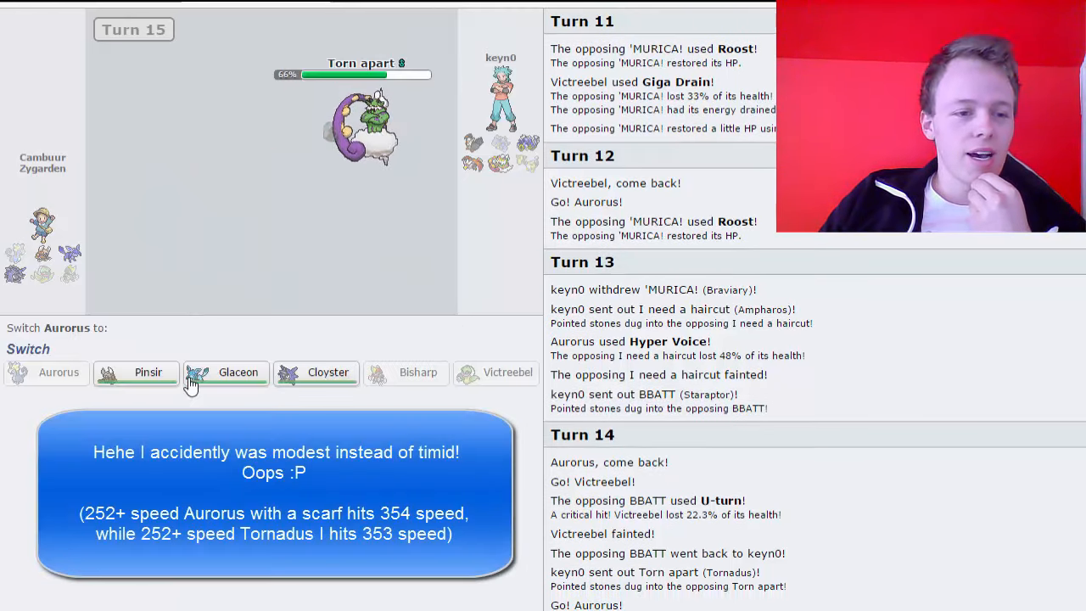
{"action": "mouse_move", "coordinate": [238, 377]}
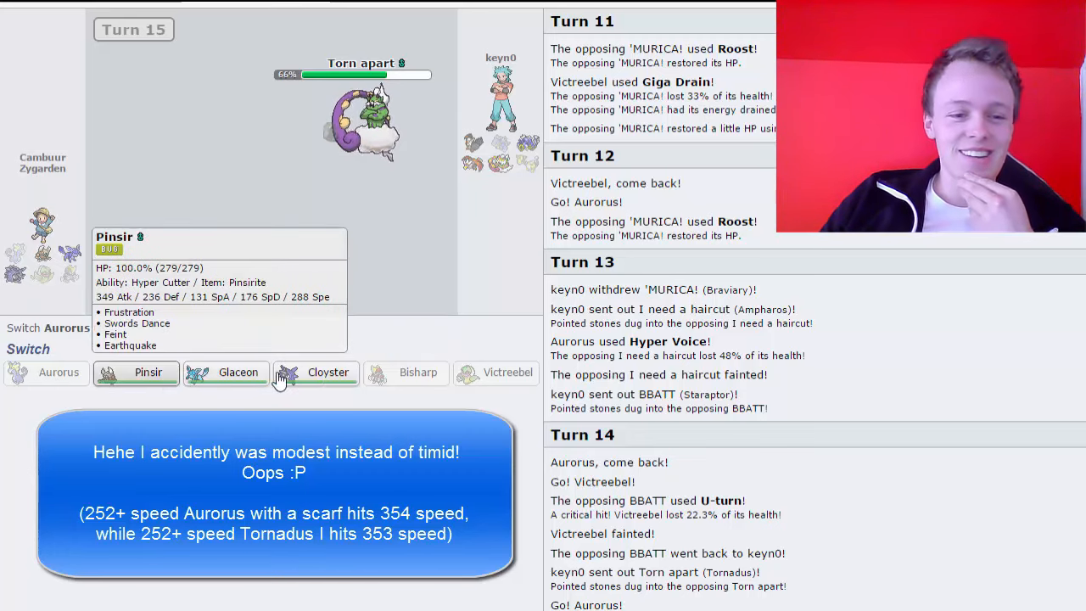
{"action": "mouse_move", "coordinate": [327, 372]}
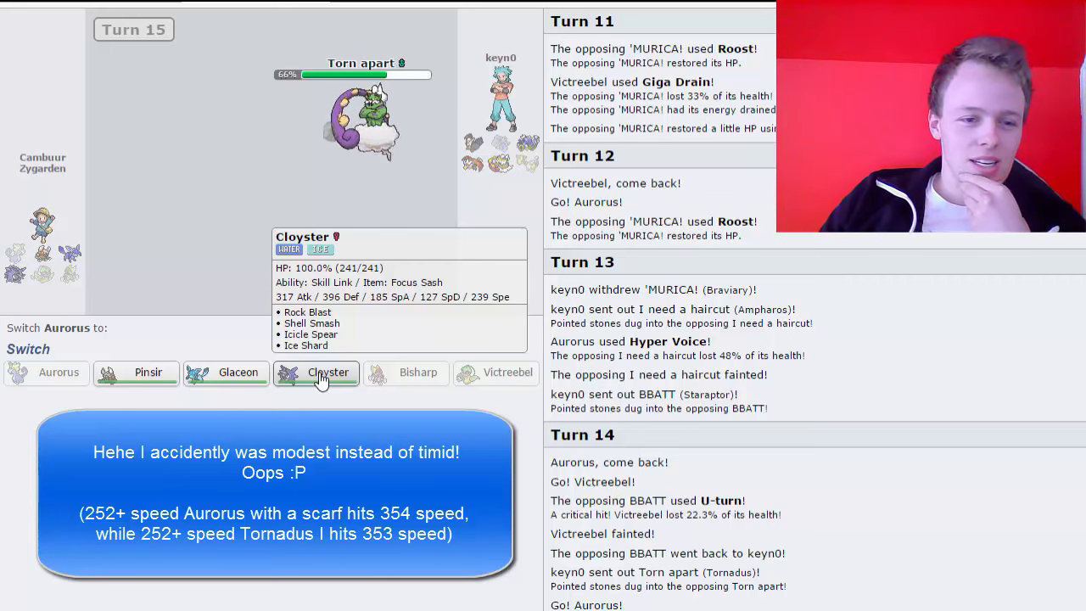
{"action": "mouse_move", "coordinate": [143, 373]}
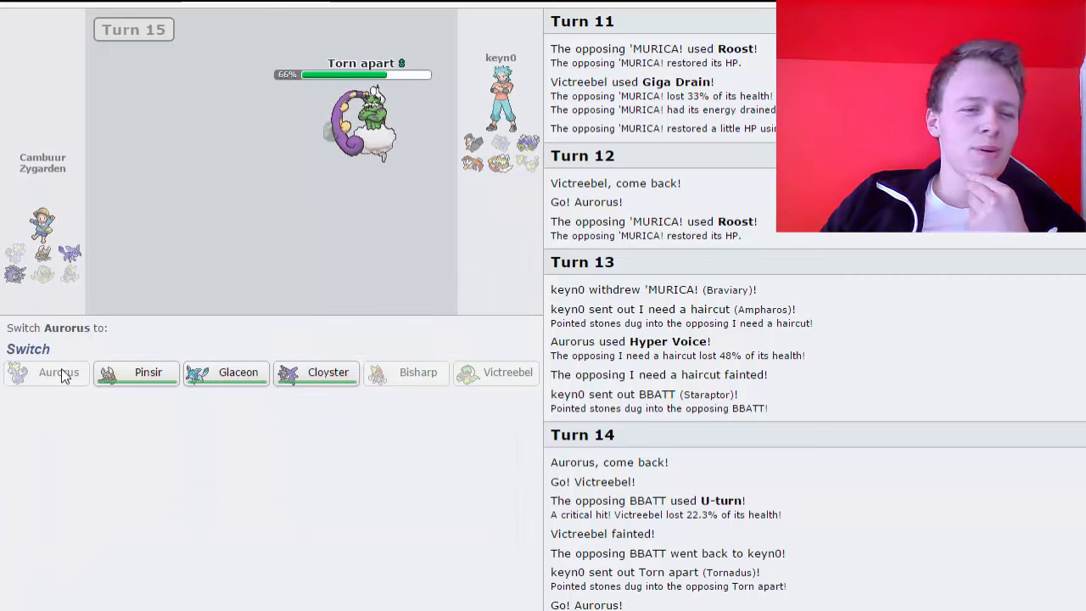
{"action": "mouse_move", "coordinate": [227, 373]}
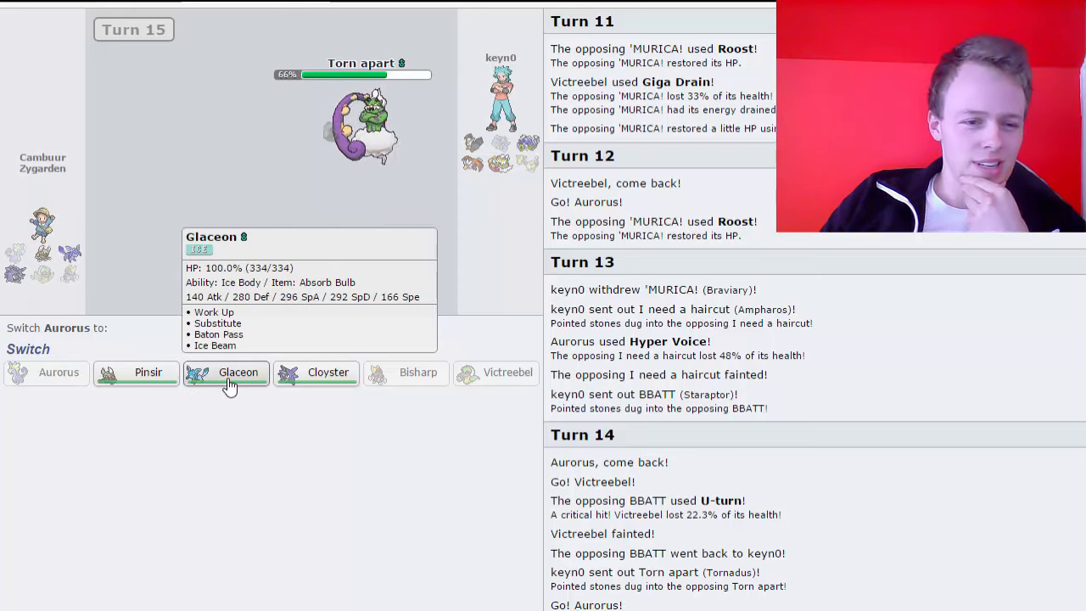
{"action": "mouse_move", "coordinate": [315, 373]}
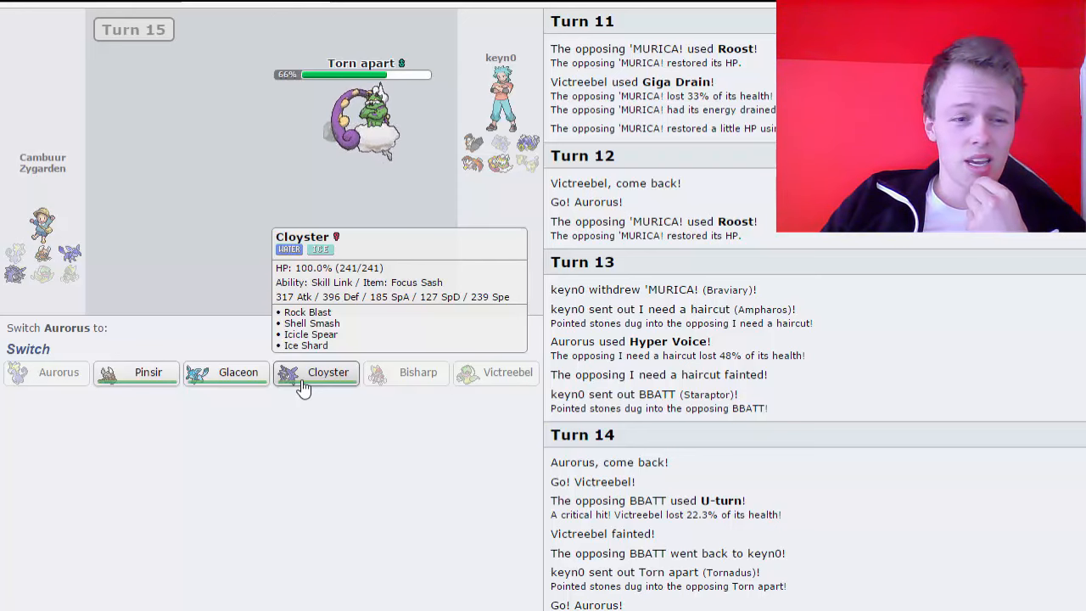
- Send Cloyster in after Aurorus faints and start searching its set with 'oy'
{"action": "left_click", "coordinate": [328, 373]}
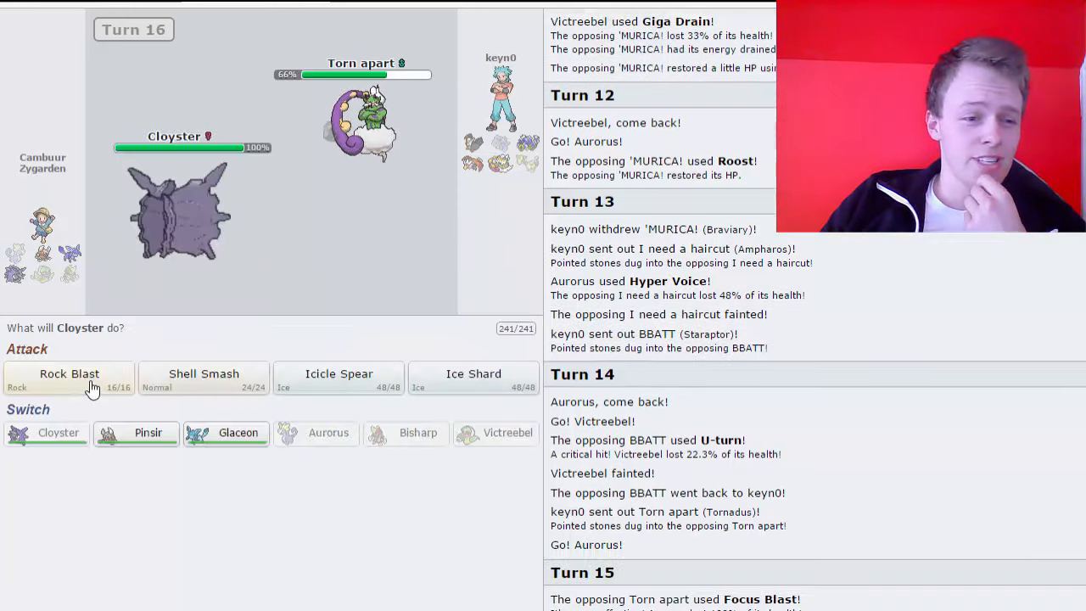
{"action": "mouse_move", "coordinate": [204, 376]}
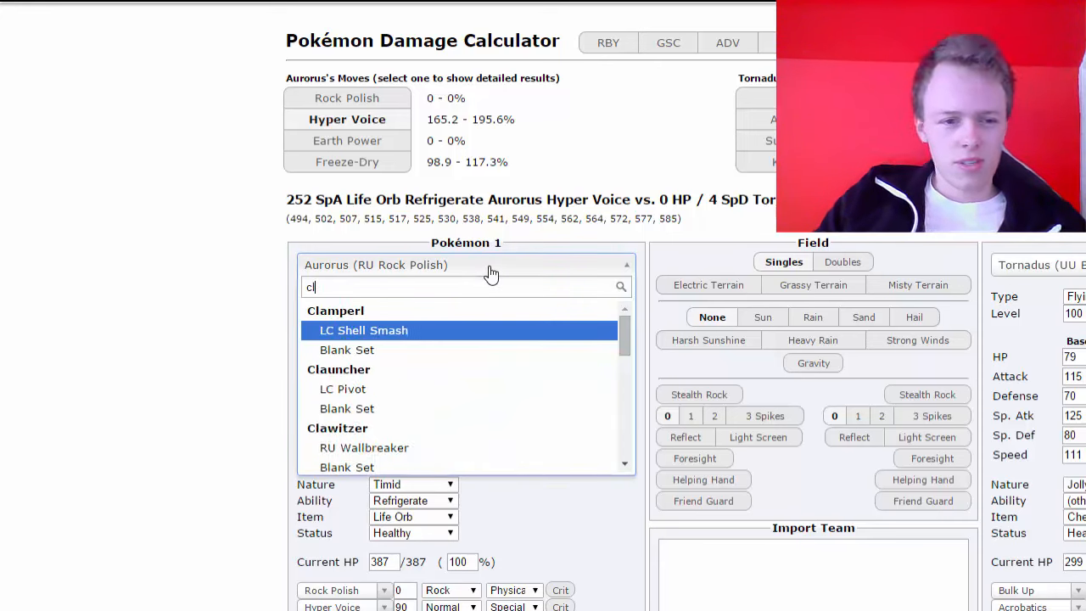
{"action": "type", "text": "oy"}
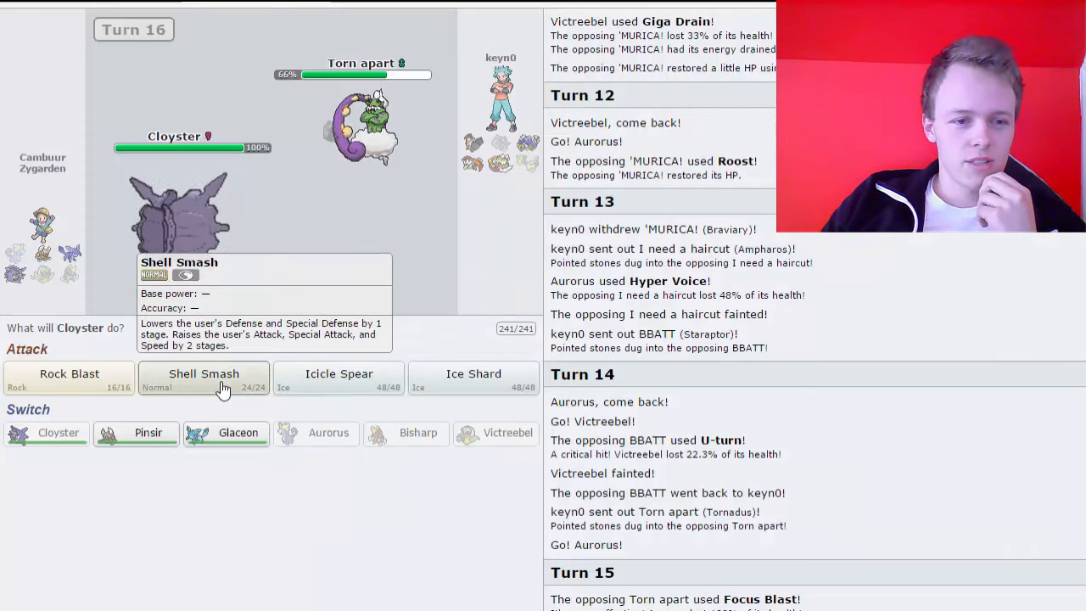
{"action": "left_click", "coordinate": [204, 373]}
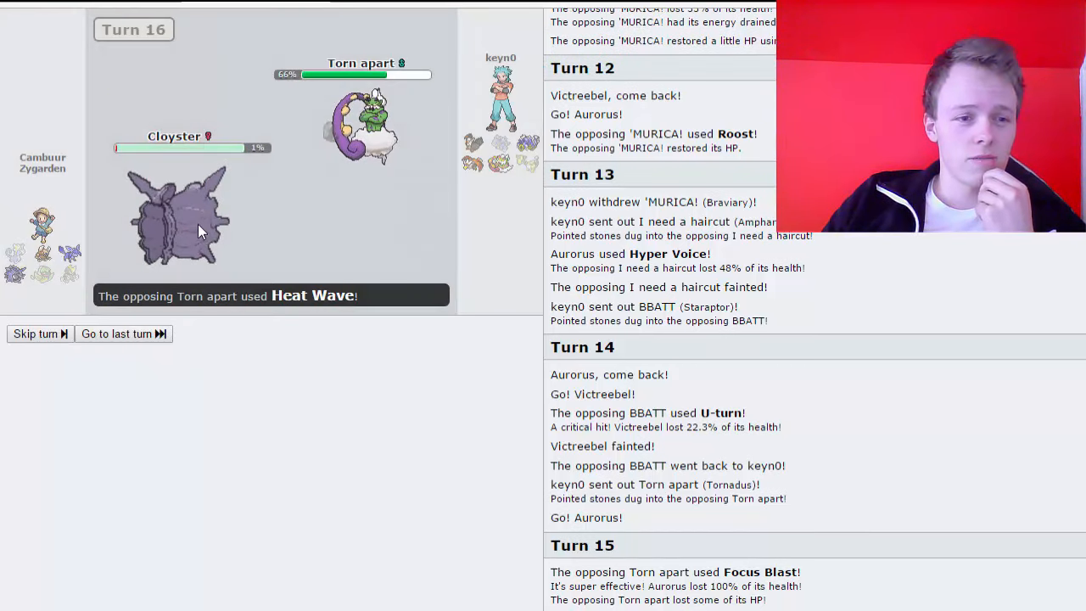
{"action": "scroll", "scroll_direction": "down", "scroll_amount": 3}
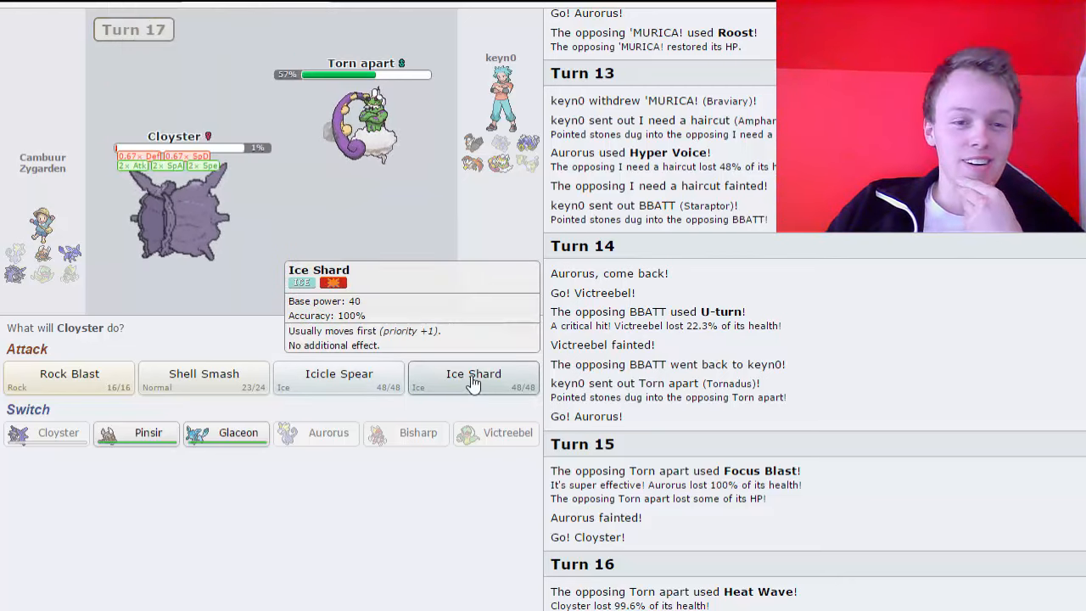
{"action": "left_click", "coordinate": [473, 374]}
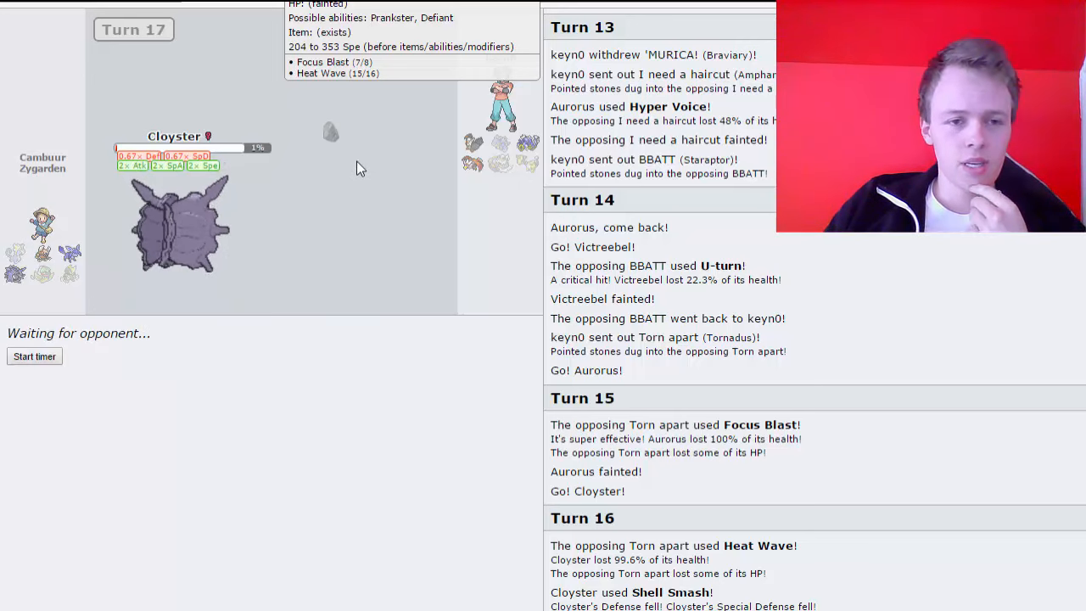
{"action": "mouse_move", "coordinate": [346, 318]}
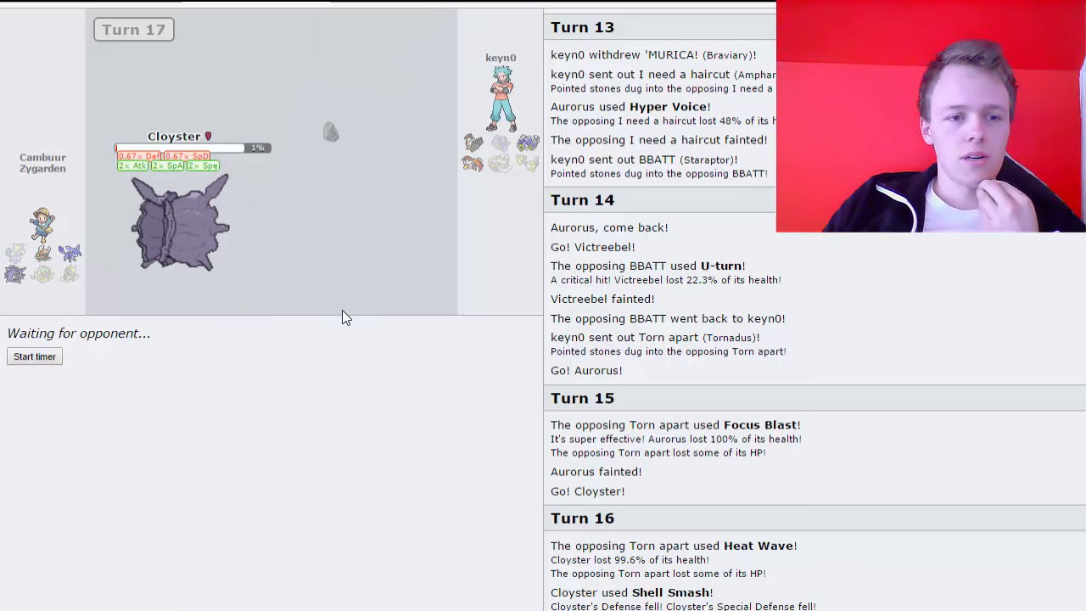
{"action": "mouse_move", "coordinate": [403, 114]}
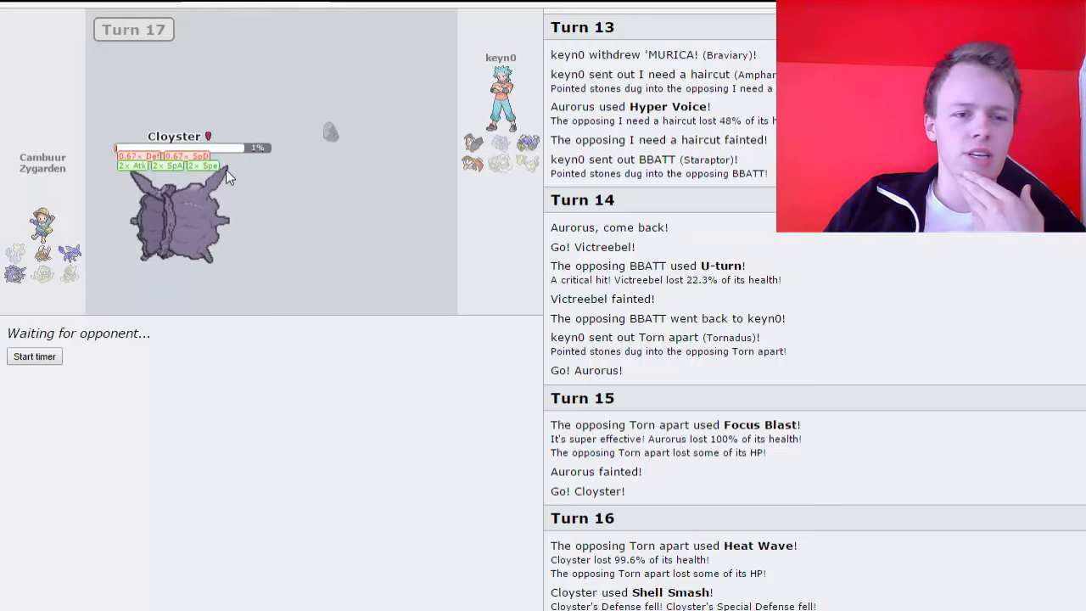
{"action": "mouse_move", "coordinate": [471, 165]}
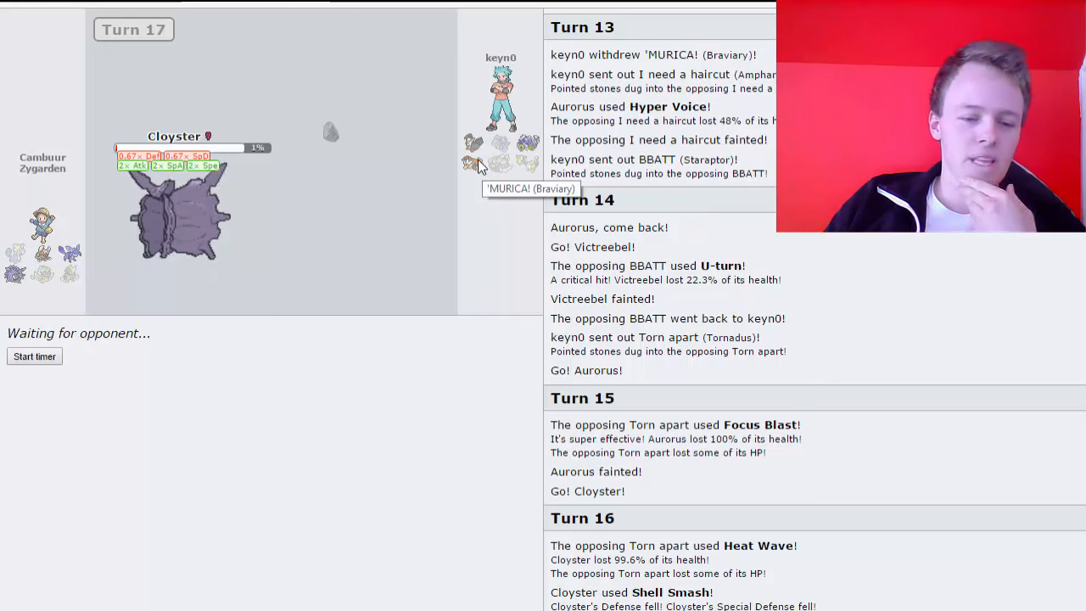
{"action": "mouse_move", "coordinate": [489, 331]}
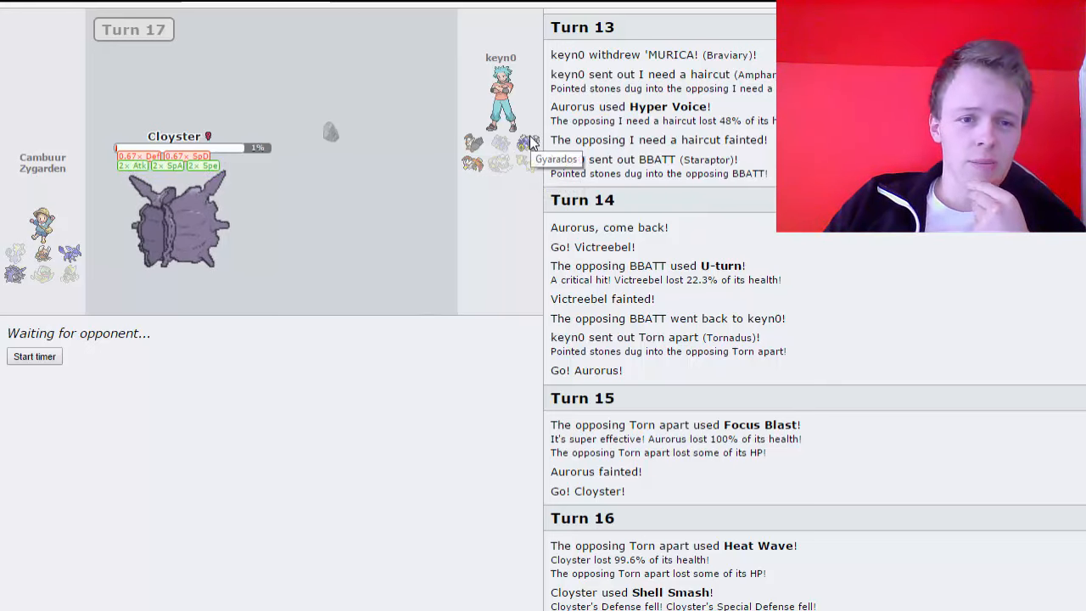
{"action": "mouse_move", "coordinate": [495, 168]}
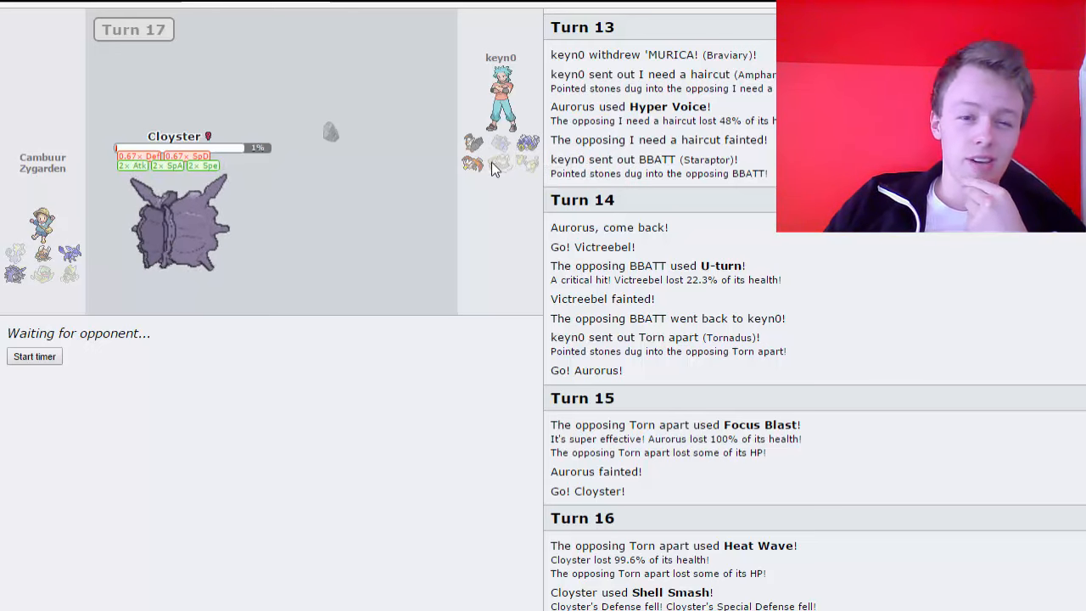
{"action": "mouse_move", "coordinate": [471, 142]}
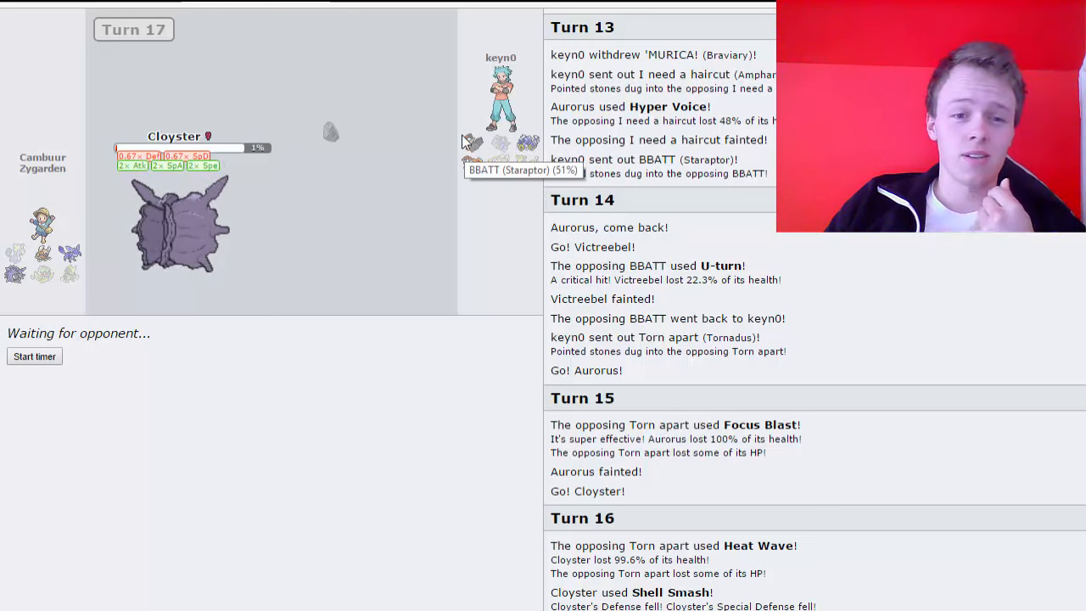
{"action": "mouse_move", "coordinate": [472, 165]}
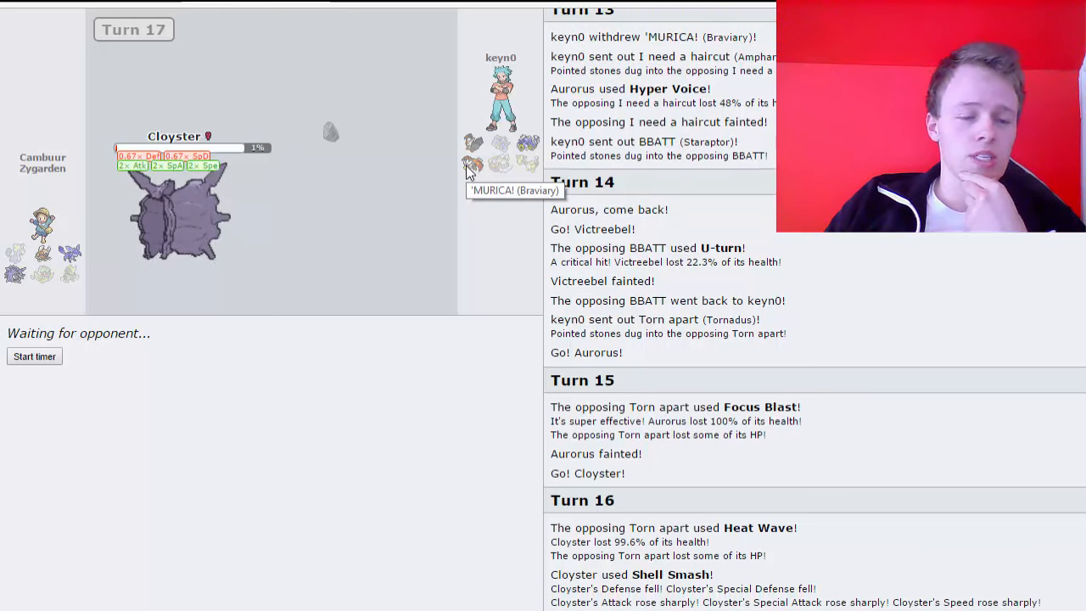
{"action": "mouse_move", "coordinate": [527, 142]}
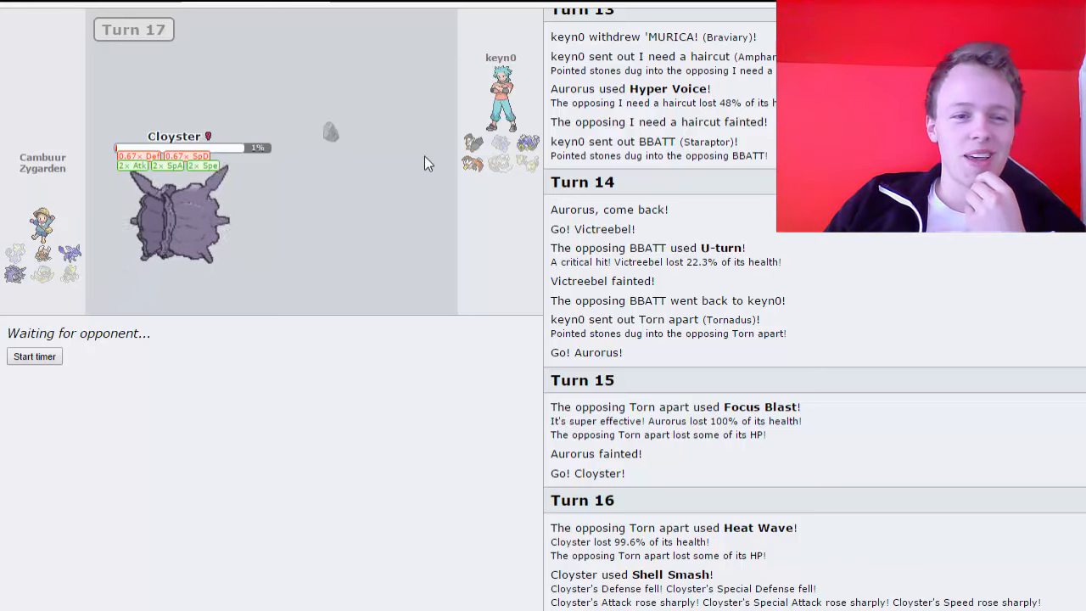
{"action": "mouse_move", "coordinate": [479, 168]}
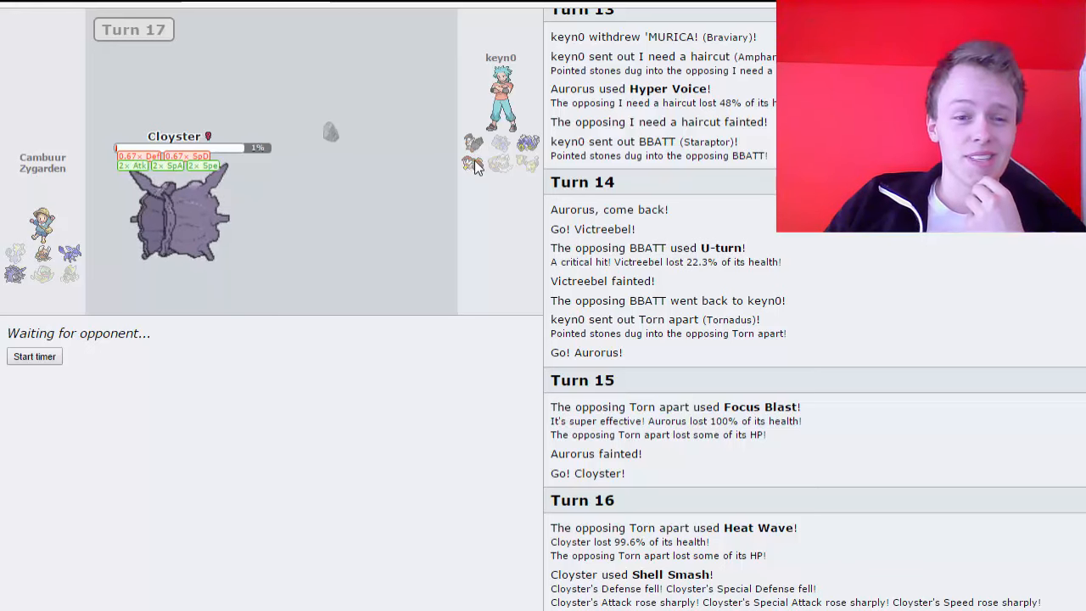
{"action": "mouse_move", "coordinate": [471, 184]}
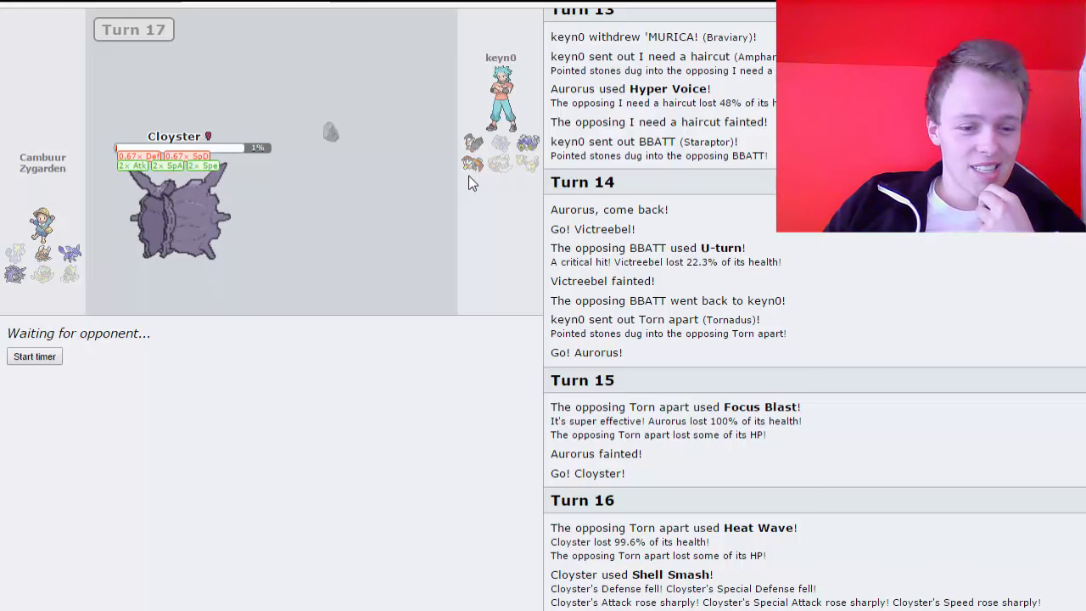
{"action": "mouse_move", "coordinate": [459, 206]}
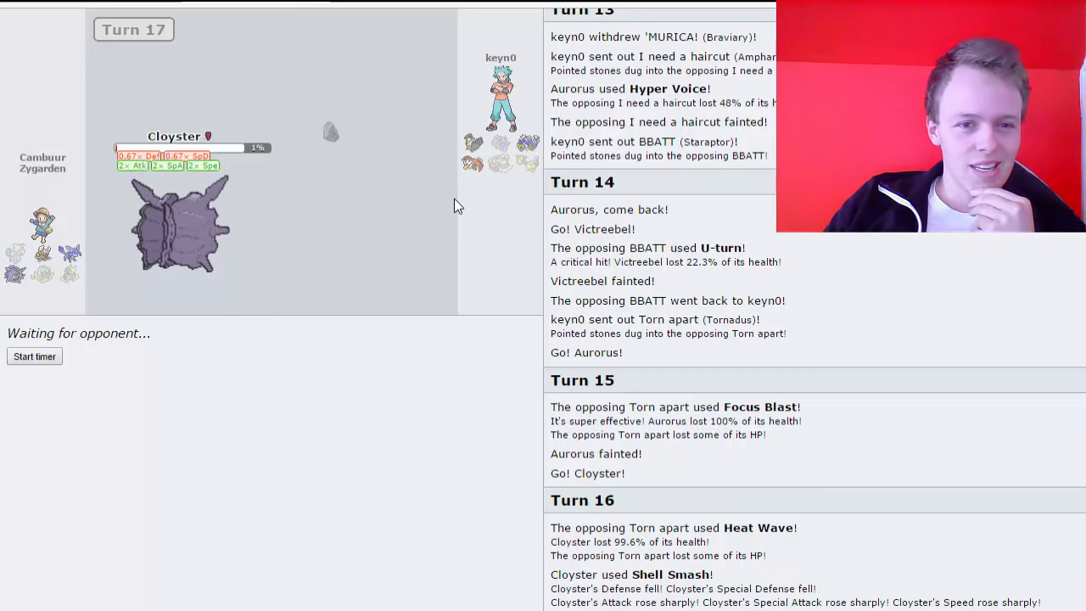
{"action": "mouse_move", "coordinate": [528, 142]}
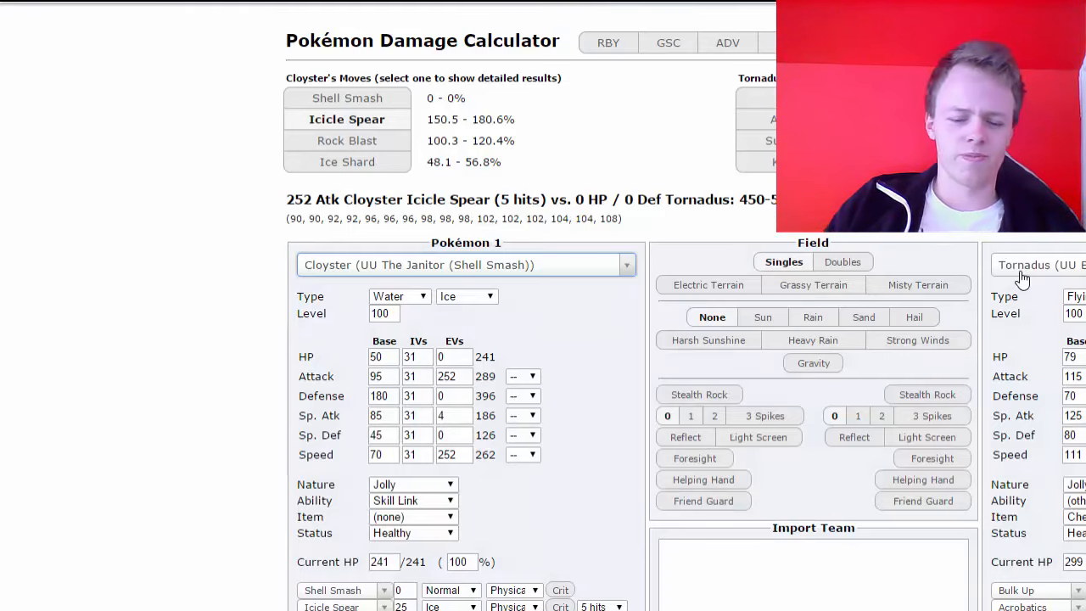
- Set the defender to the Mega Gyarados OU Offensive set to see its damage against Cloyster
{"action": "type", "text": "gyar"}
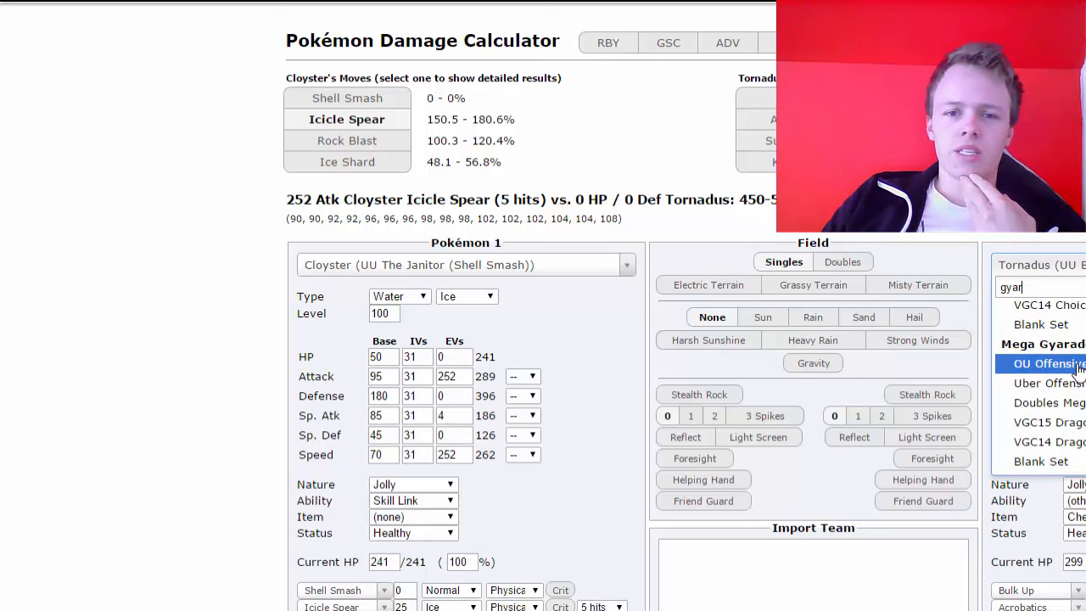
{"action": "left_click", "coordinate": [1049, 363]}
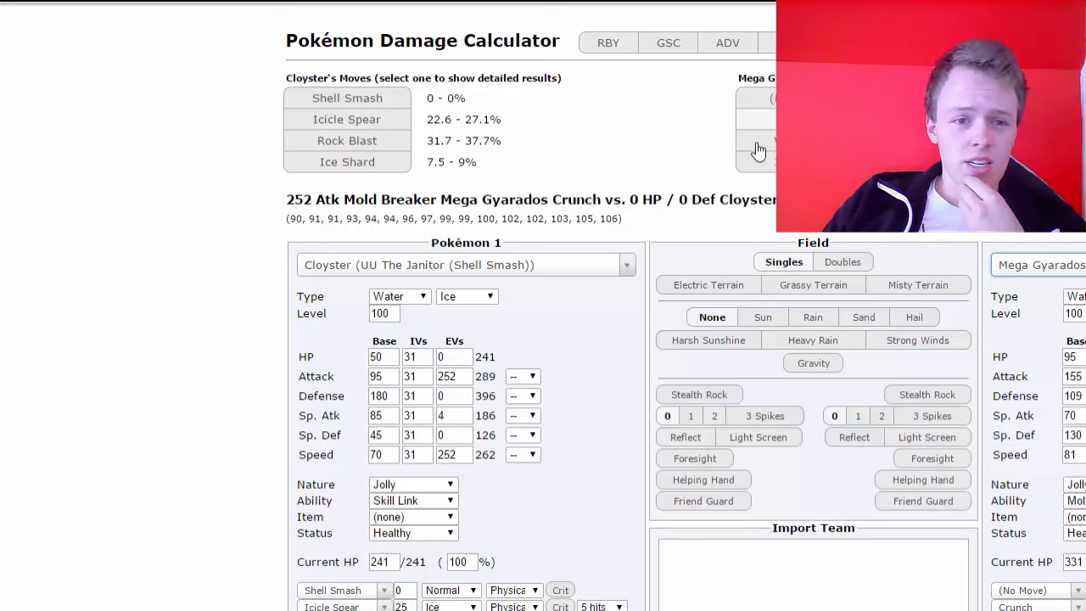
{"action": "mouse_move", "coordinate": [535, 382]}
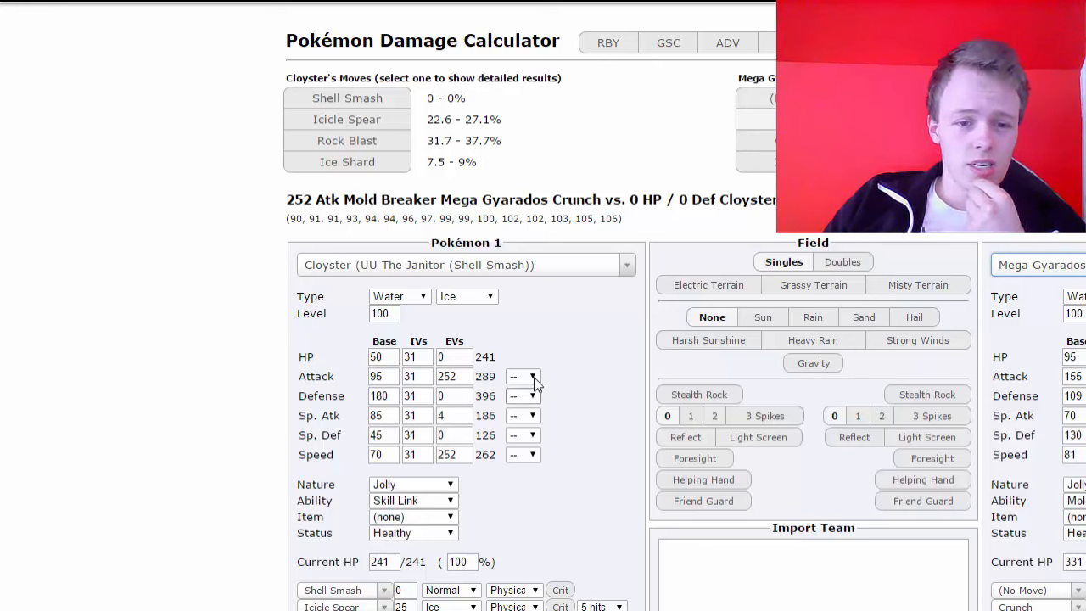
{"action": "left_click", "coordinate": [523, 377]}
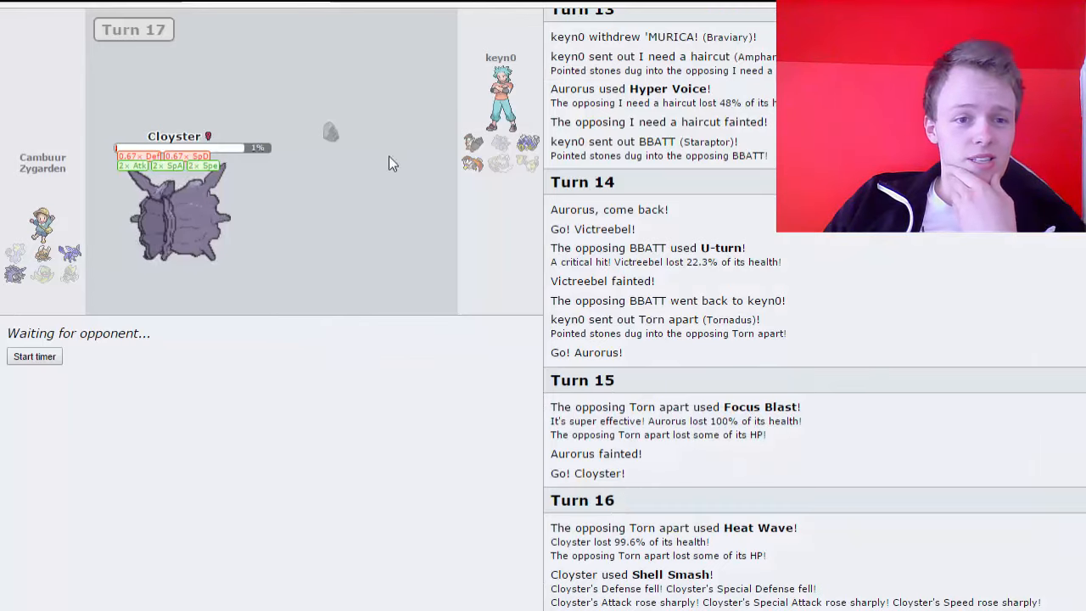
{"action": "mouse_move", "coordinate": [530, 143]}
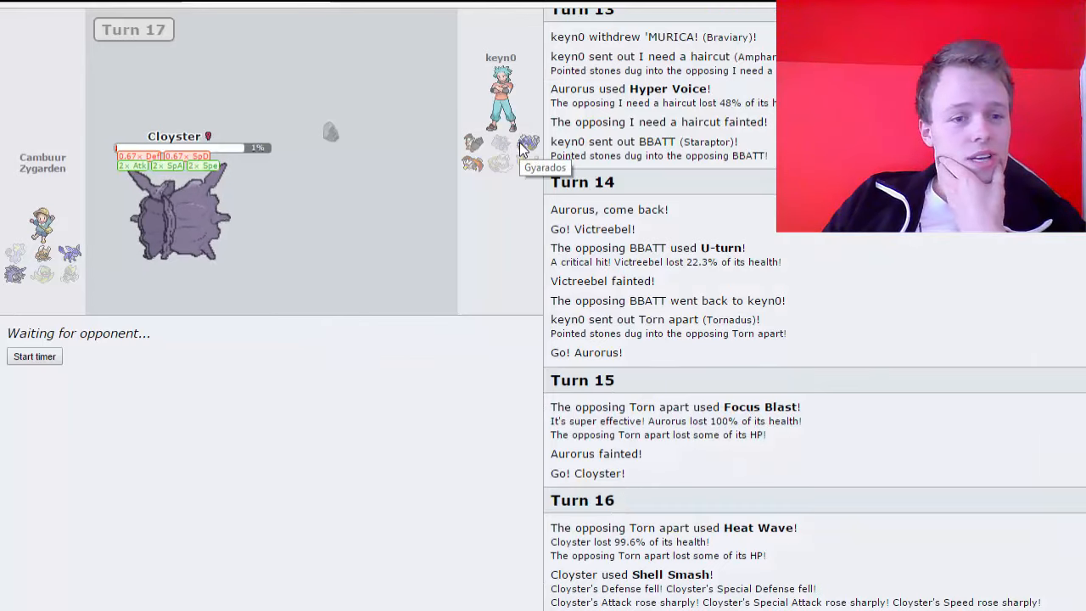
{"action": "mouse_move", "coordinate": [323, 173]}
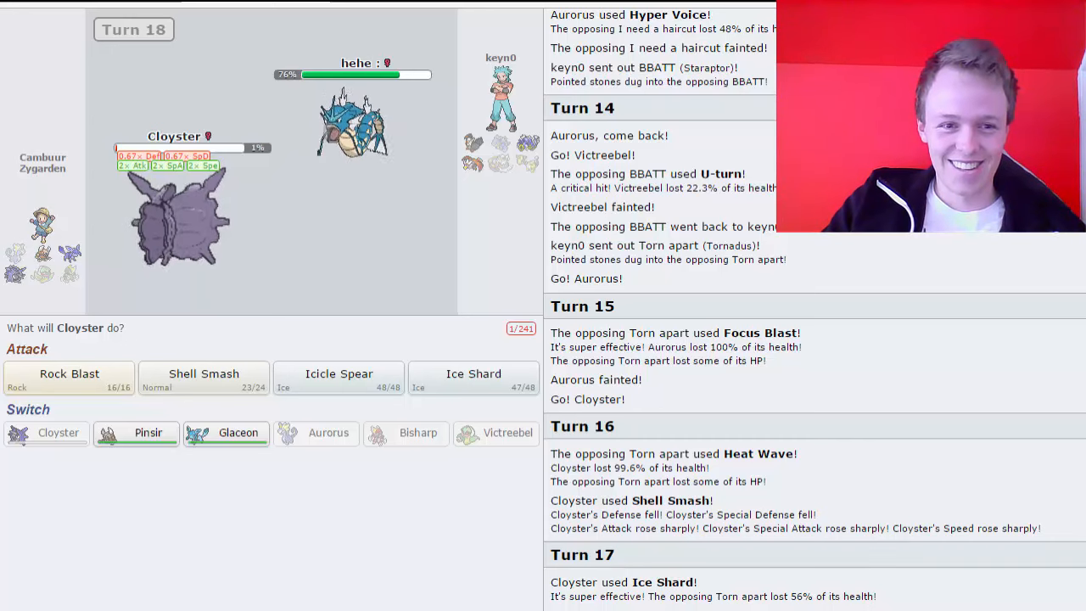
- Sweep with Cloyster: Rock Blast on Gyarados, Ice Shard on Staraptor, Icicle Spear on Braviary
{"action": "scroll", "scroll_direction": "down", "scroll_amount": 3}
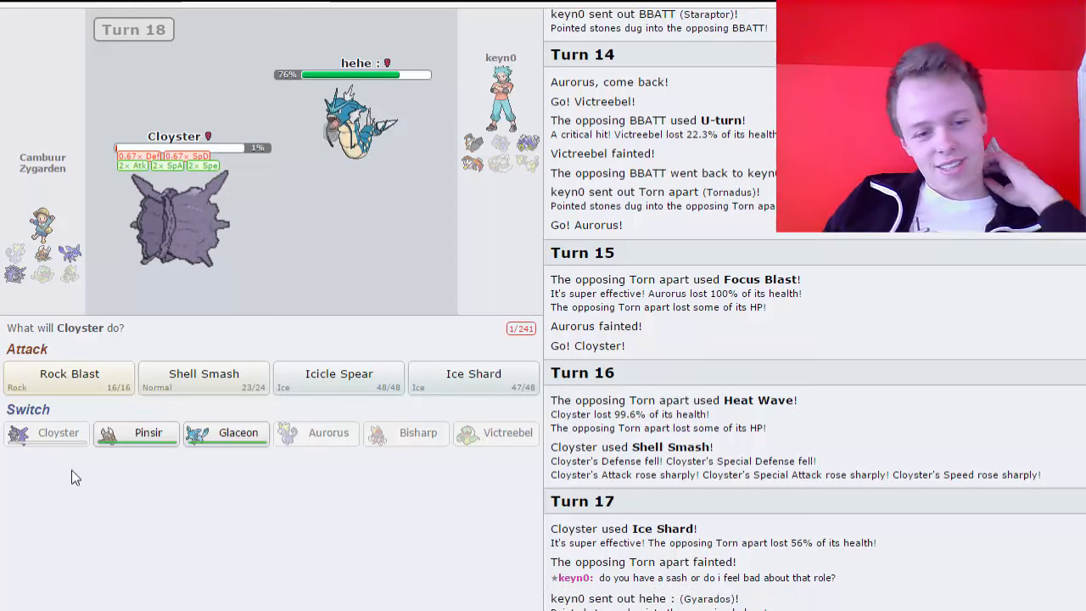
{"action": "mouse_move", "coordinate": [69, 377]}
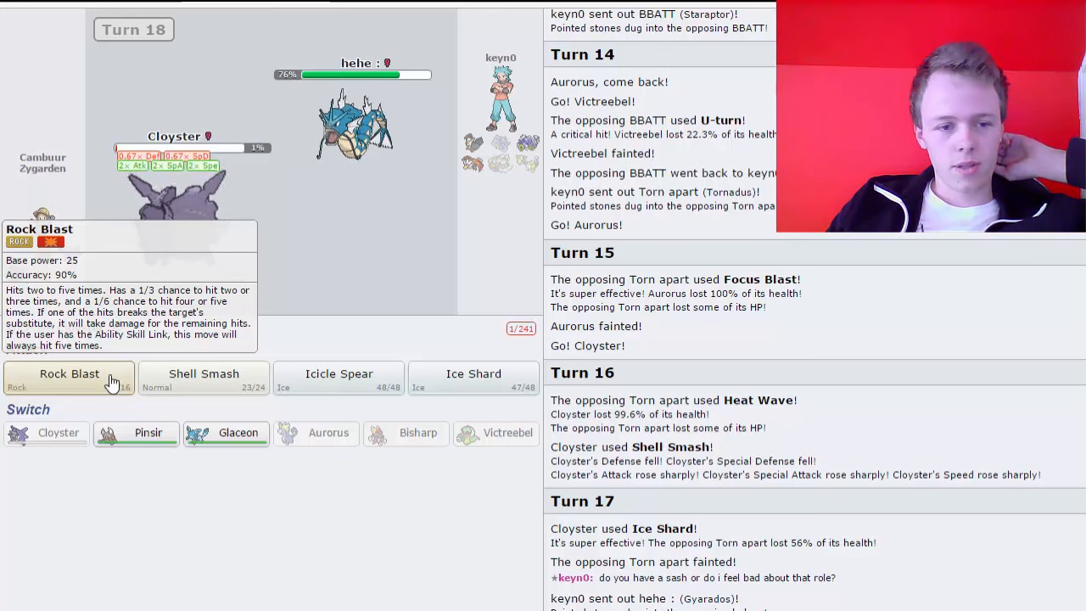
{"action": "left_click", "coordinate": [68, 375]}
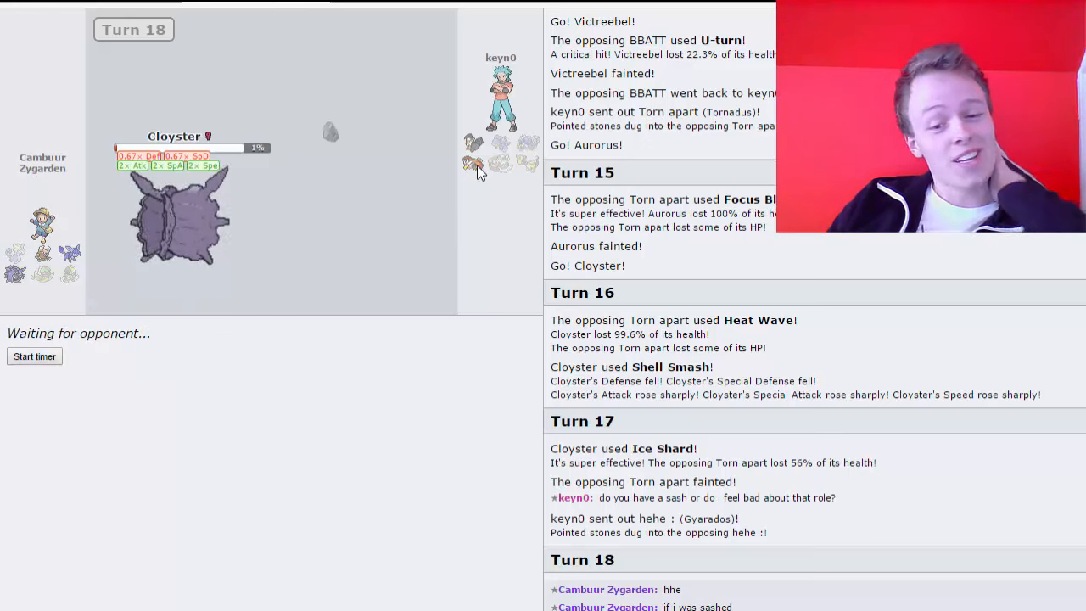
{"action": "mouse_move", "coordinate": [399, 281]}
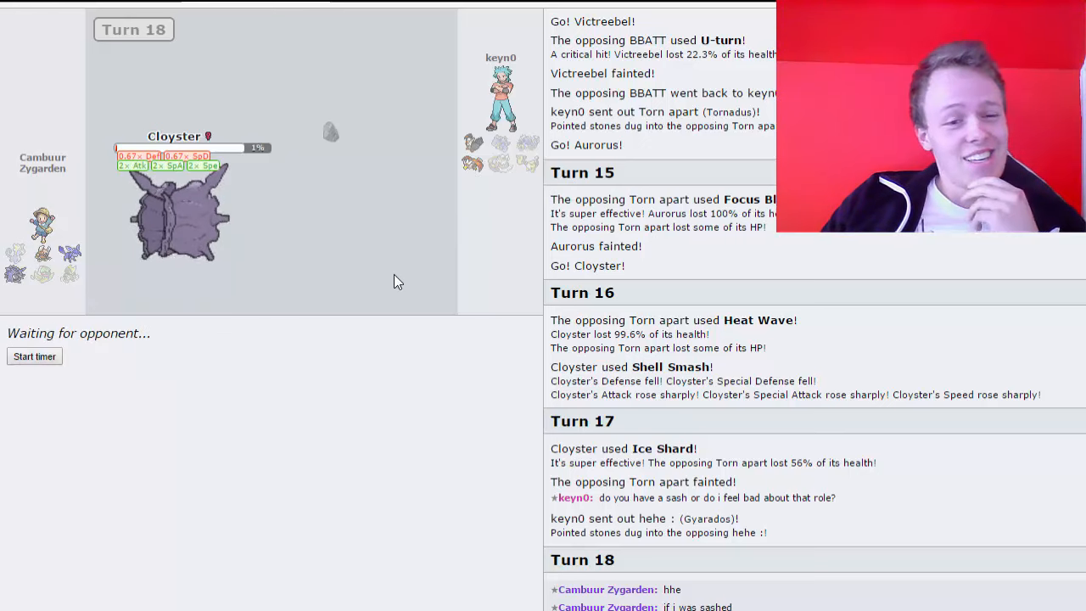
{"action": "mouse_move", "coordinate": [458, 173]}
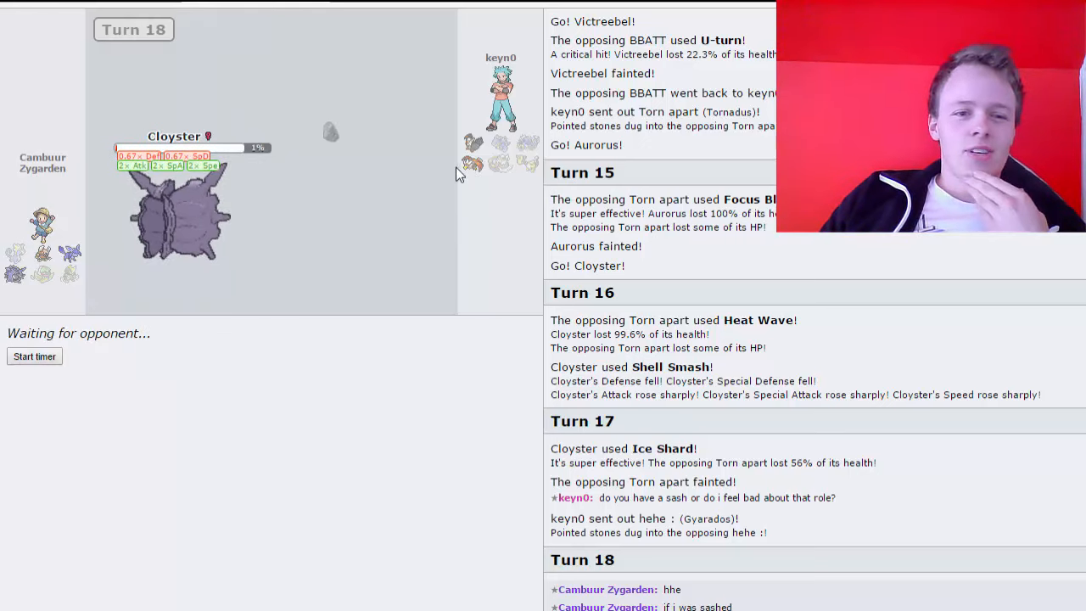
{"action": "mouse_move", "coordinate": [472, 166]}
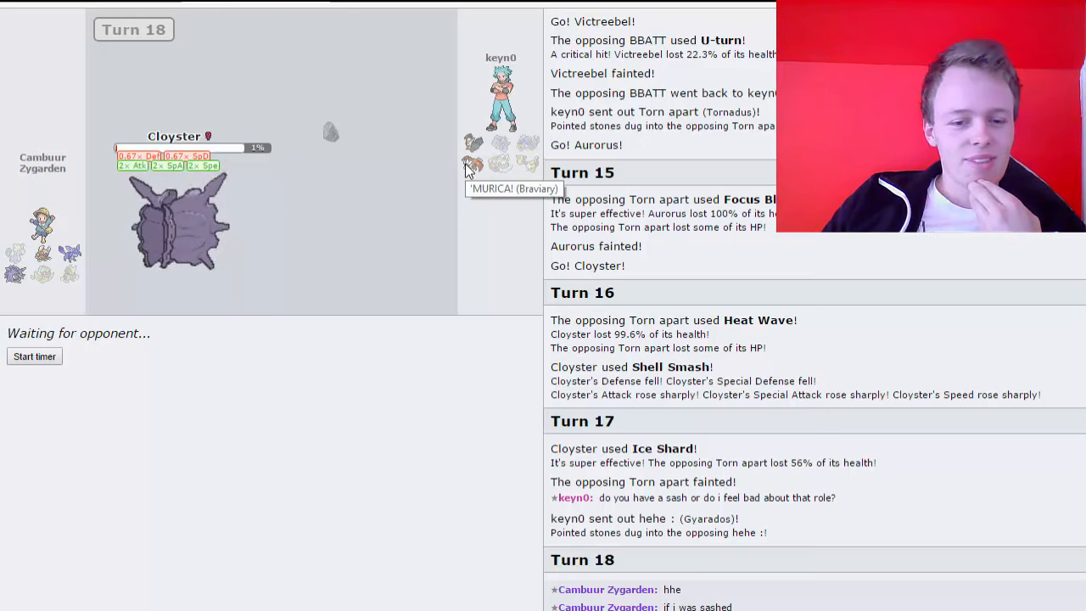
{"action": "mouse_move", "coordinate": [178, 220]}
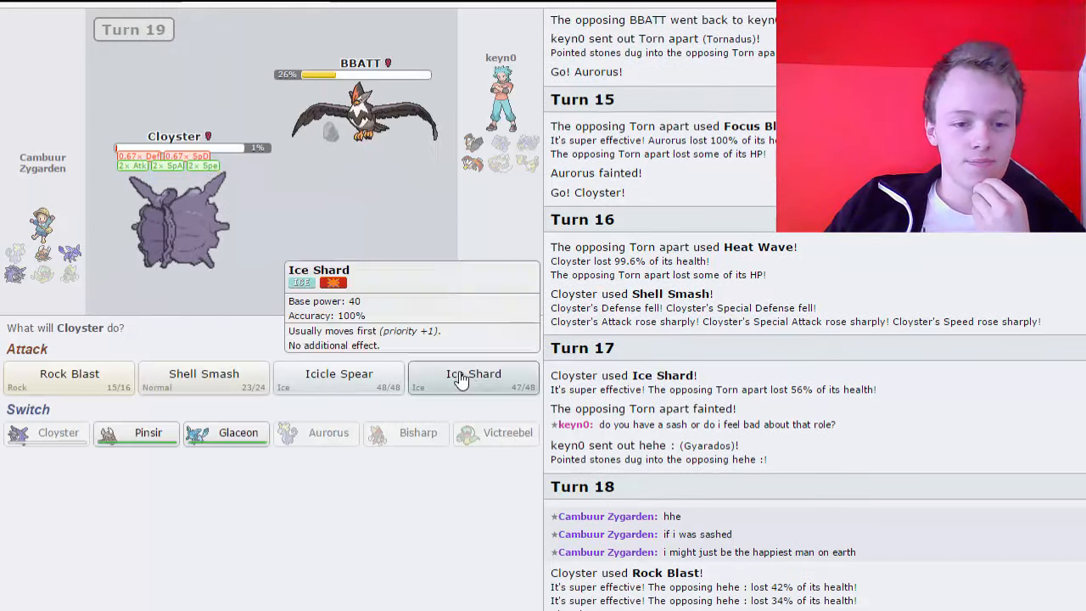
{"action": "left_click", "coordinate": [473, 373]}
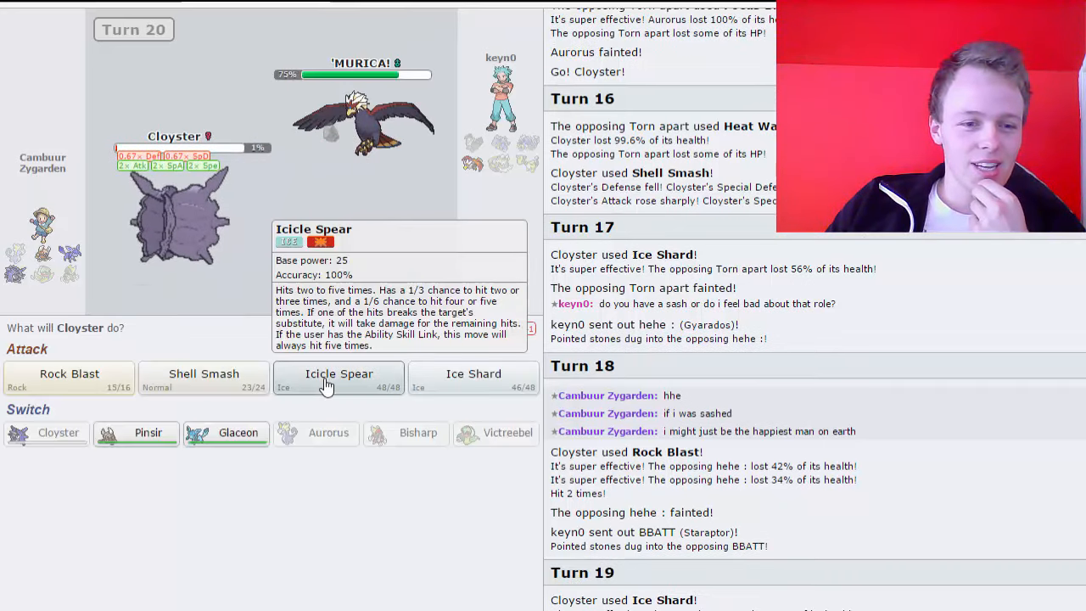
{"action": "left_click", "coordinate": [339, 377]}
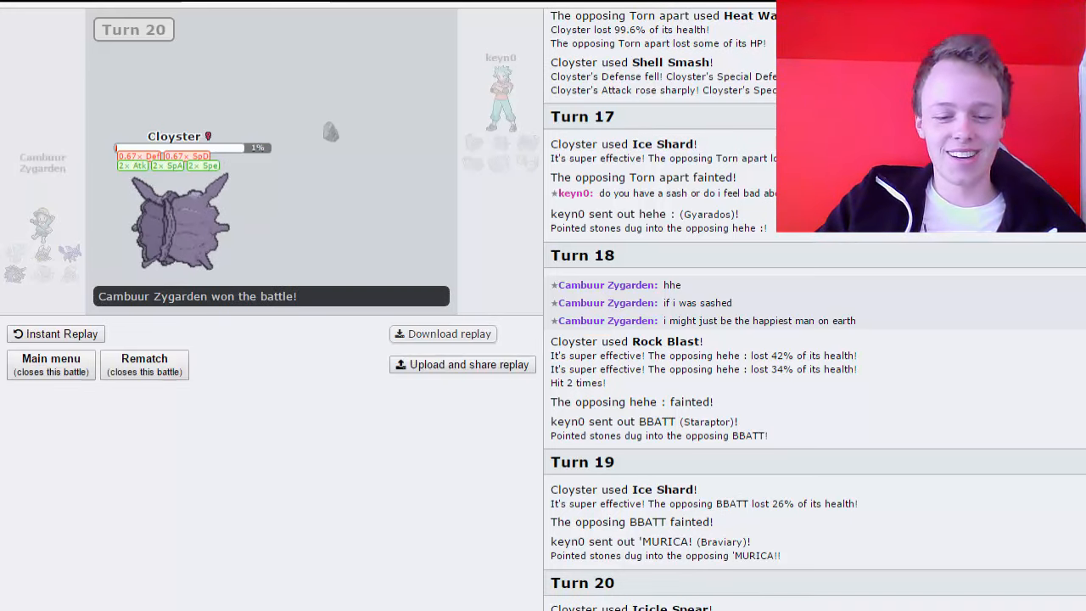
{"action": "scroll", "scroll_direction": "down", "scroll_amount": 3}
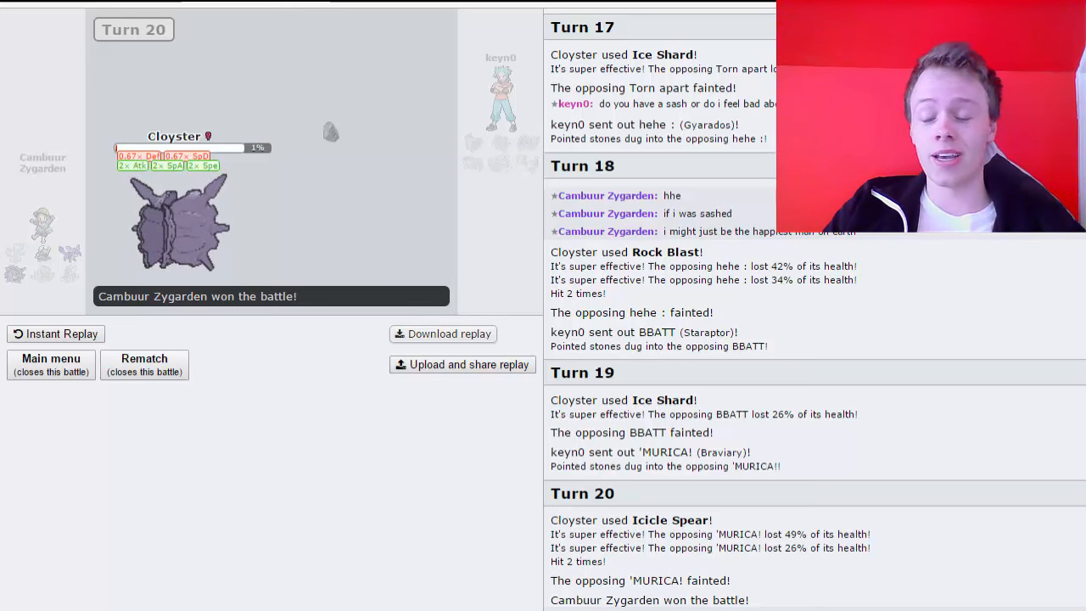
{"action": "scroll", "scroll_direction": "down", "scroll_amount": 3}
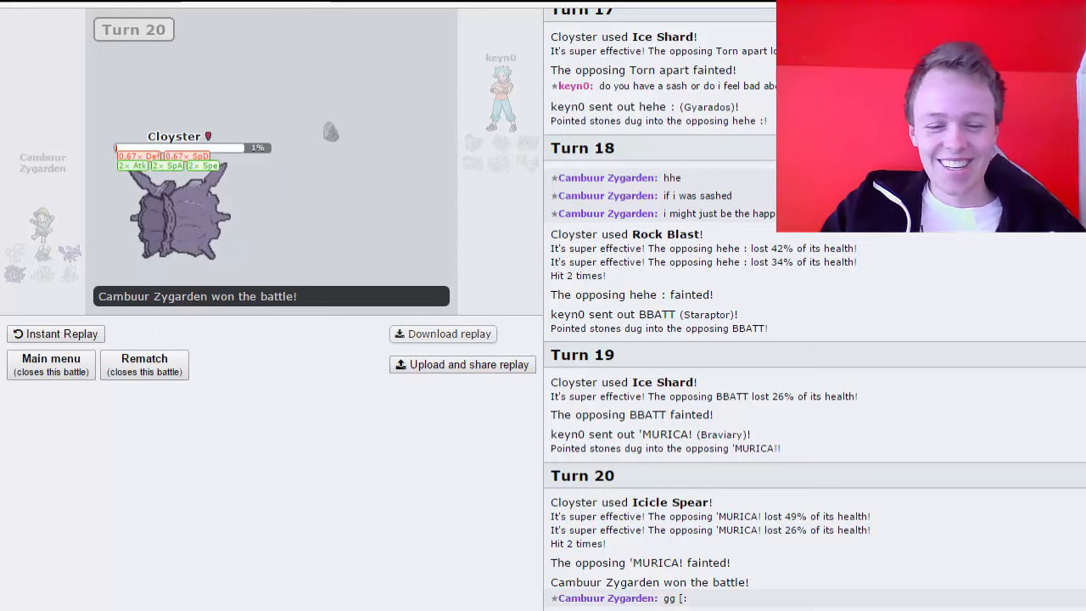
{"action": "scroll", "scroll_direction": "down", "scroll_amount": 3}
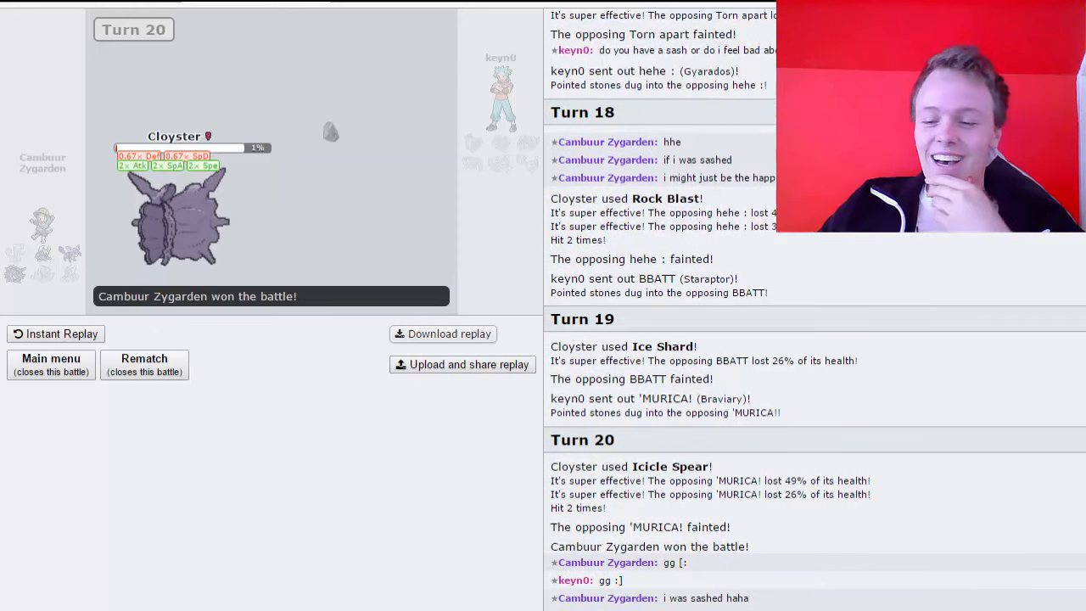
{"action": "mouse_move", "coordinate": [356, 397]}
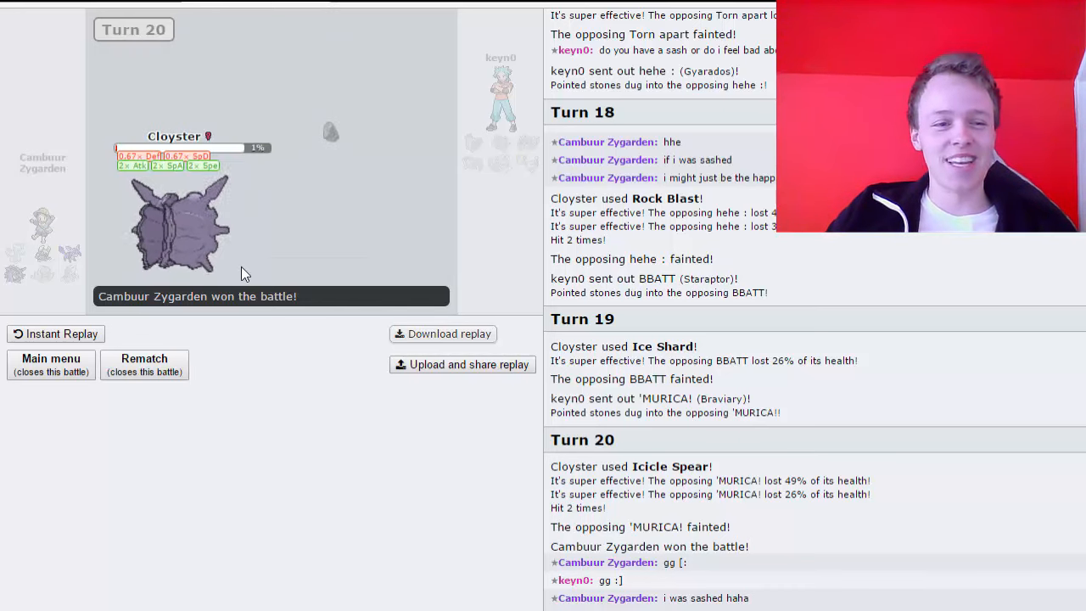
{"action": "mouse_move", "coordinate": [239, 281]}
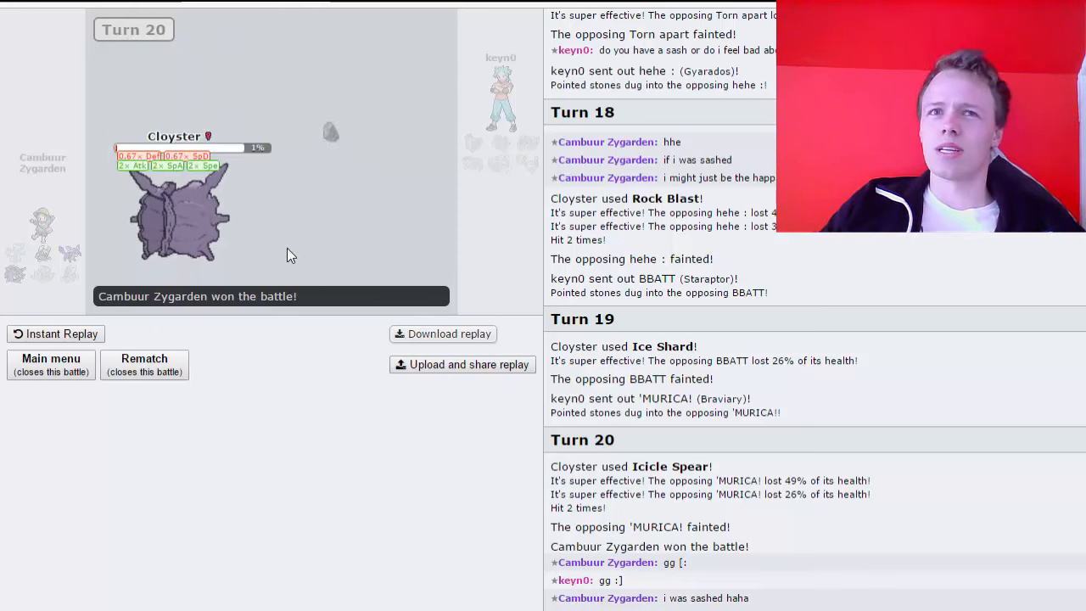
{"action": "mouse_move", "coordinate": [115, 231]}
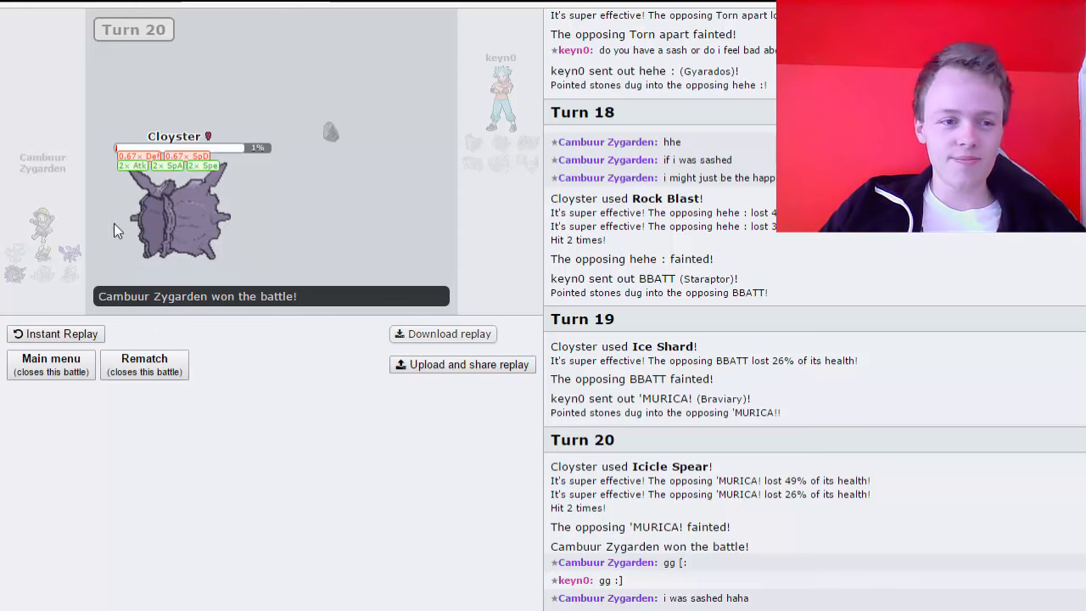